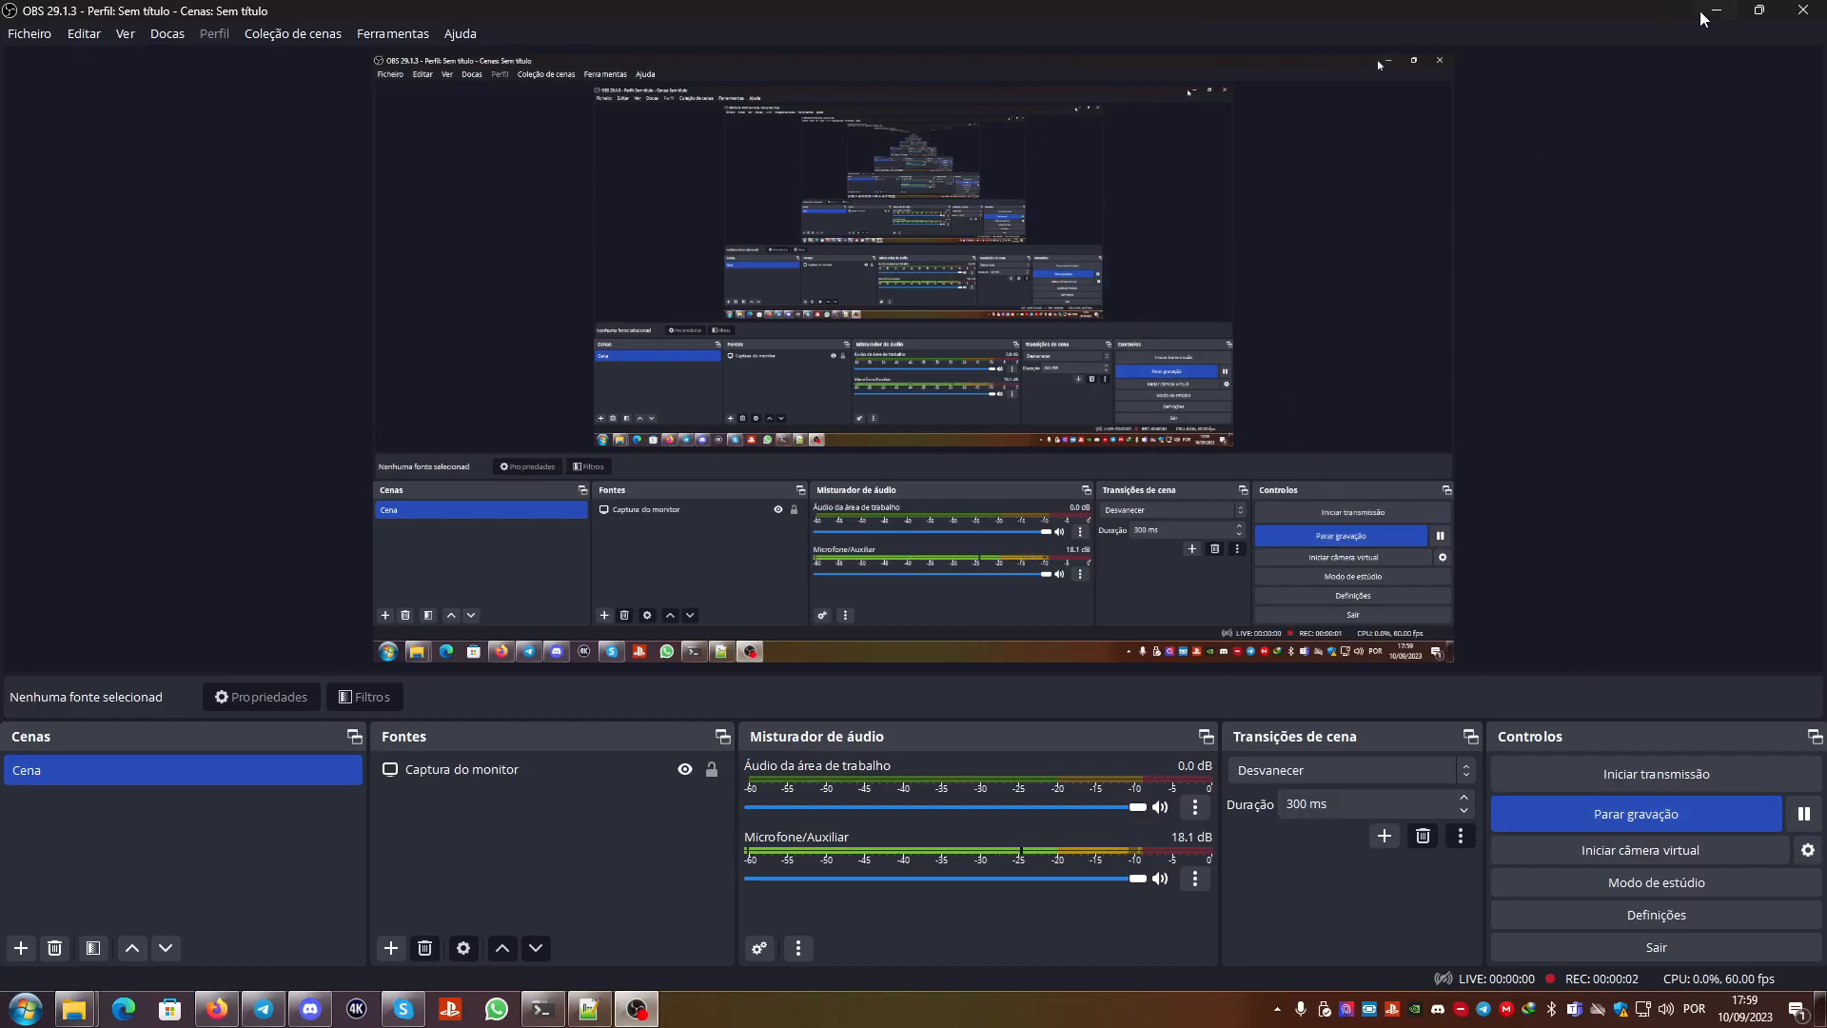
pyautogui.moveTo(1713, 13)
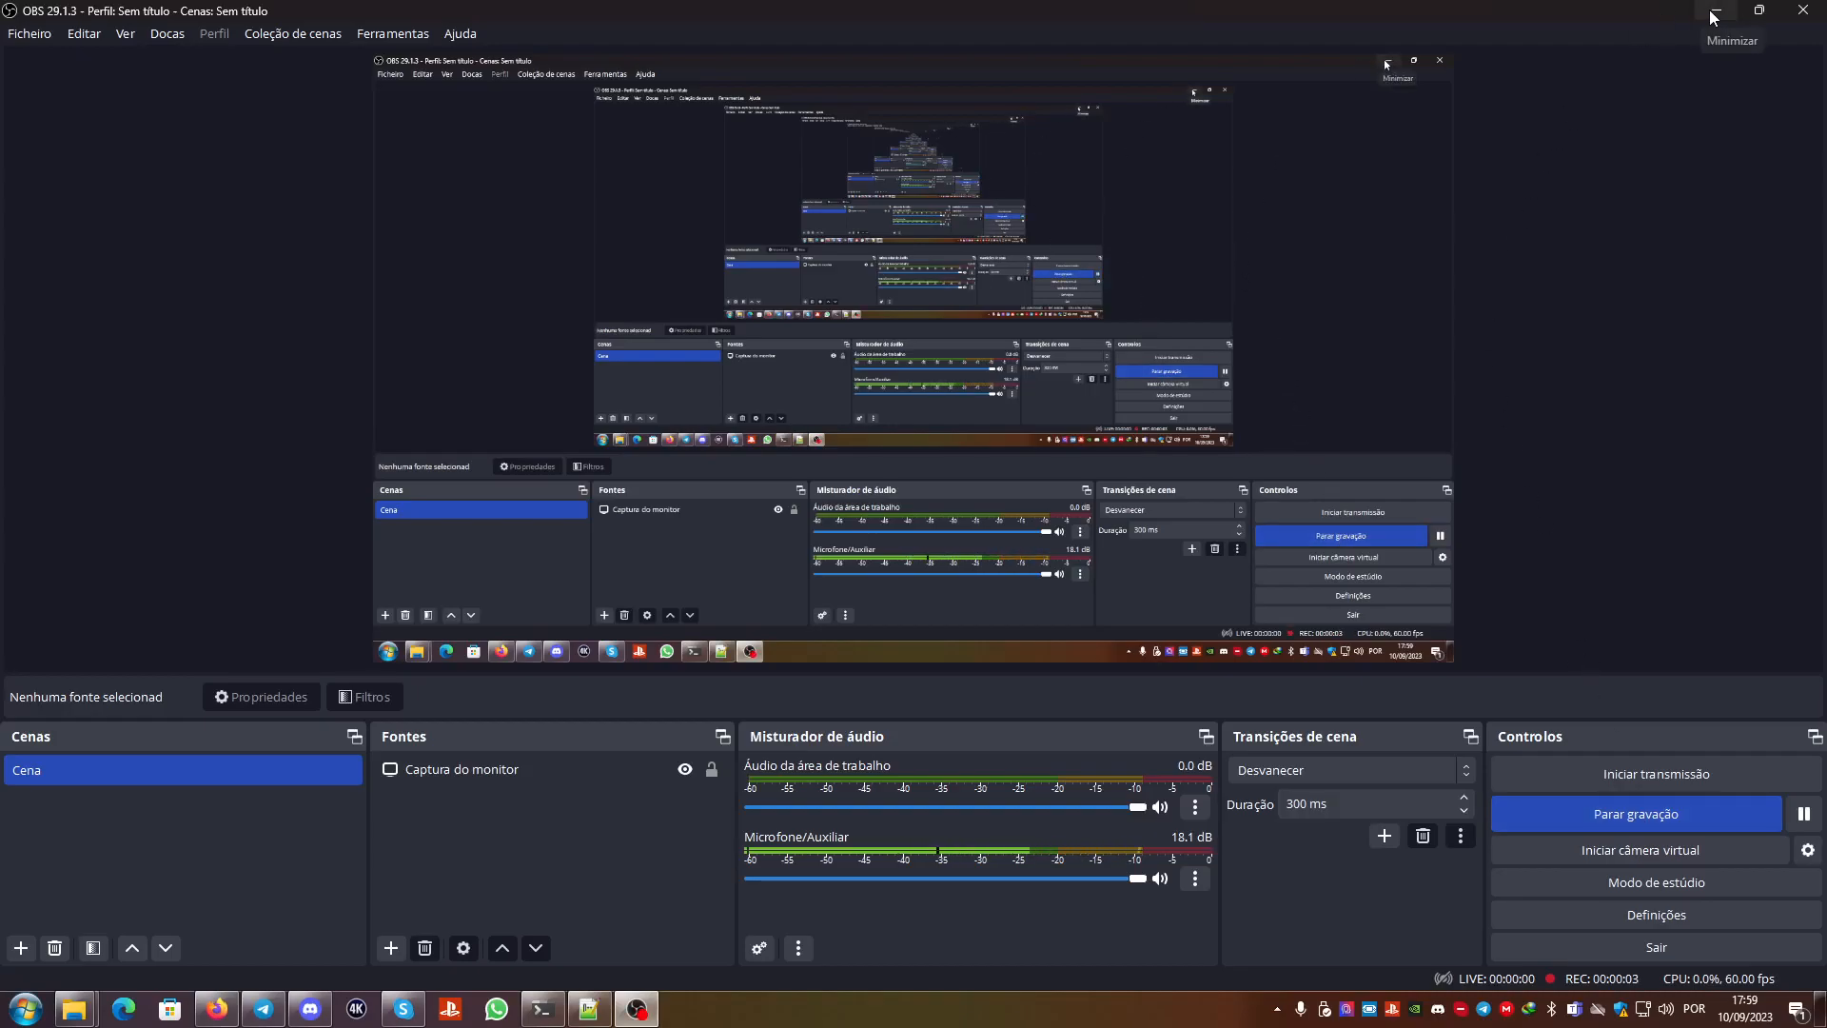
# Step: Minimize the OBS Studio window so the desktop and other windows show
pyautogui.click(1715, 11)
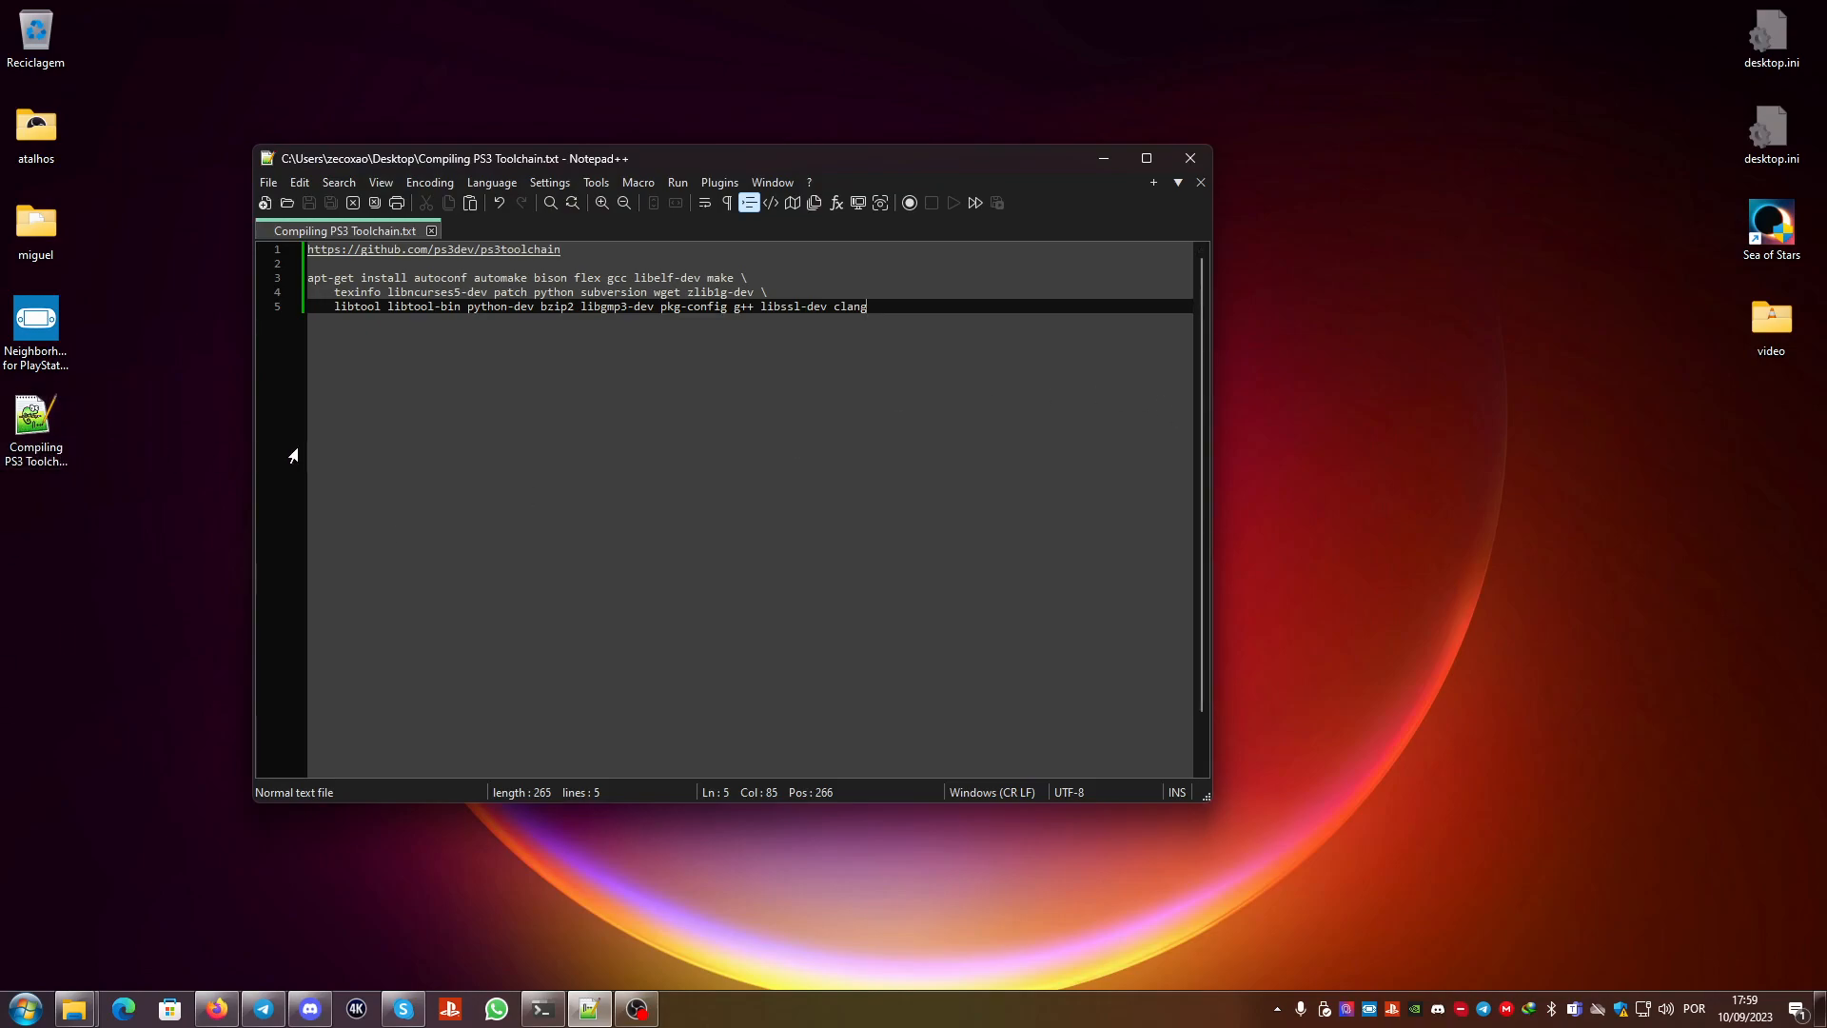
pyautogui.moveTo(929, 373)
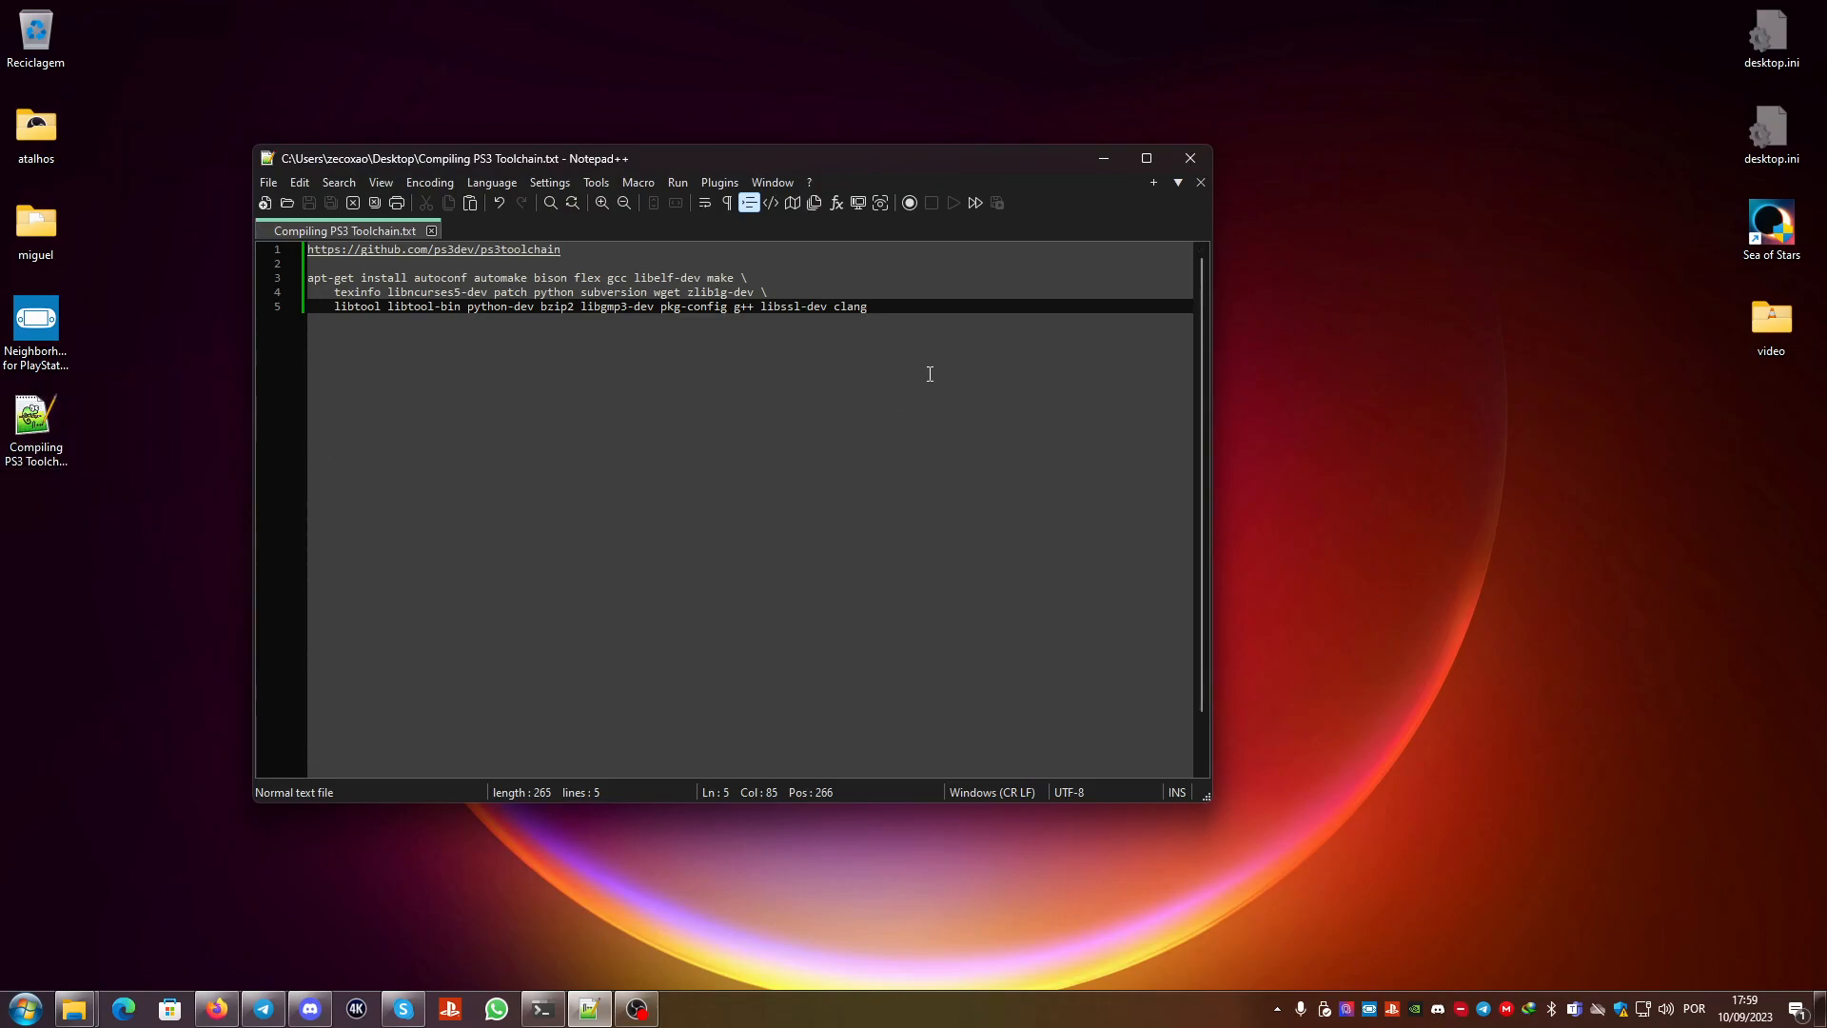
pyautogui.moveTo(792, 385)
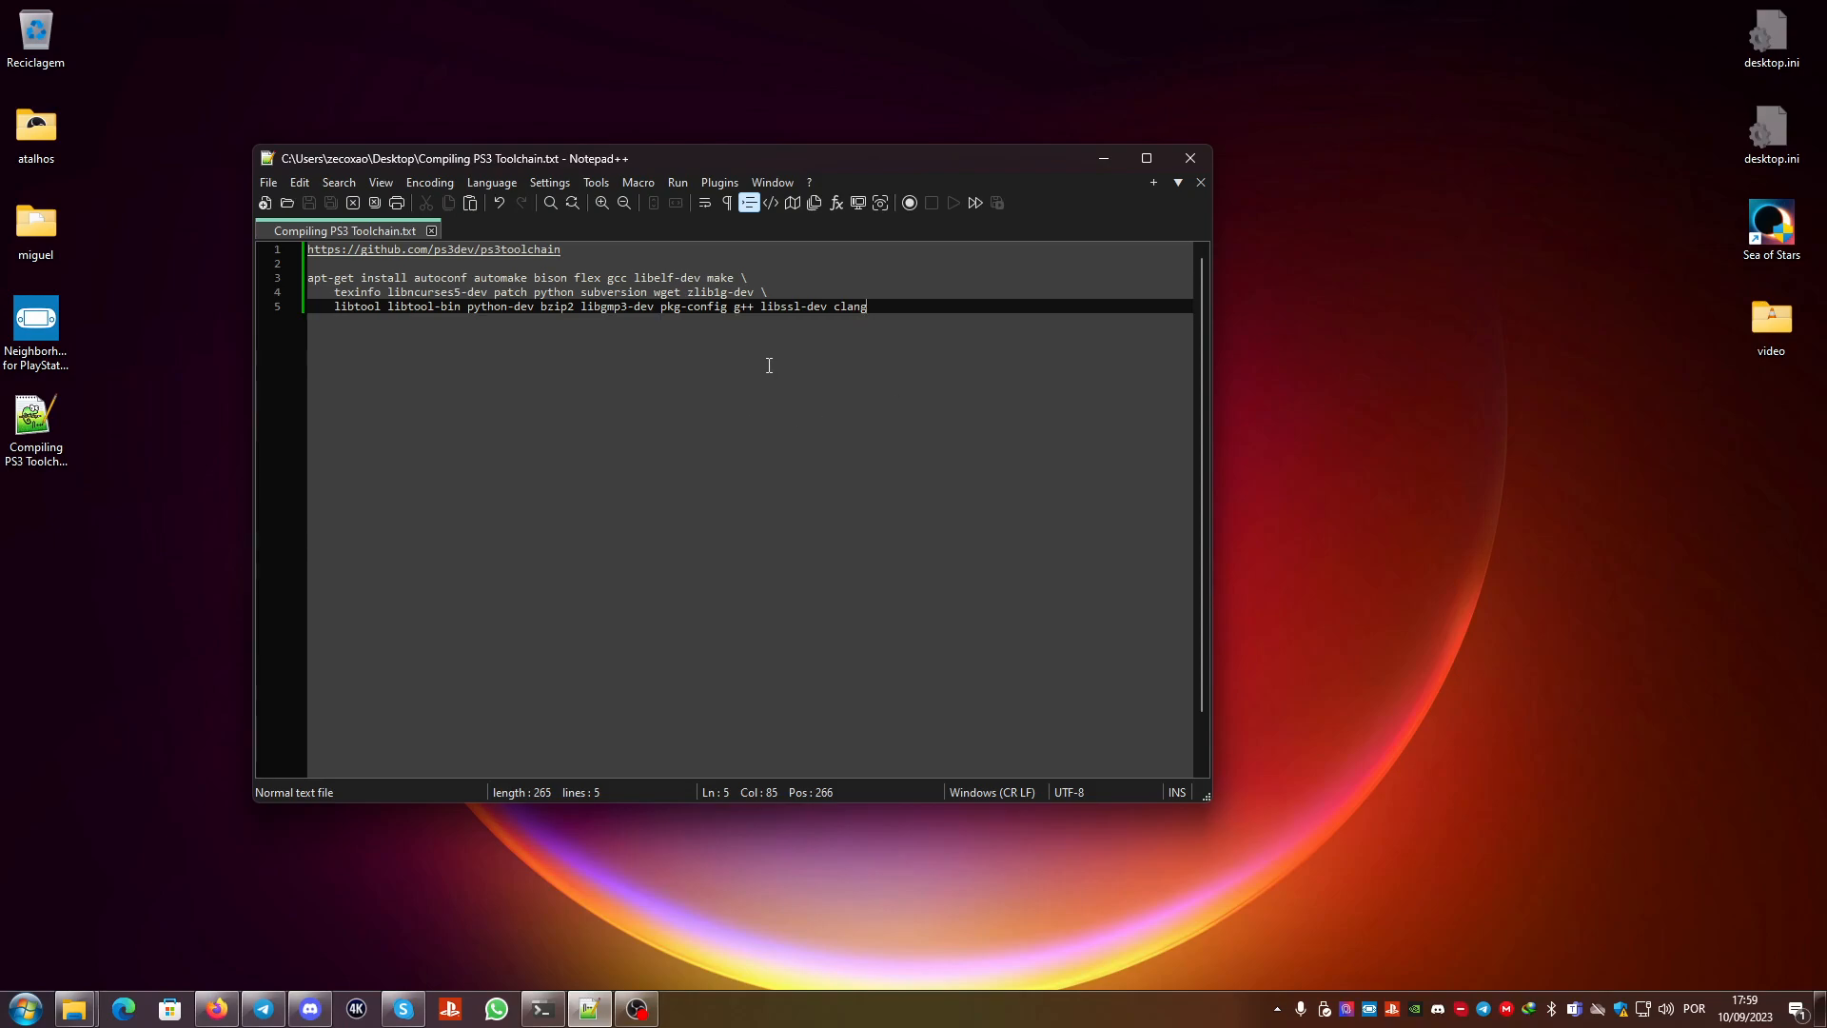
pyautogui.moveTo(744, 426)
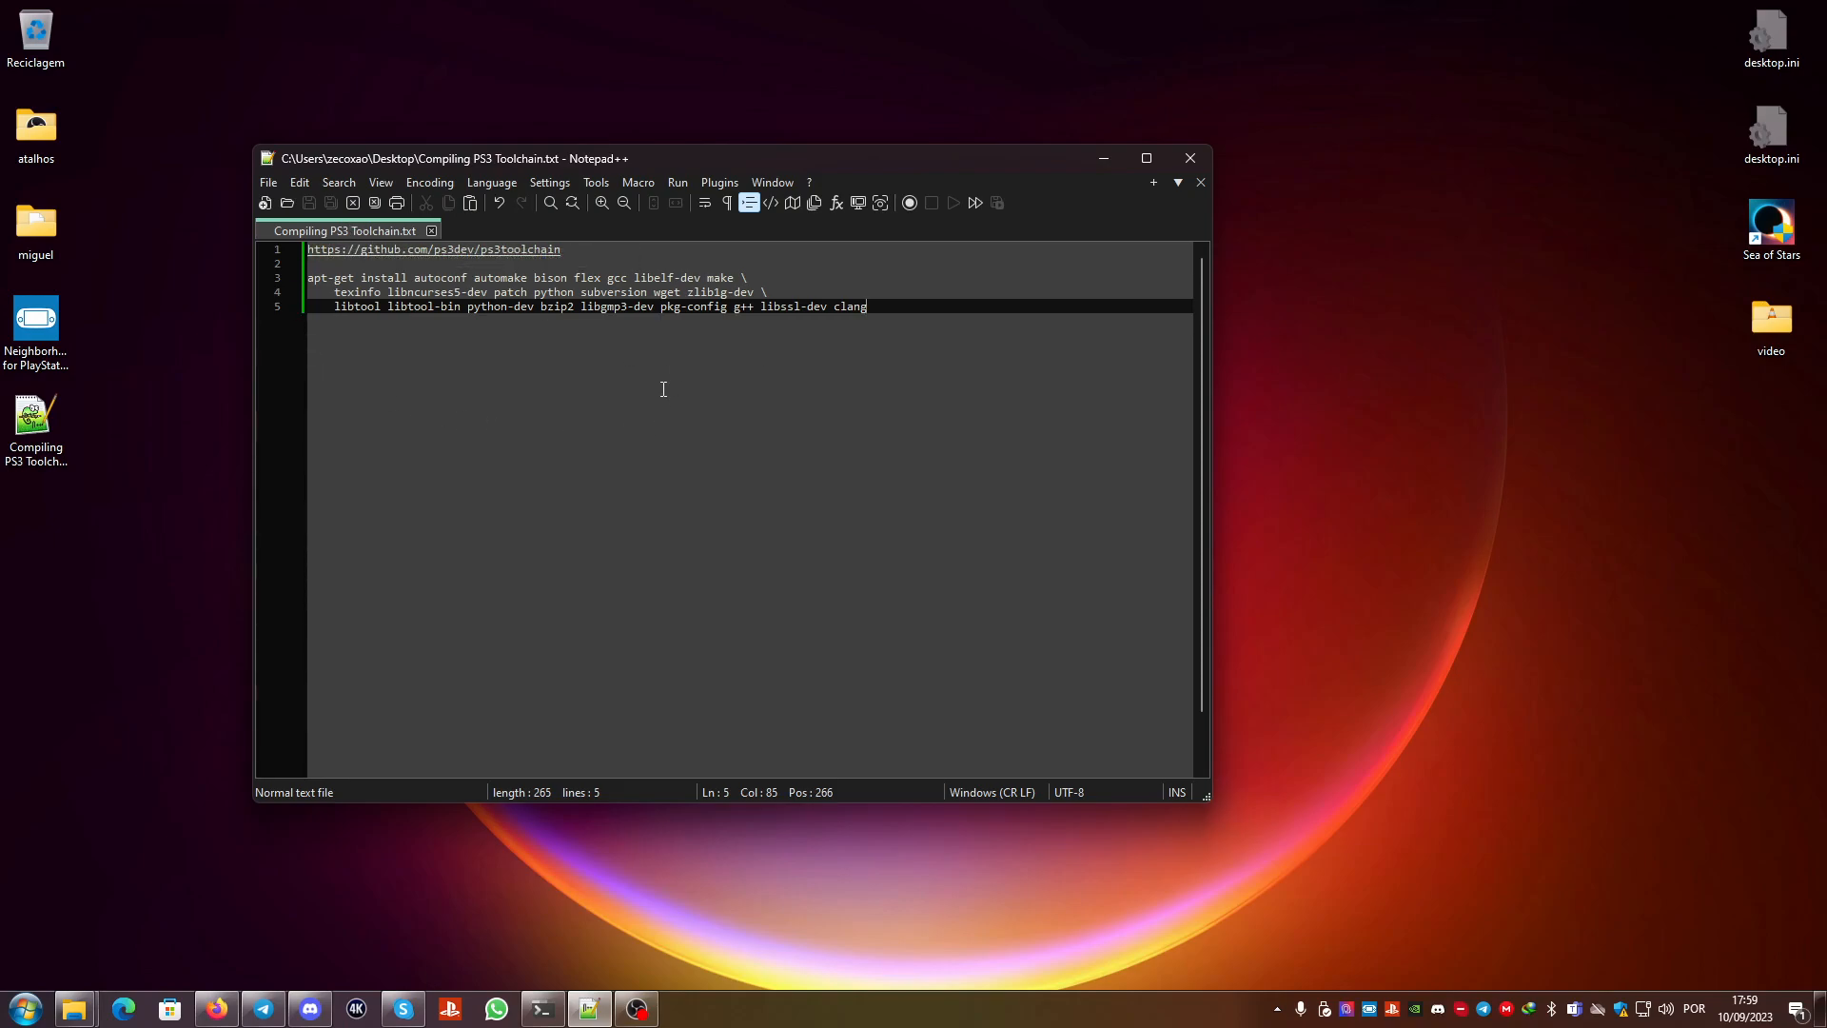
pyautogui.moveTo(687, 159)
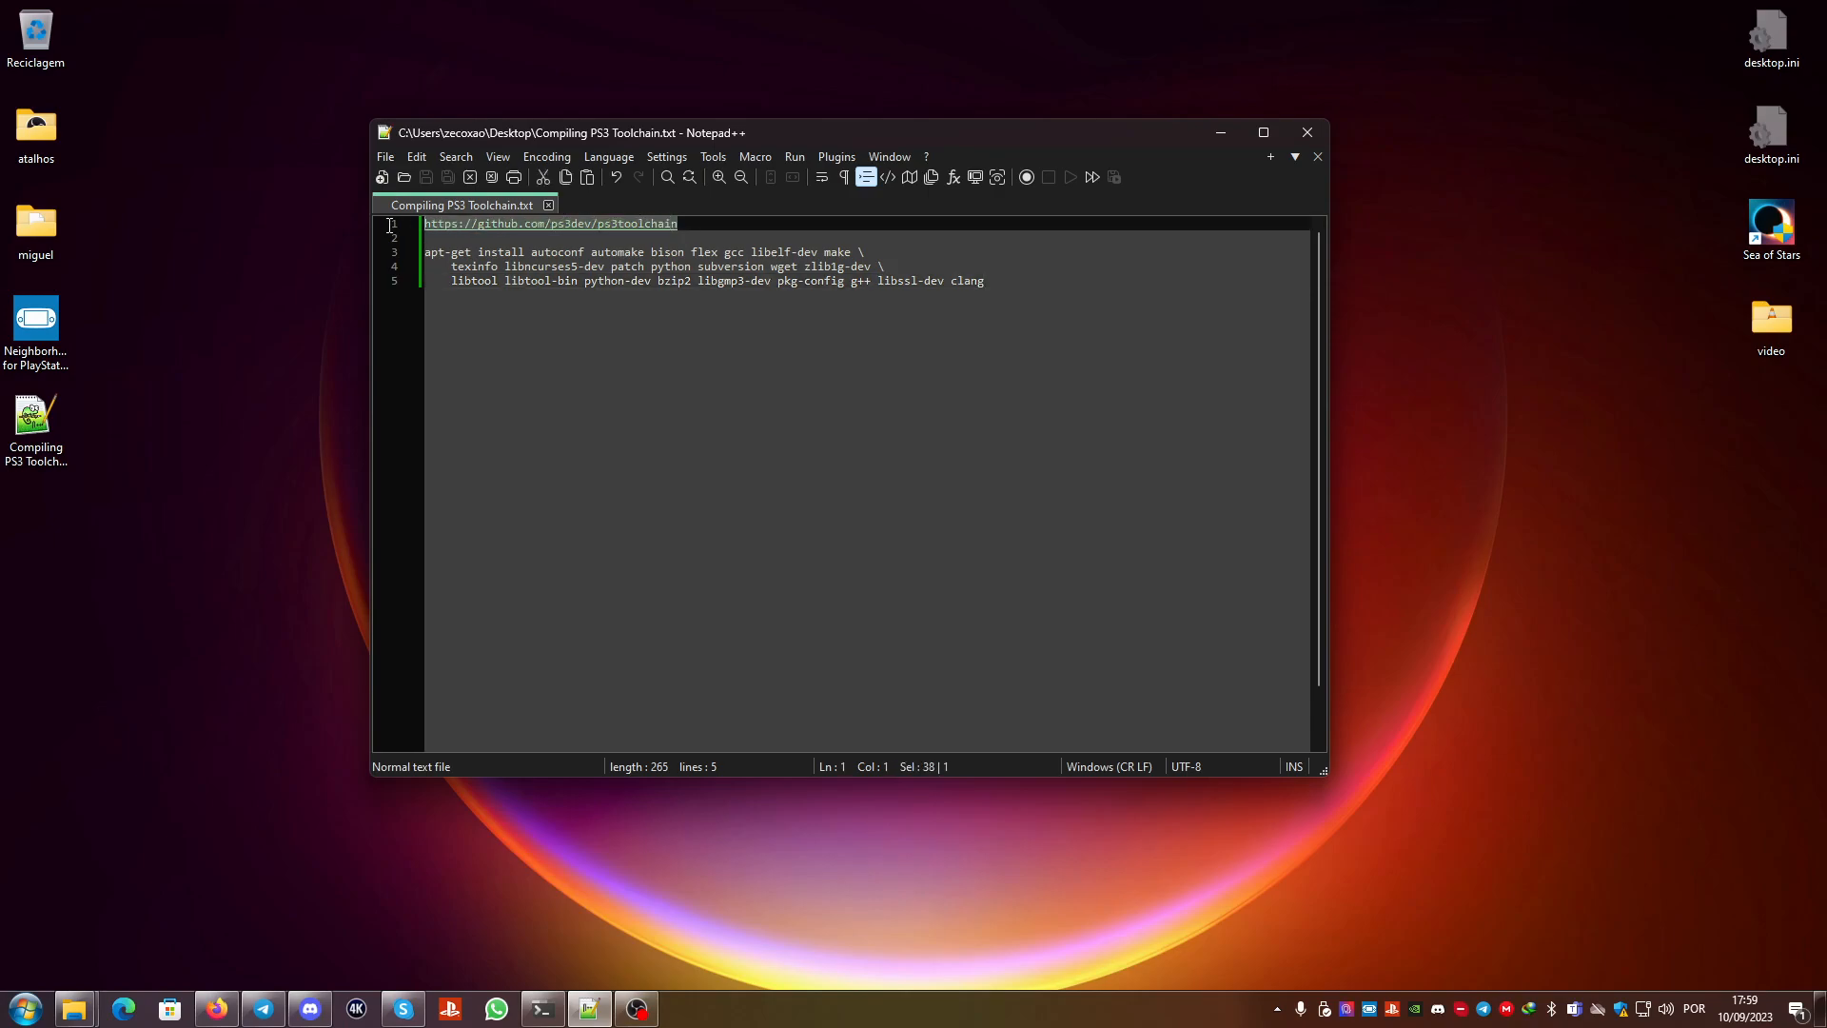
pyautogui.moveTo(518, 230)
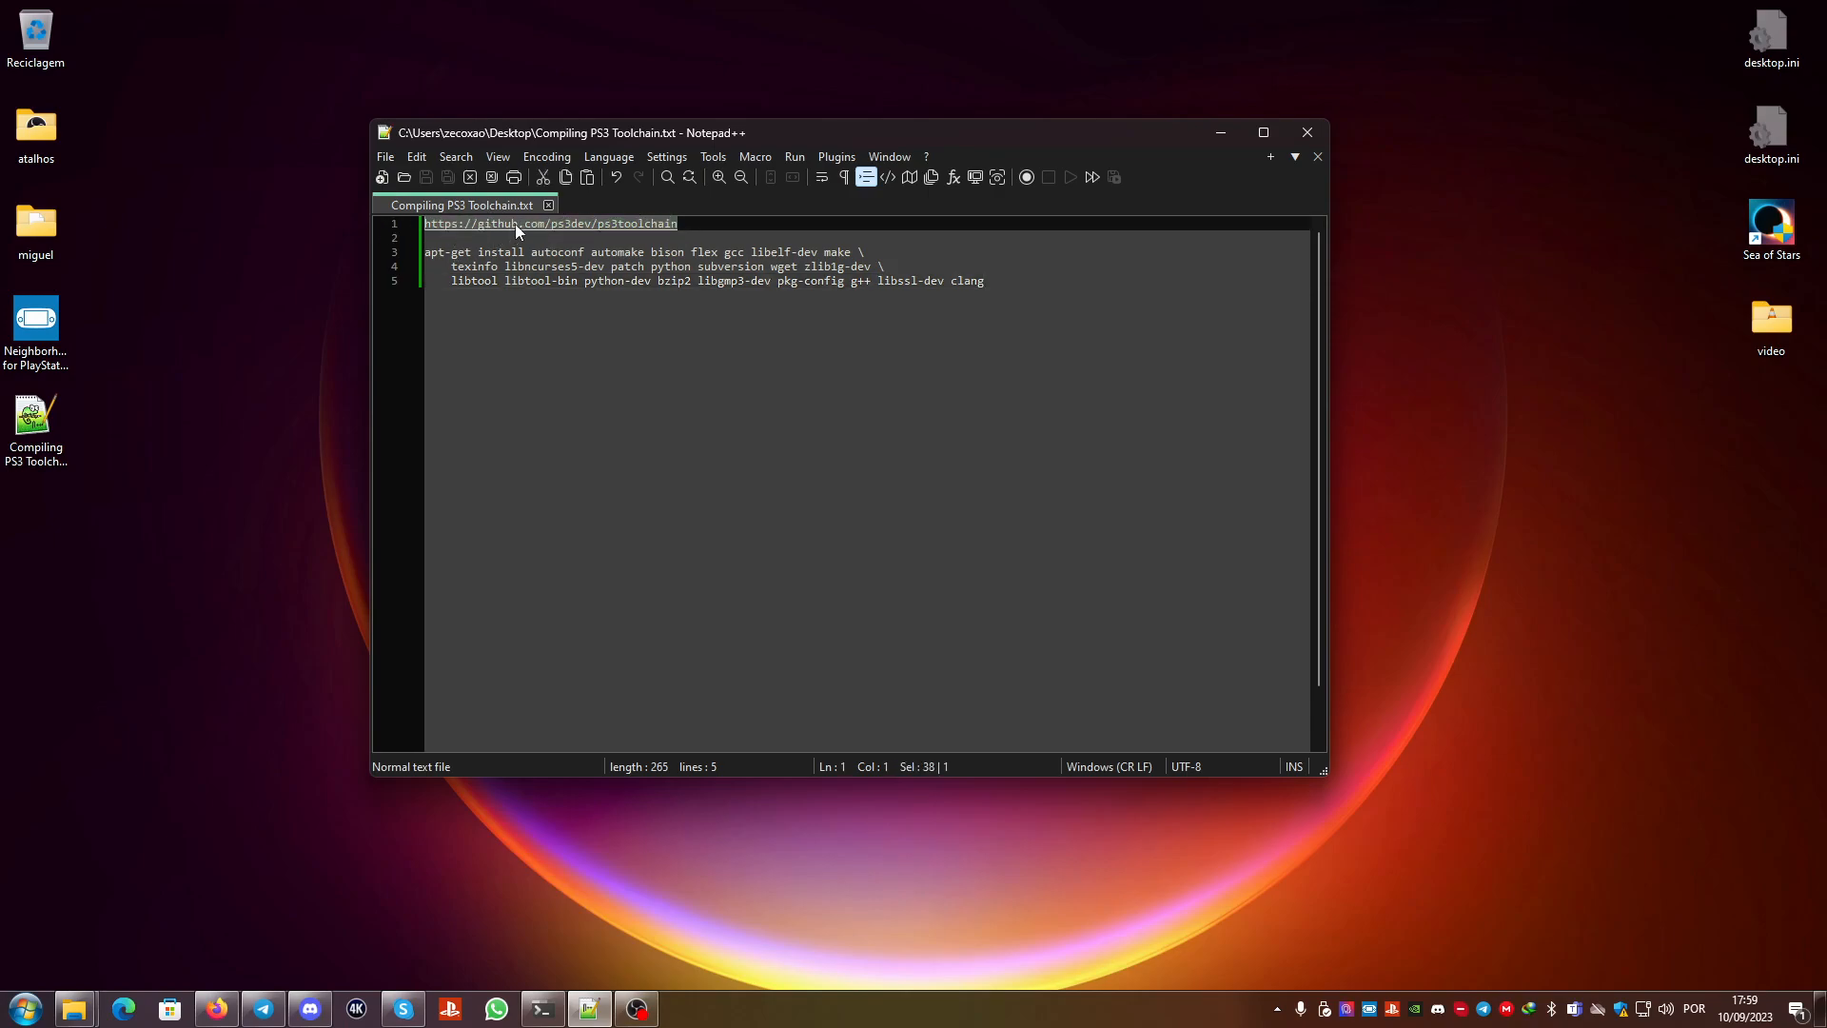
# Step: Copy the ps3toolchain GitHub link and add 'WSL' on a new line below the package list
pyautogui.rightClick(517, 226)
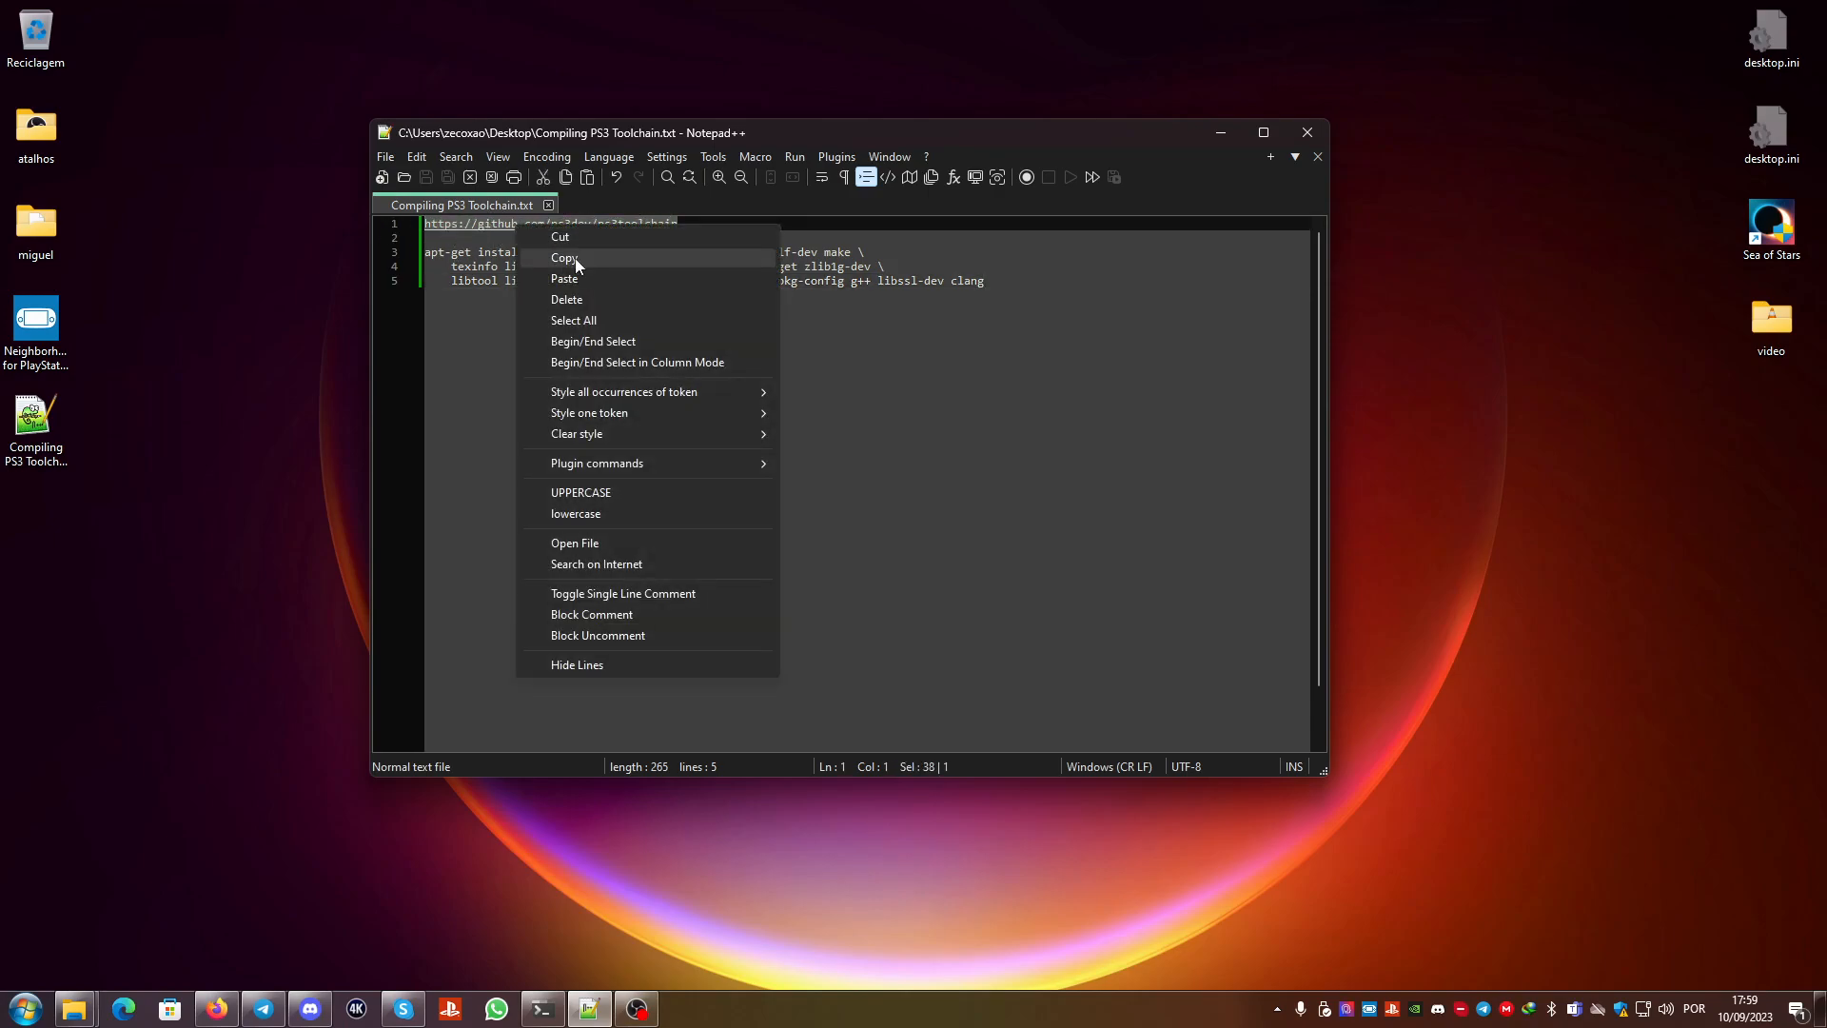
pyautogui.click(565, 257)
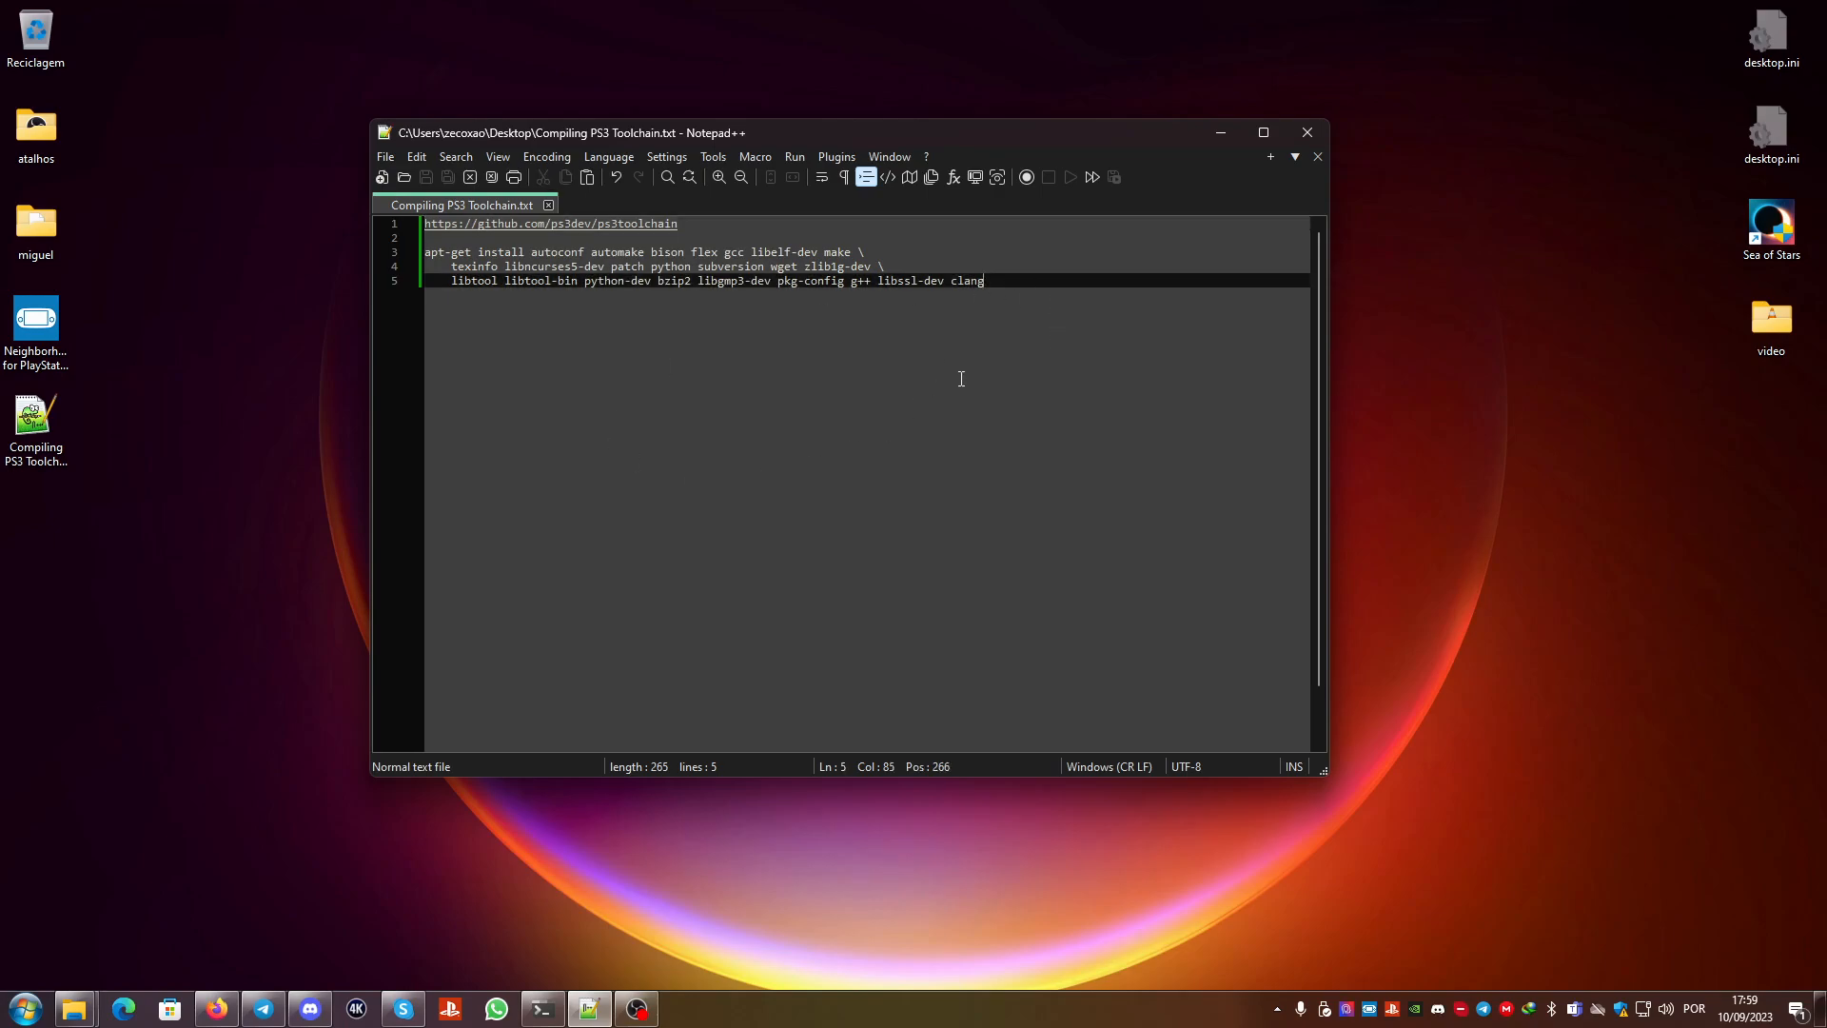
pyautogui.press('Enter')
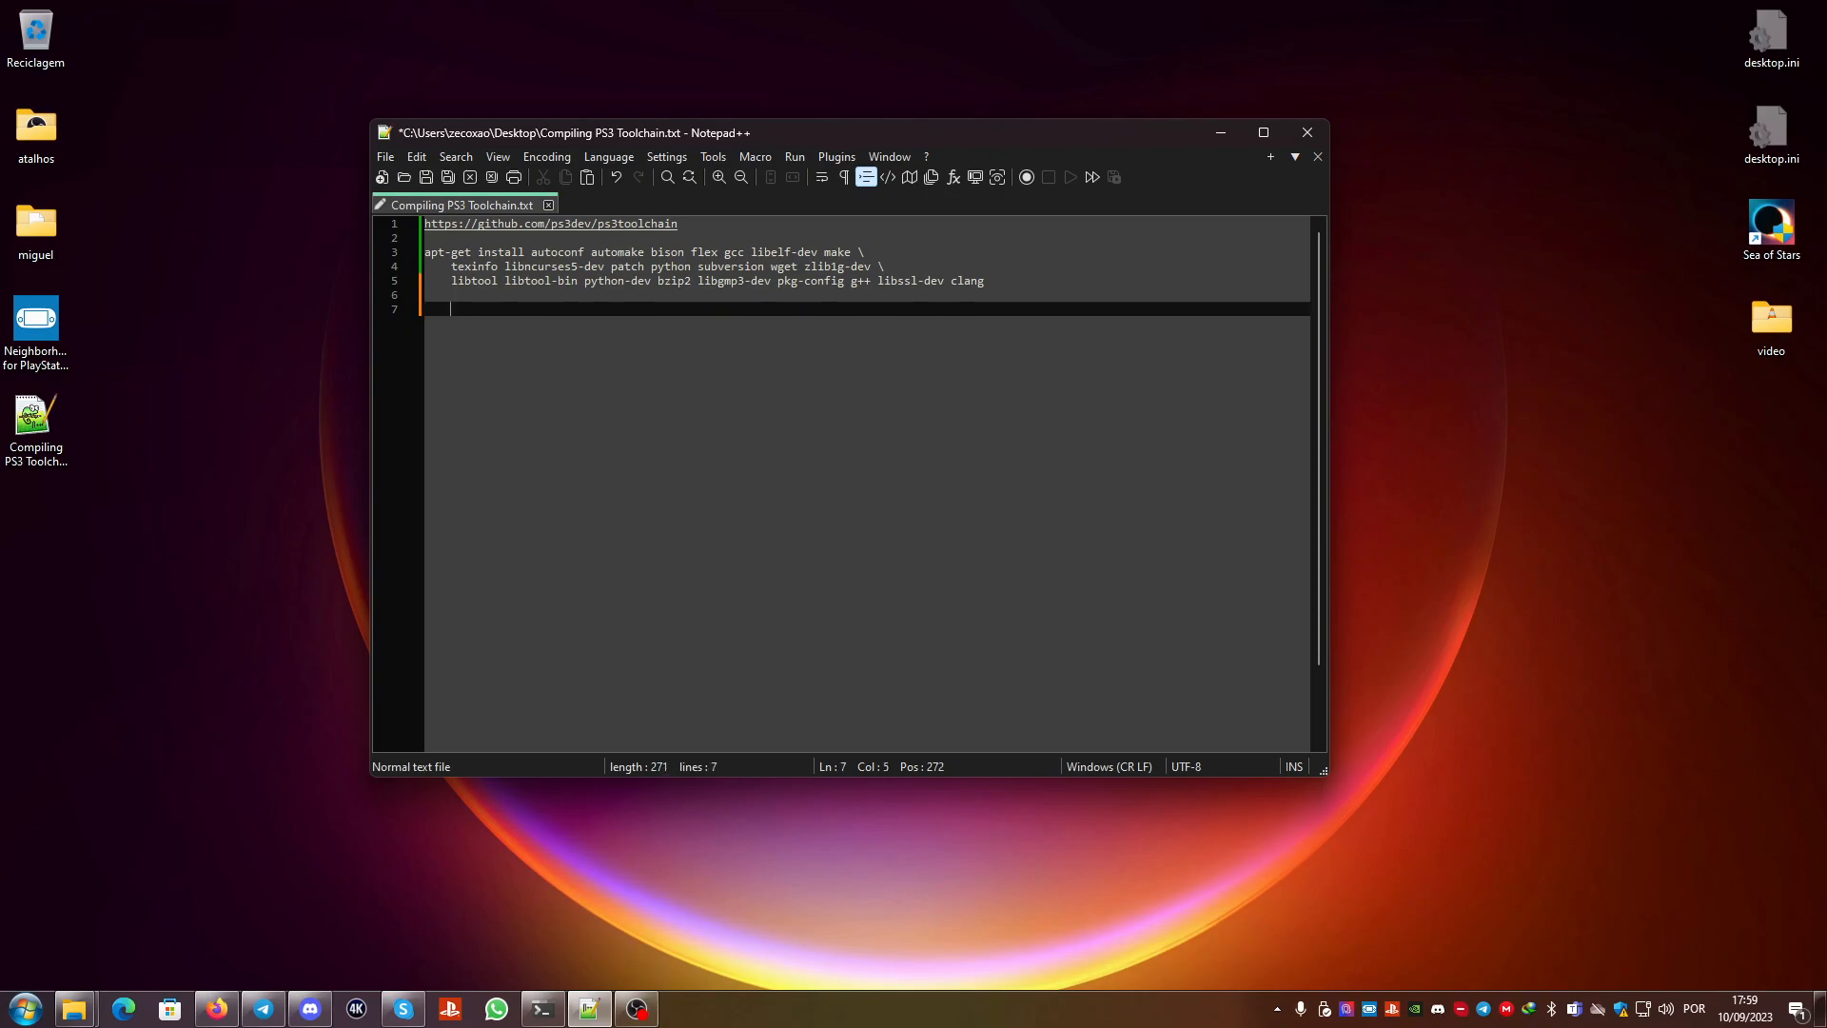
pyautogui.write('w')
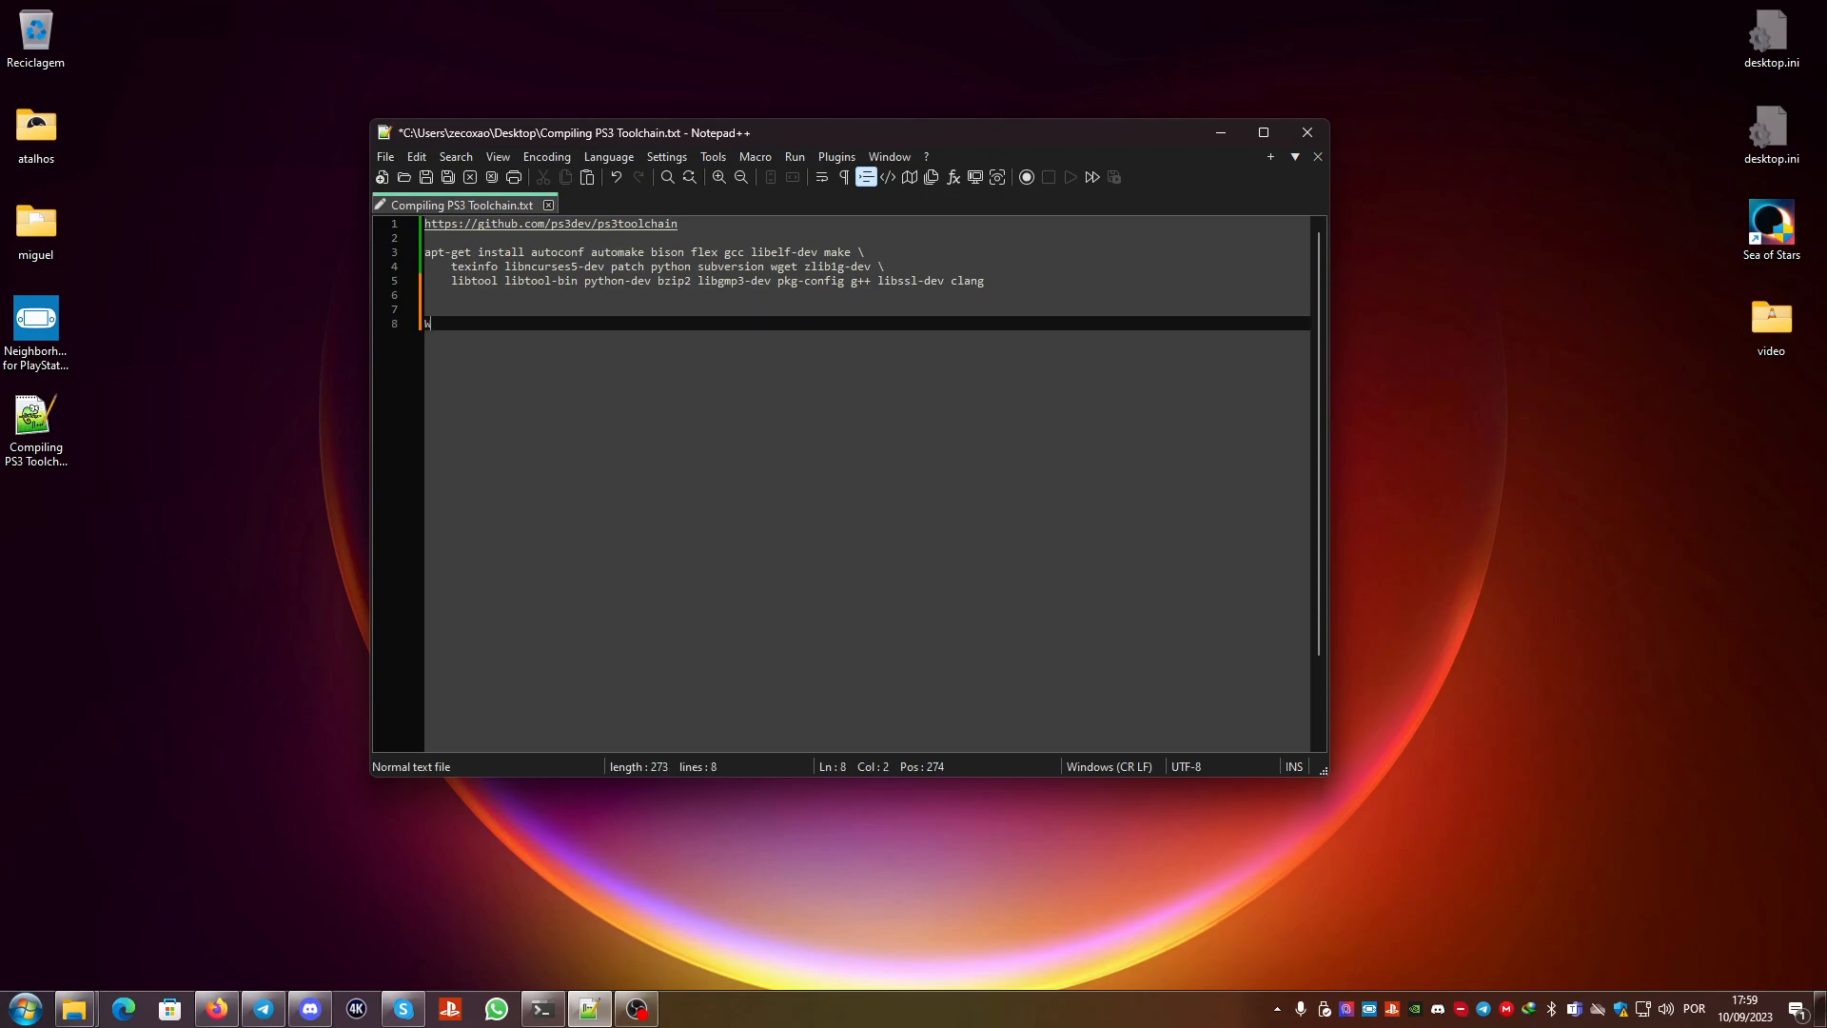
pyautogui.write('SL')
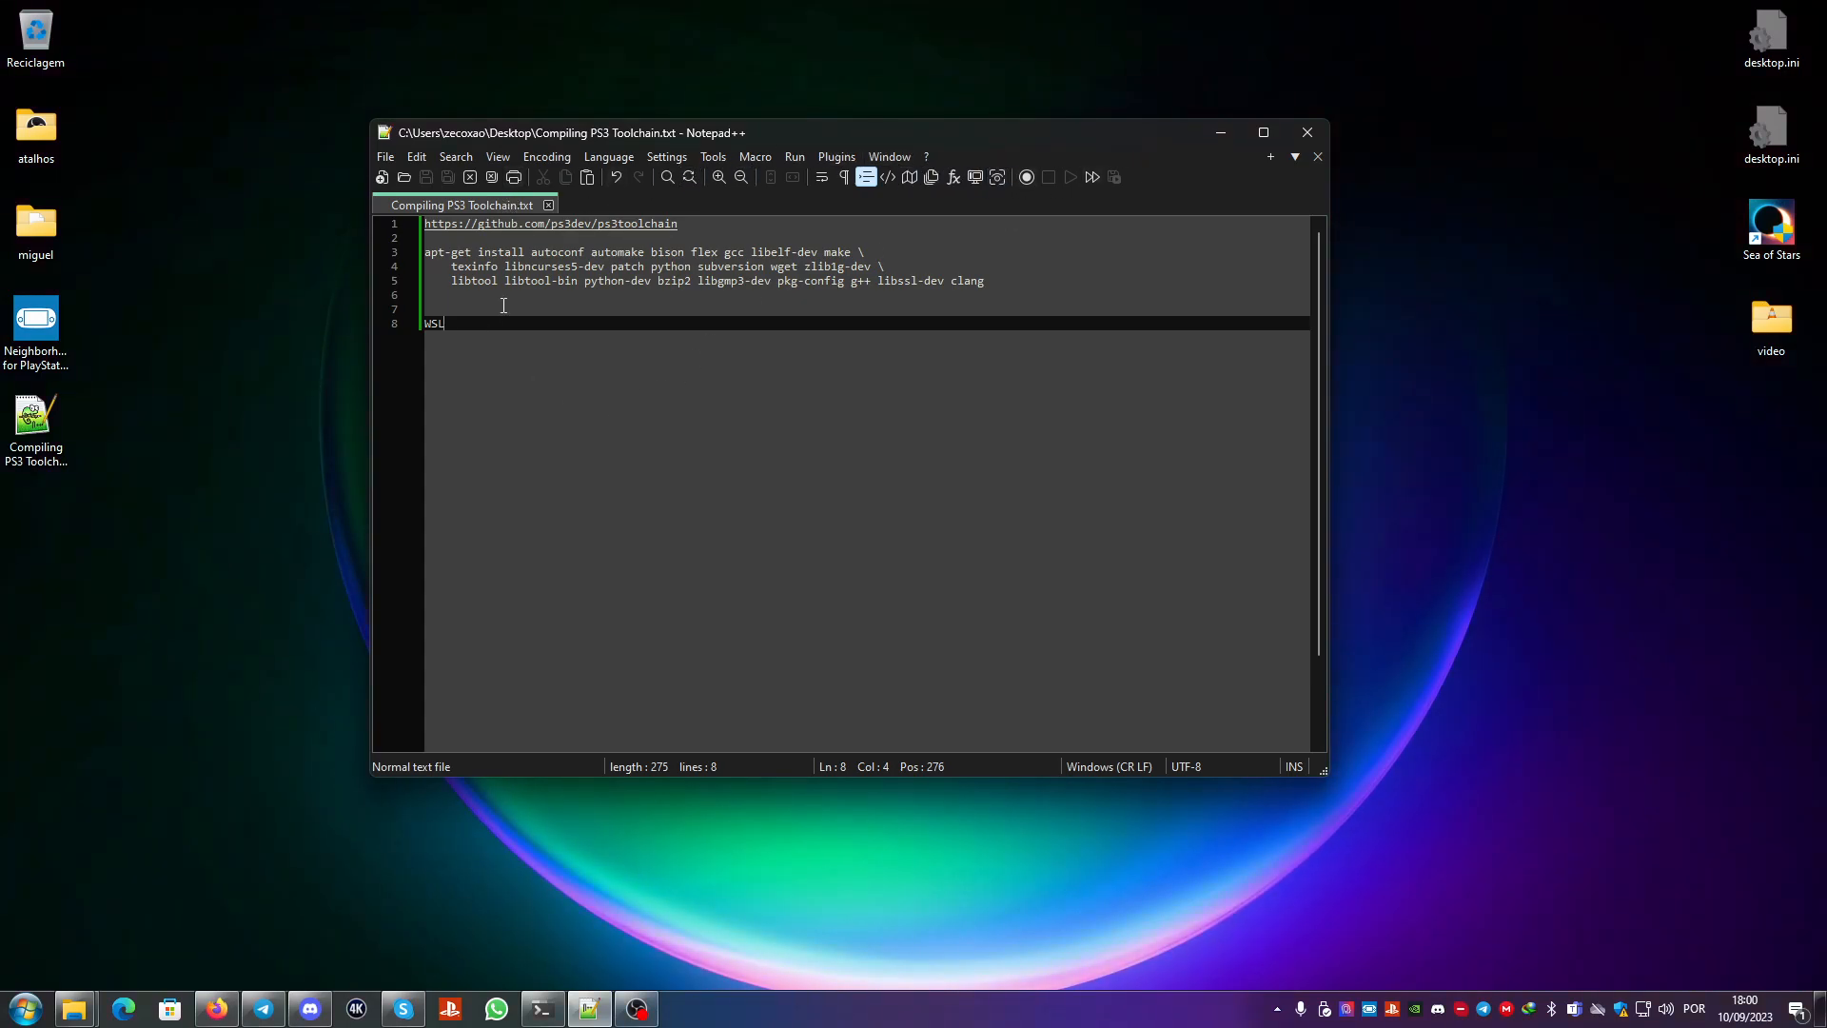
pyautogui.moveTo(1218, 132)
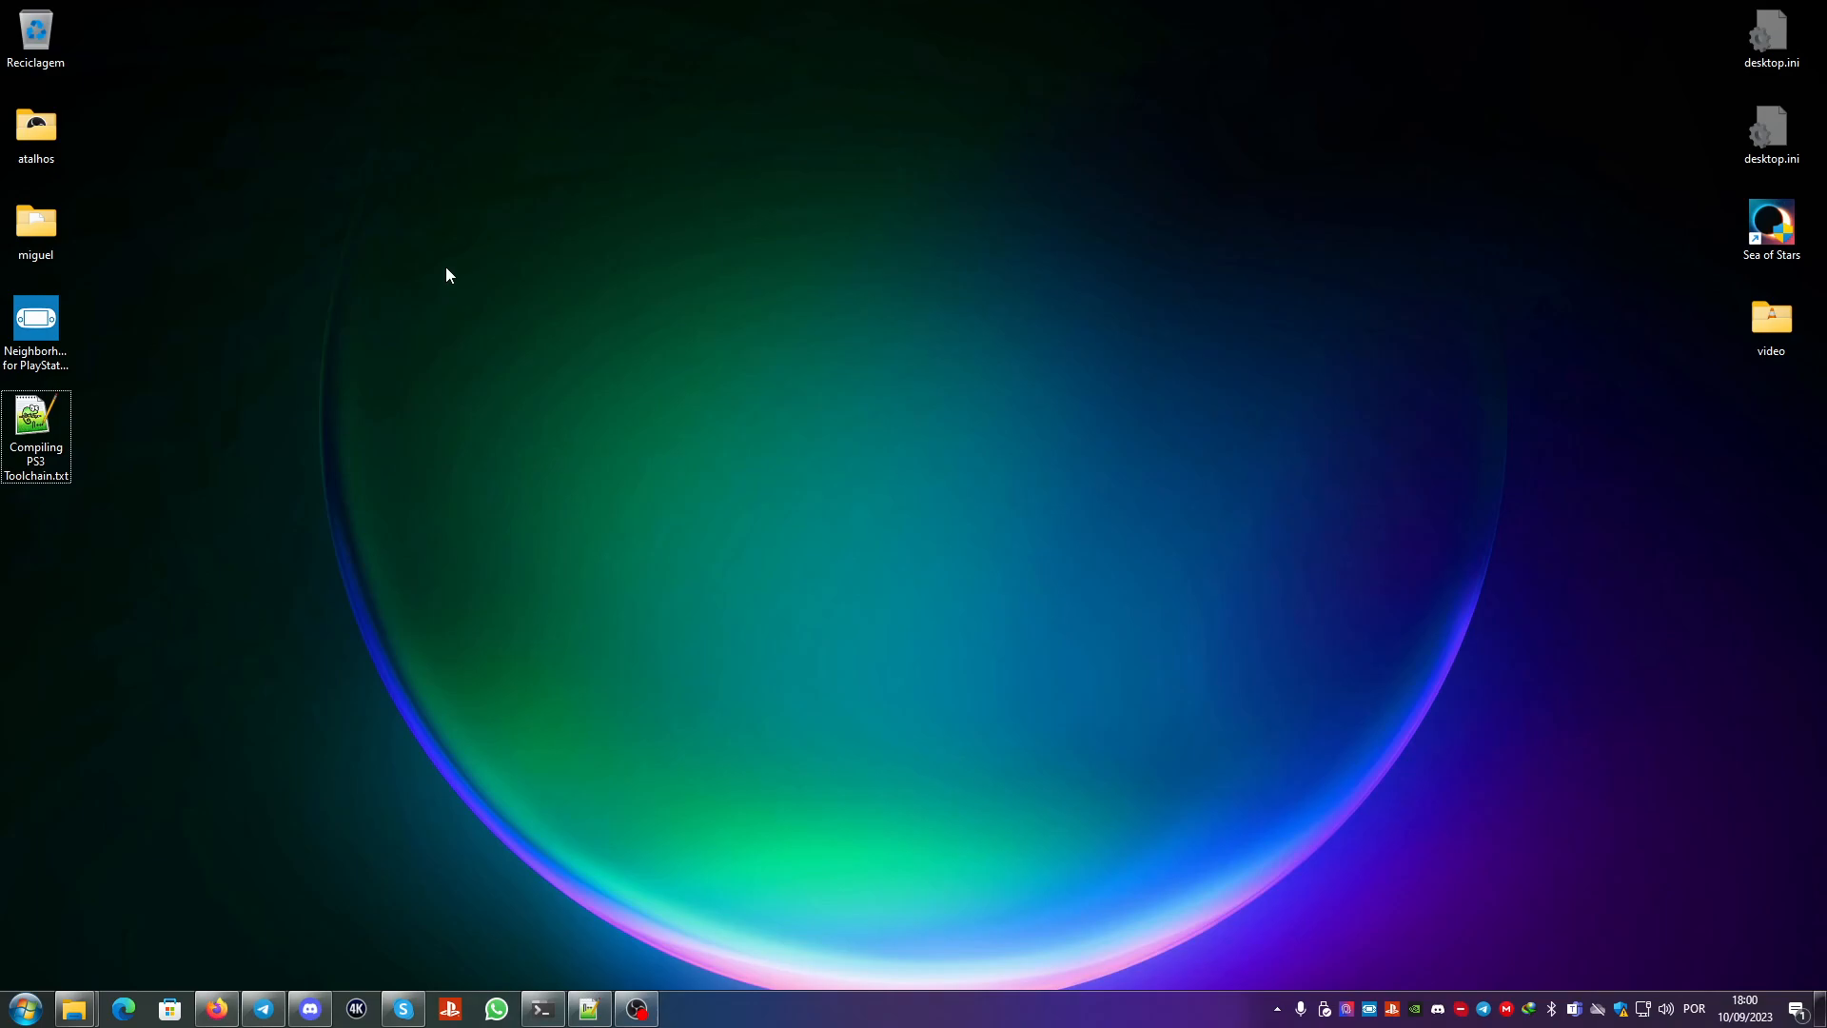
# Step: Open a Linux shell in the Desktop folder from the desktop's context menu
pyautogui.rightClick(448, 274)
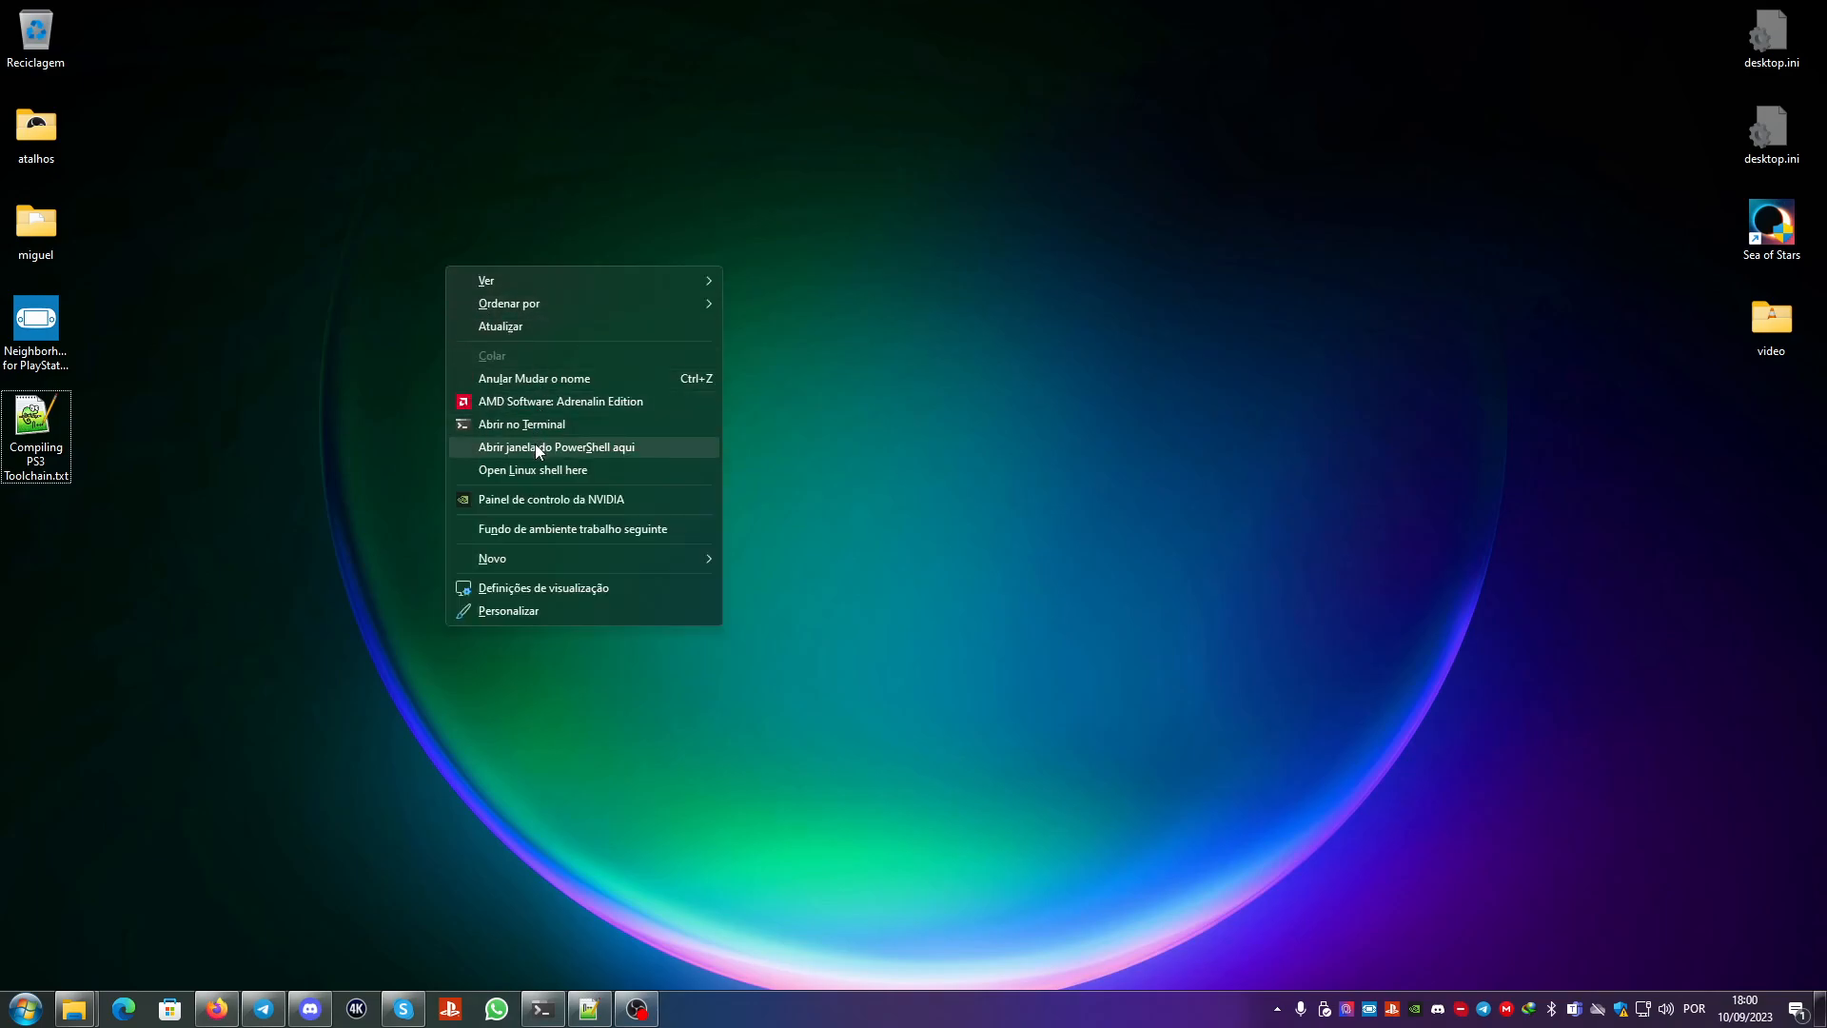
pyautogui.moveTo(564, 470)
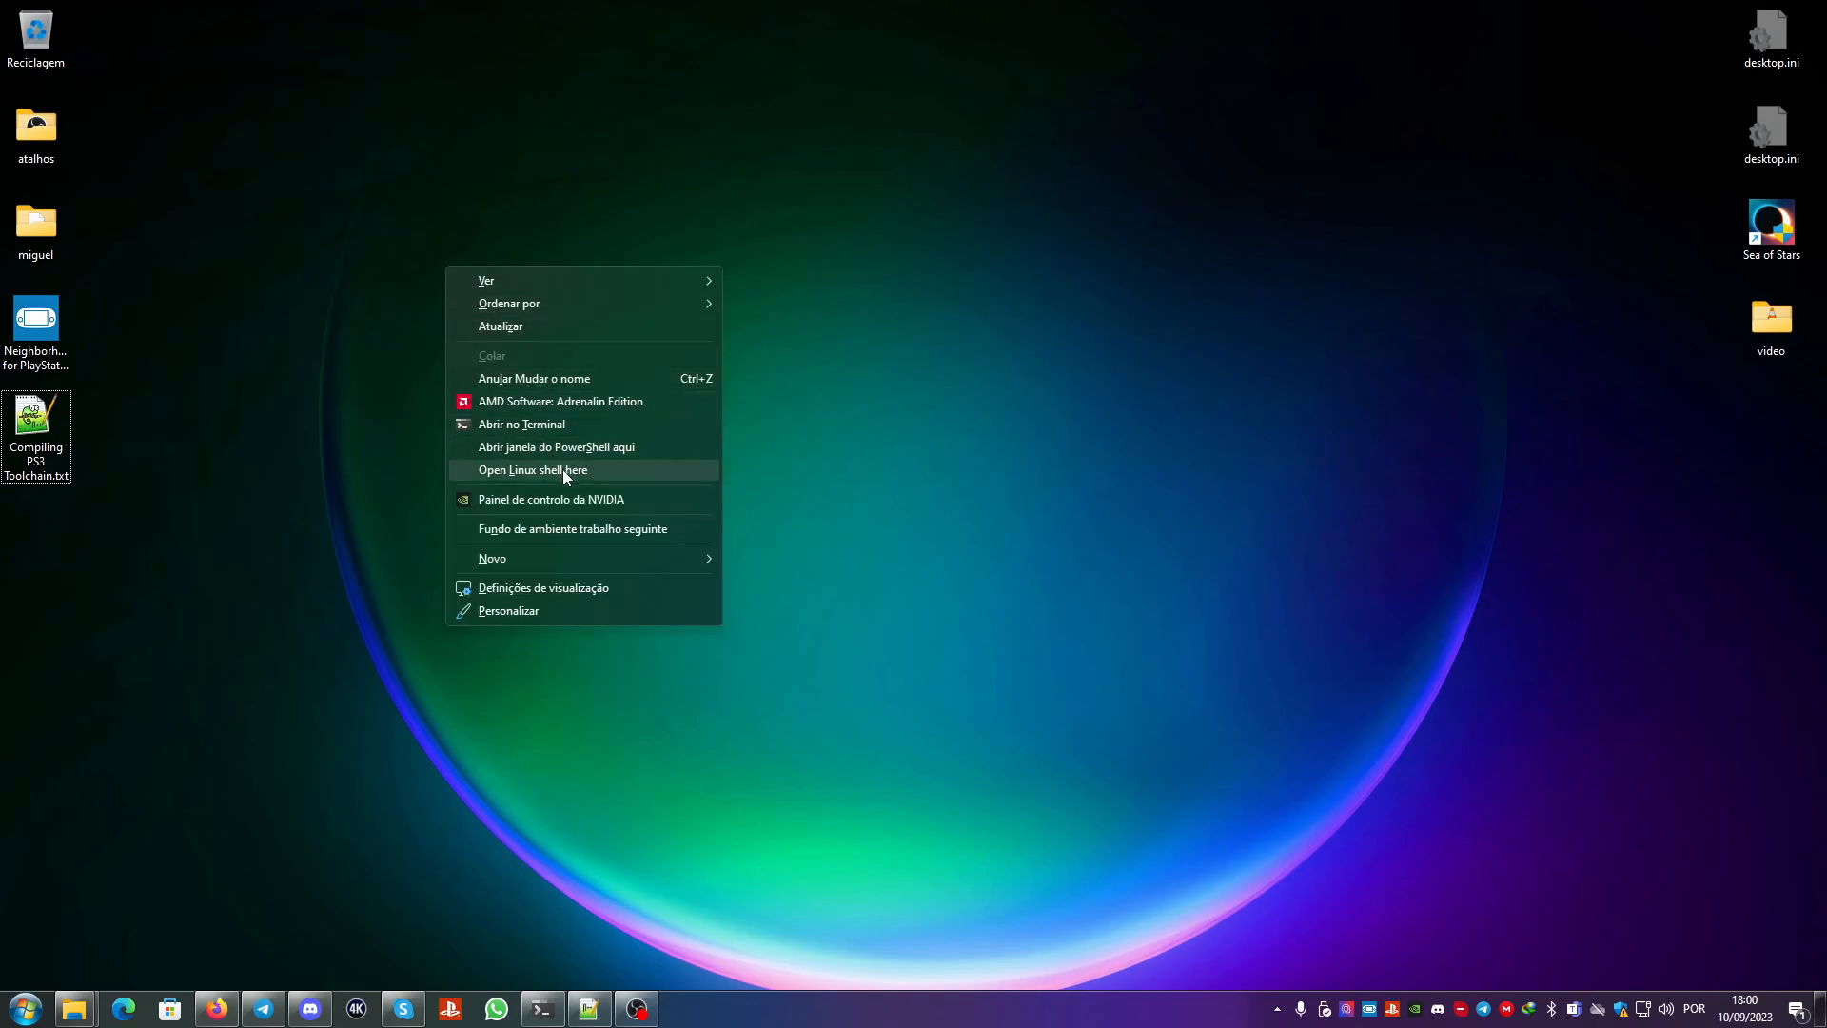
pyautogui.click(533, 471)
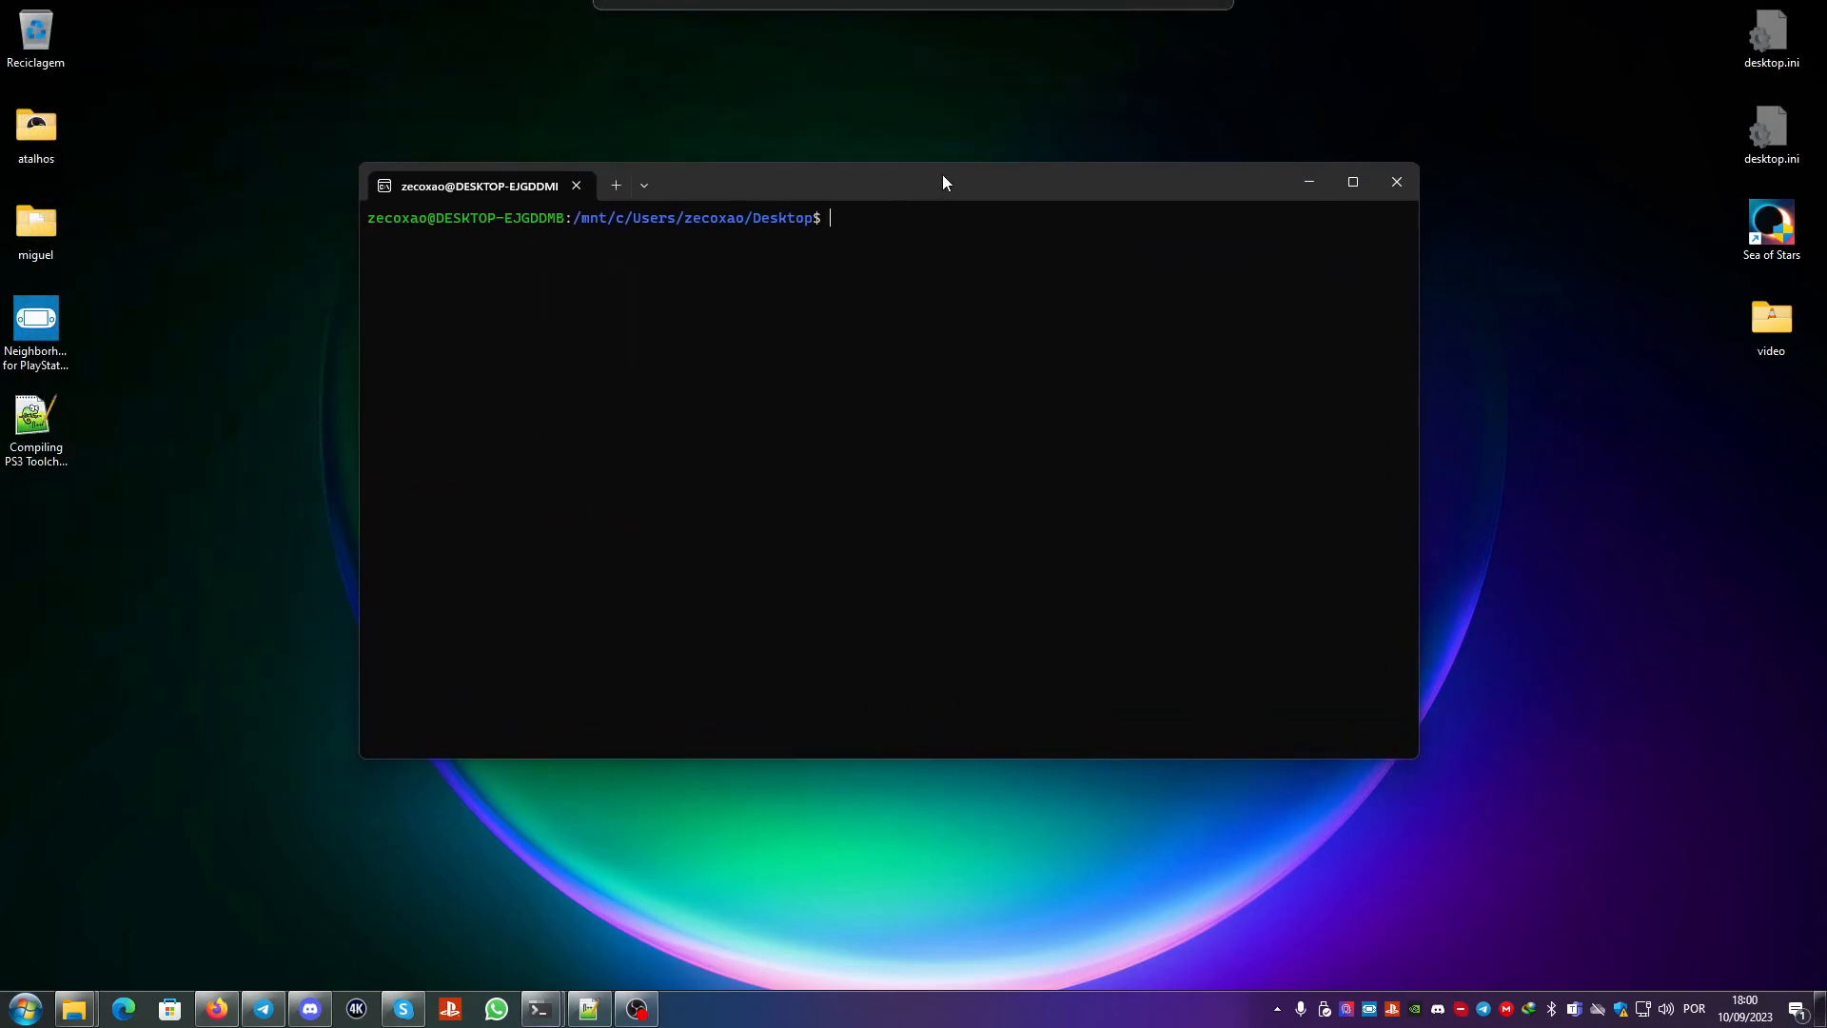
pyautogui.write('git cl')
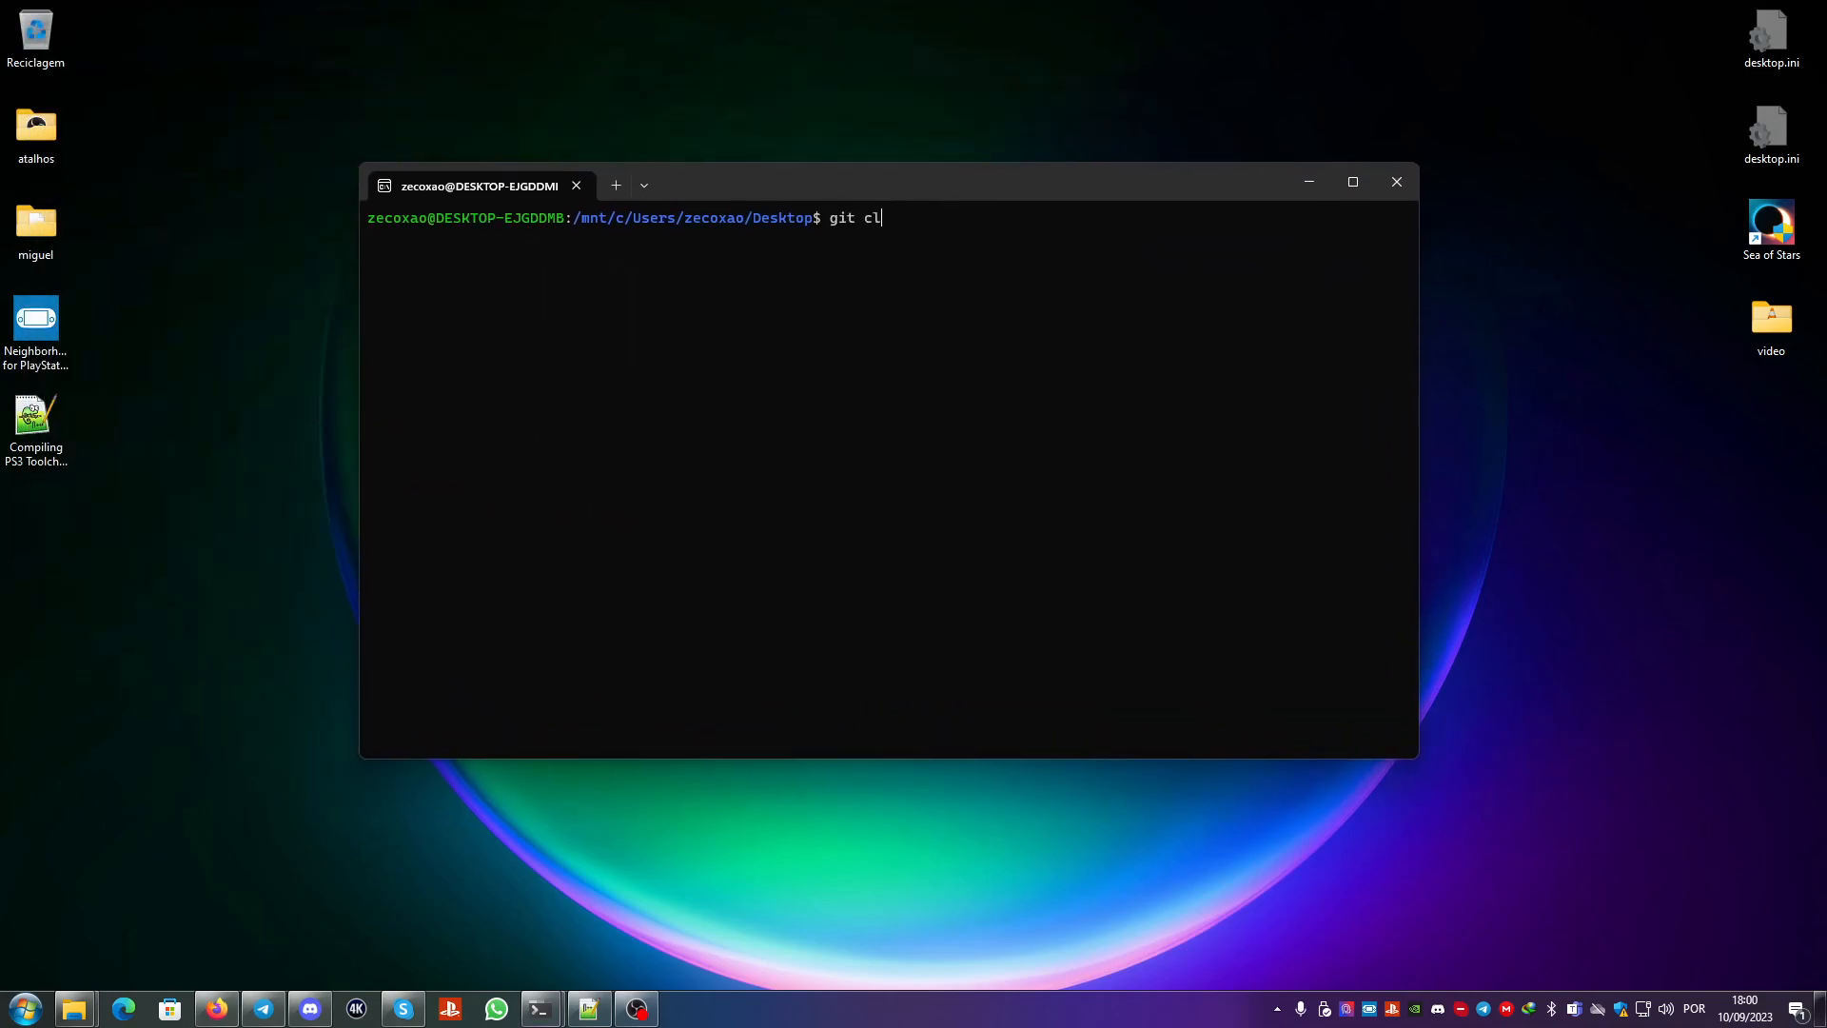
pyautogui.write('one https://github.com/ps3dev/ps3toolchain')
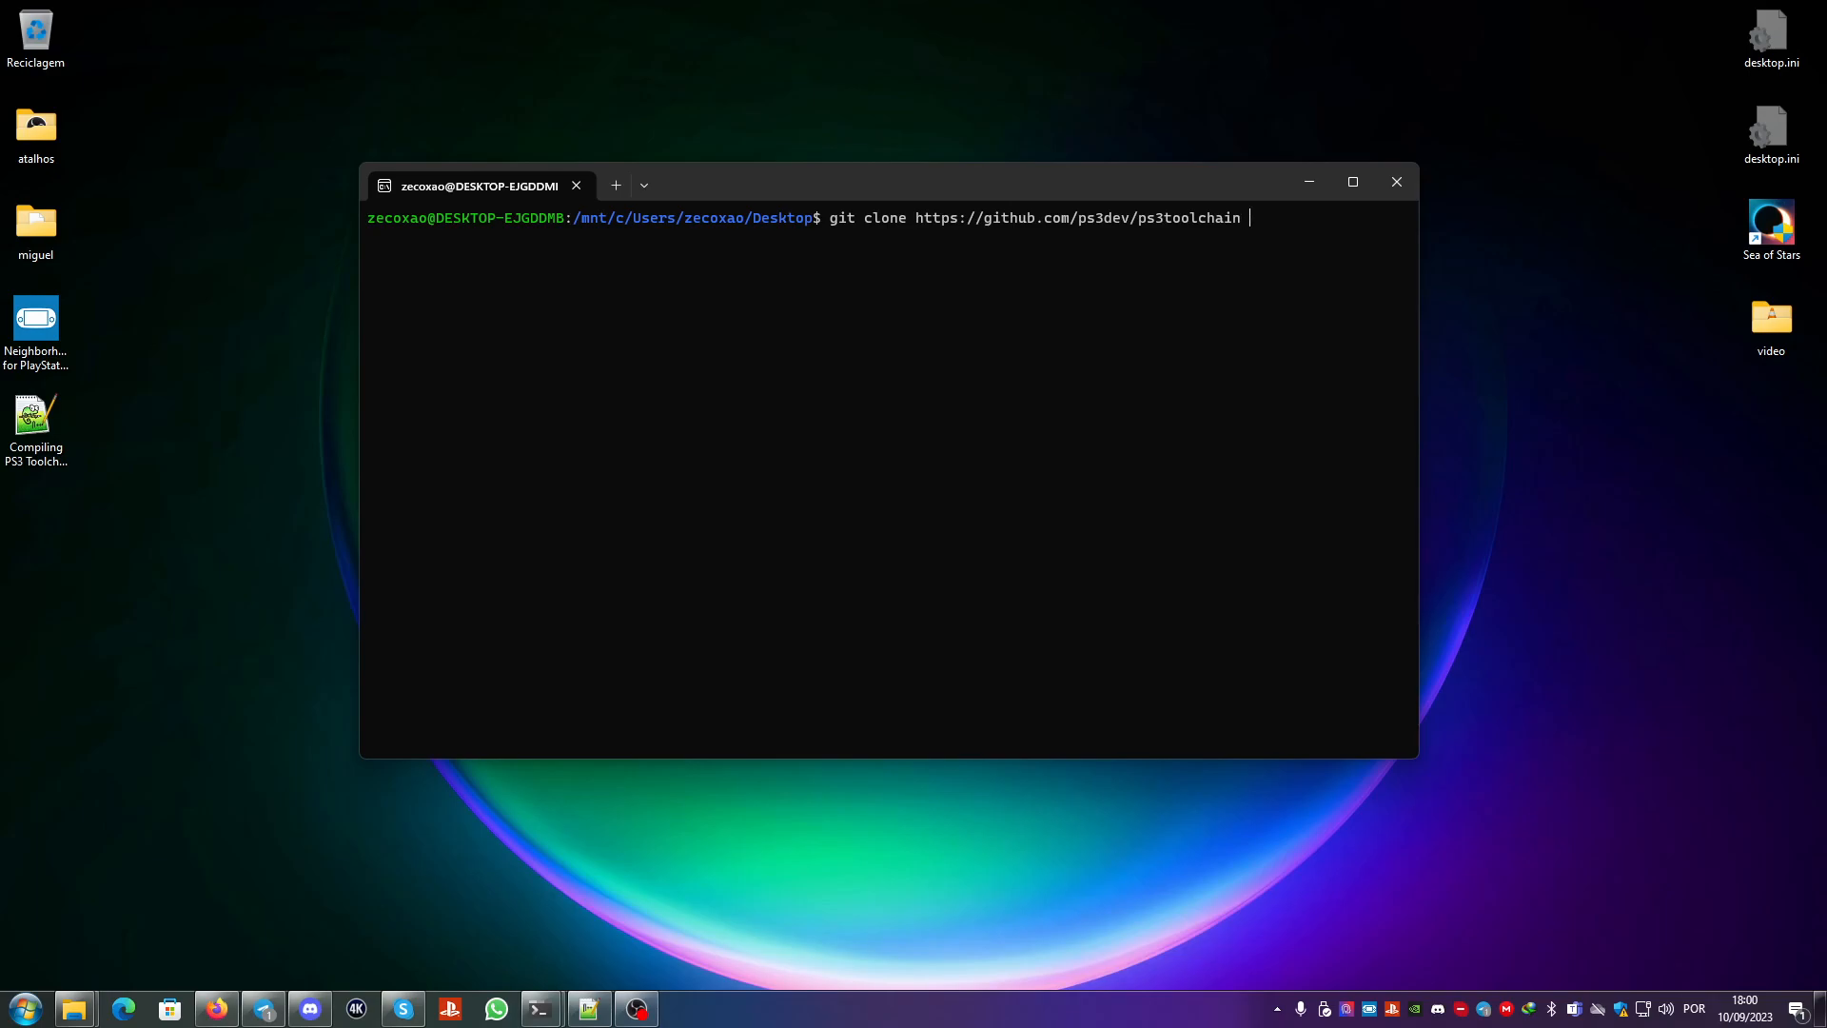
pyautogui.write('--recur')
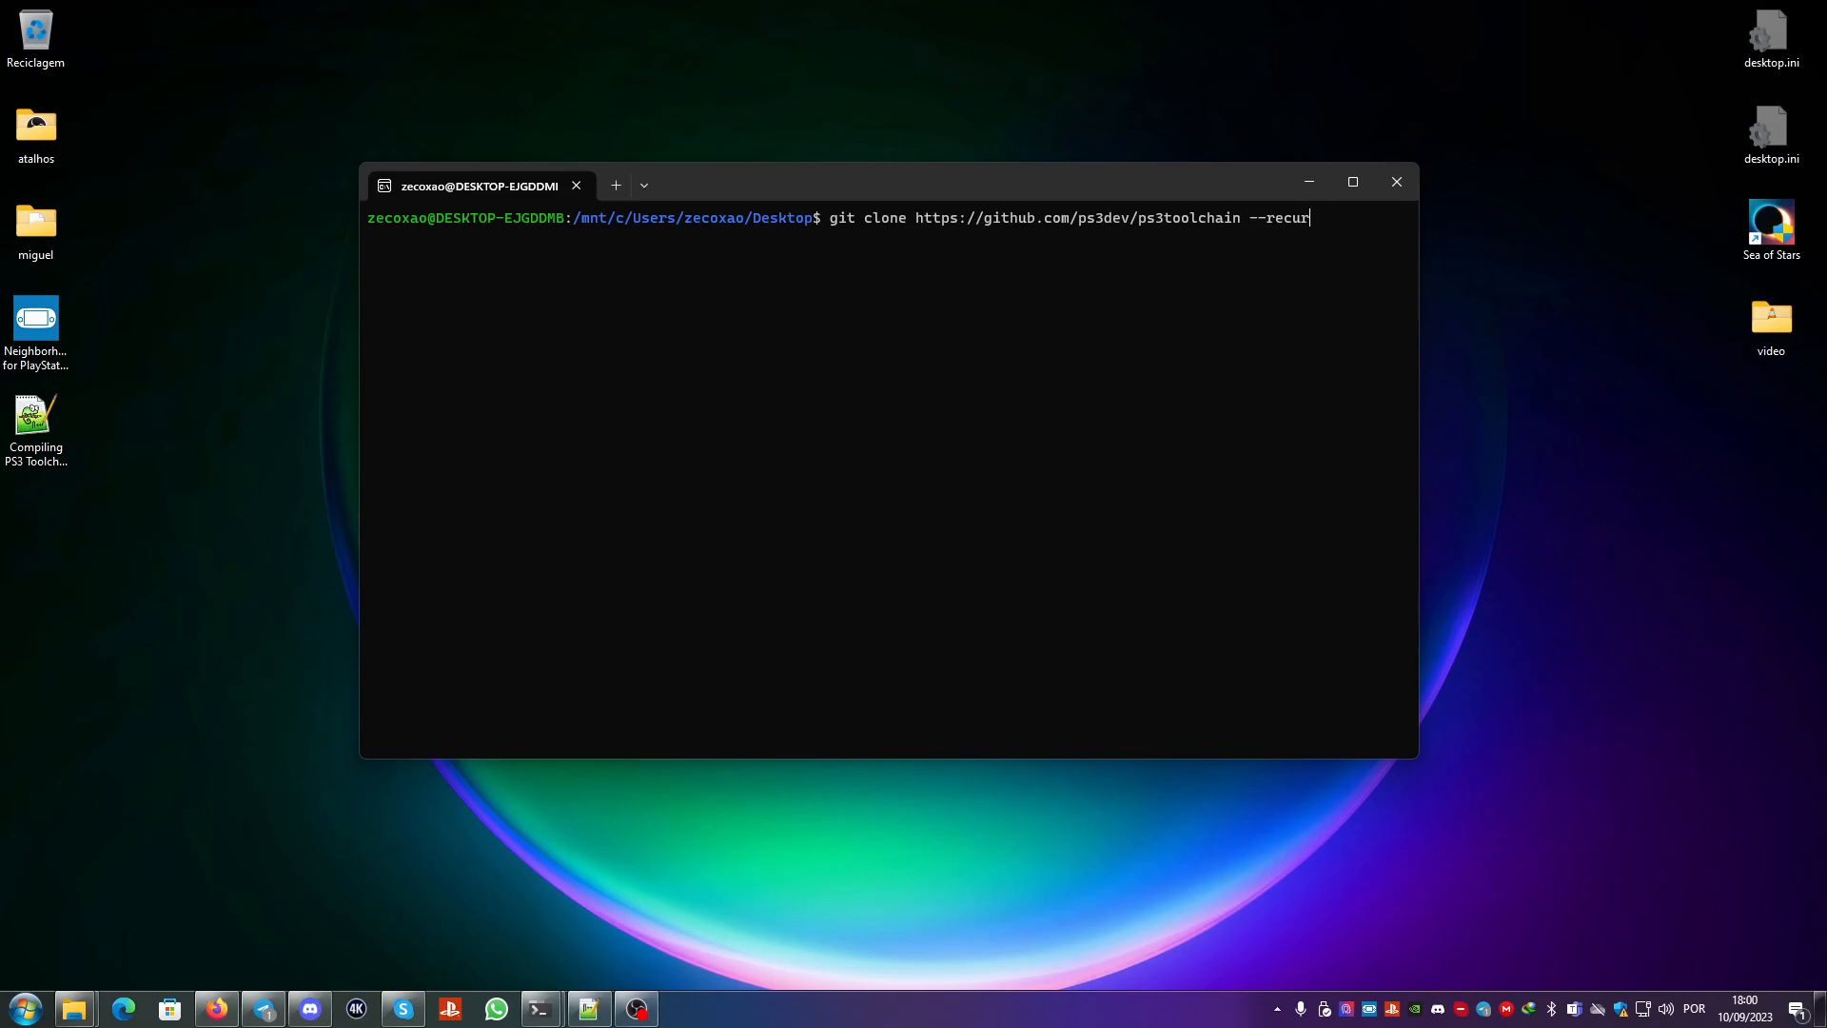
pyautogui.write('sive')
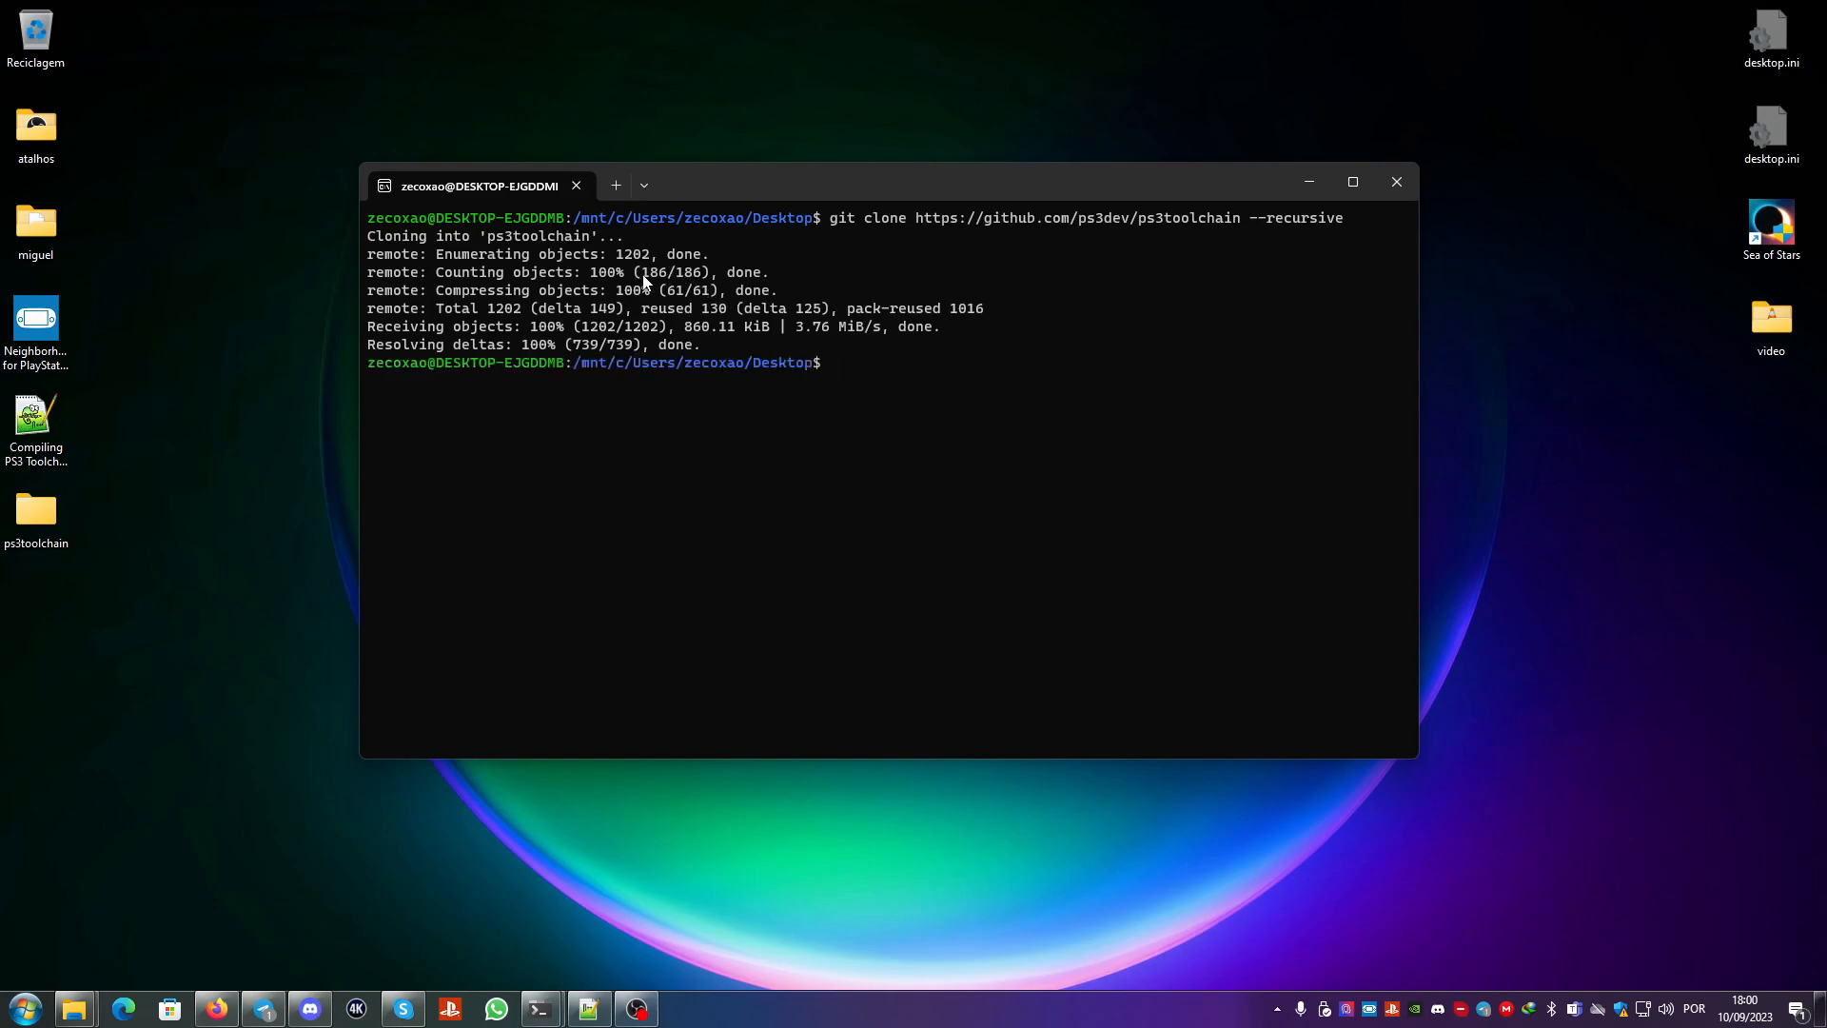
pyautogui.moveTo(758, 489)
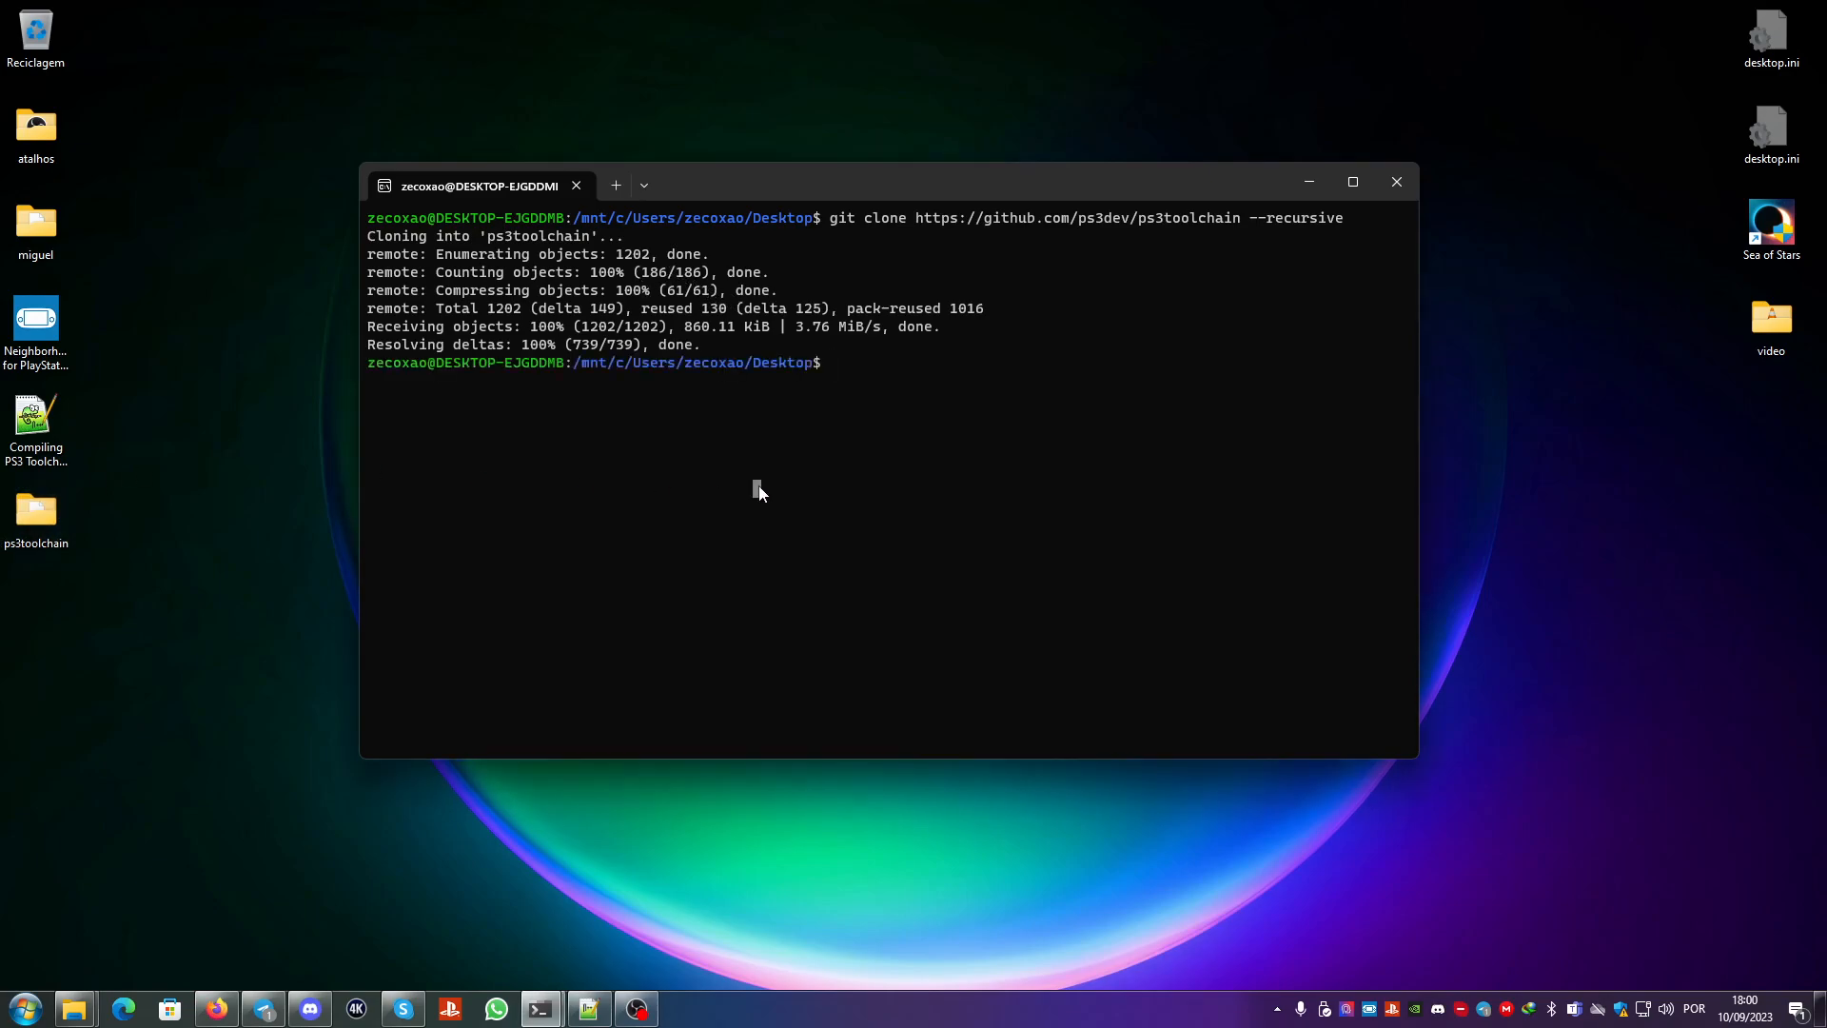
pyautogui.write('cd ps3toolchain/')
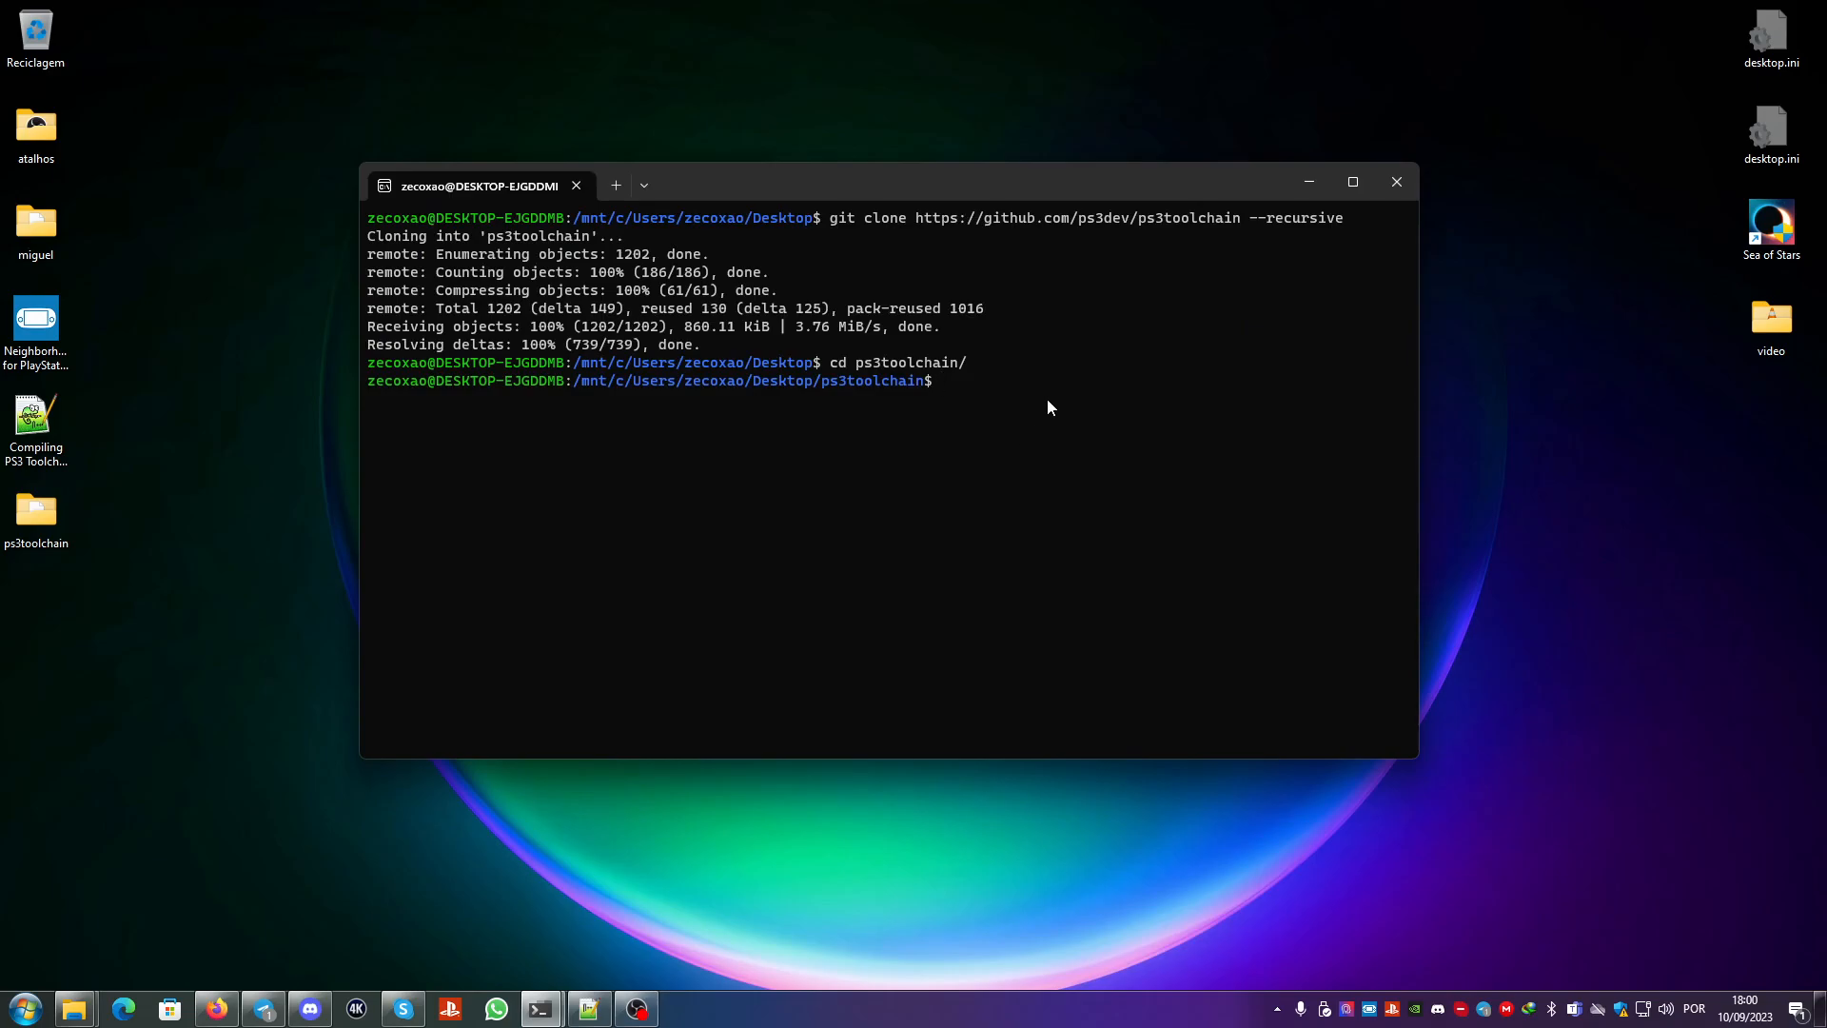
# Step: Start the sudo apt-get install command for the toolchain's prerequisite packages
pyautogui.write('sudo')
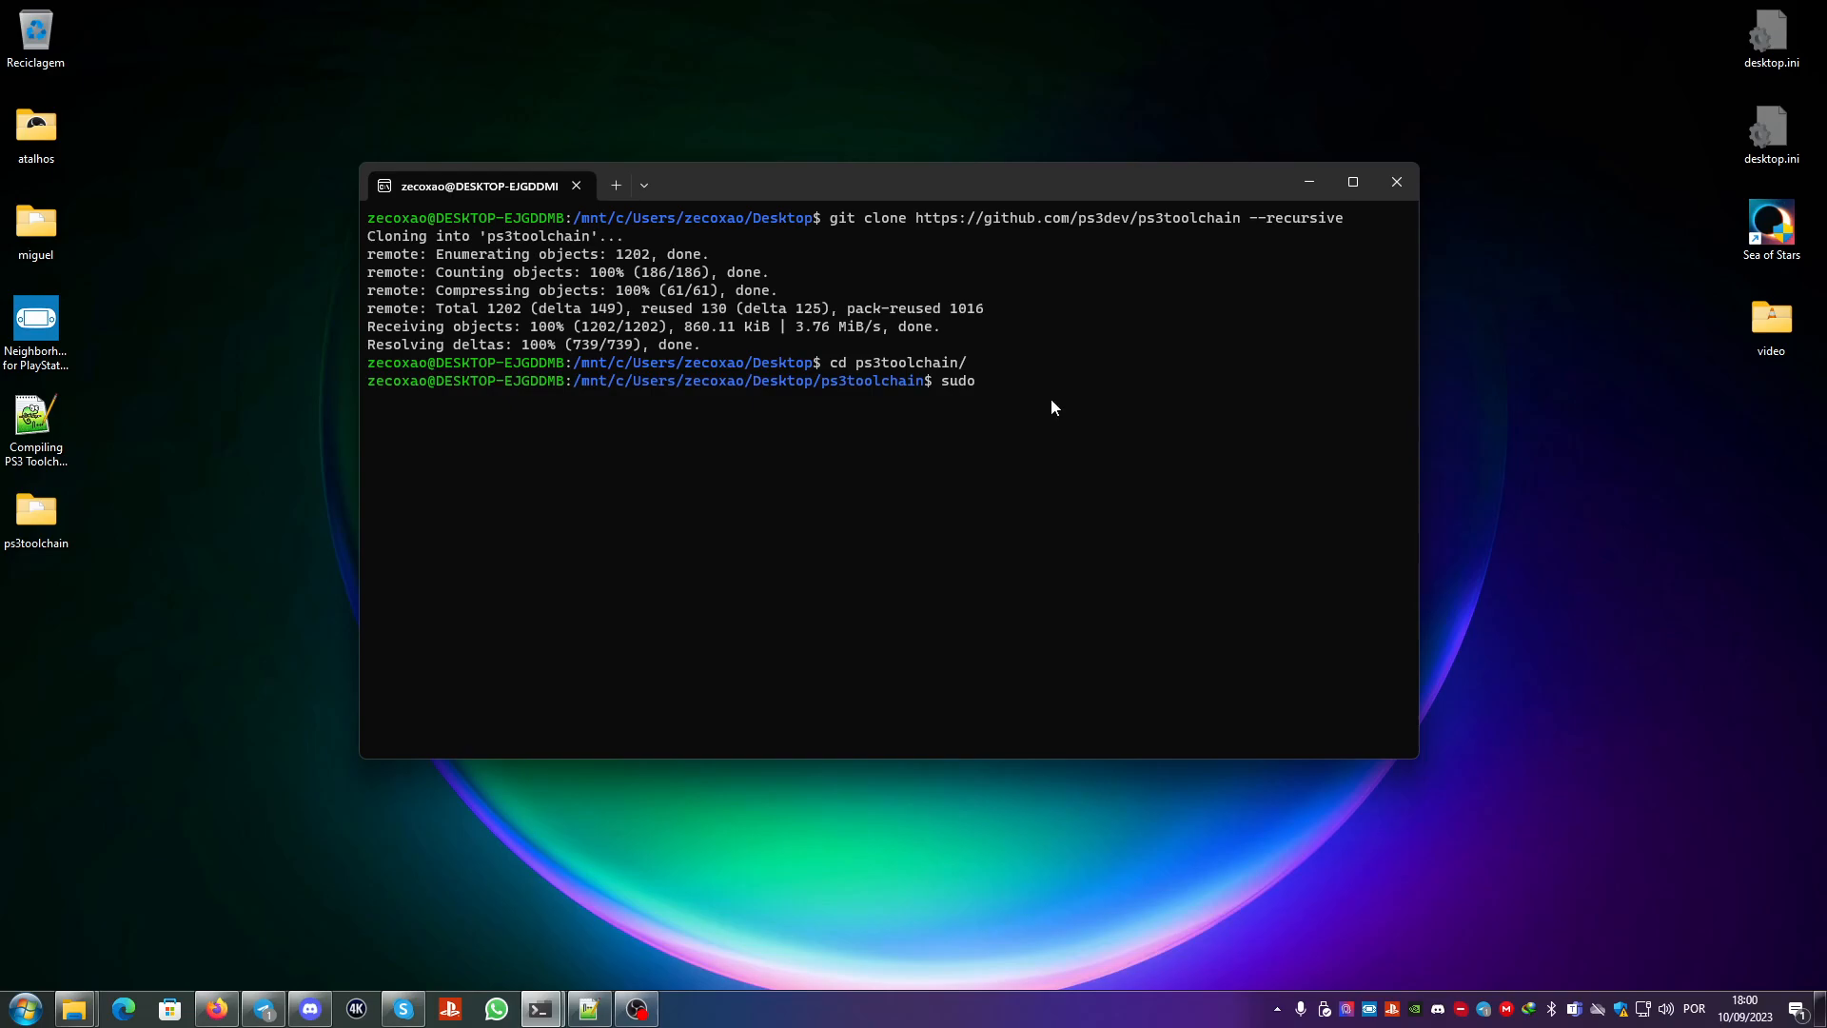
pyautogui.moveTo(790, 461)
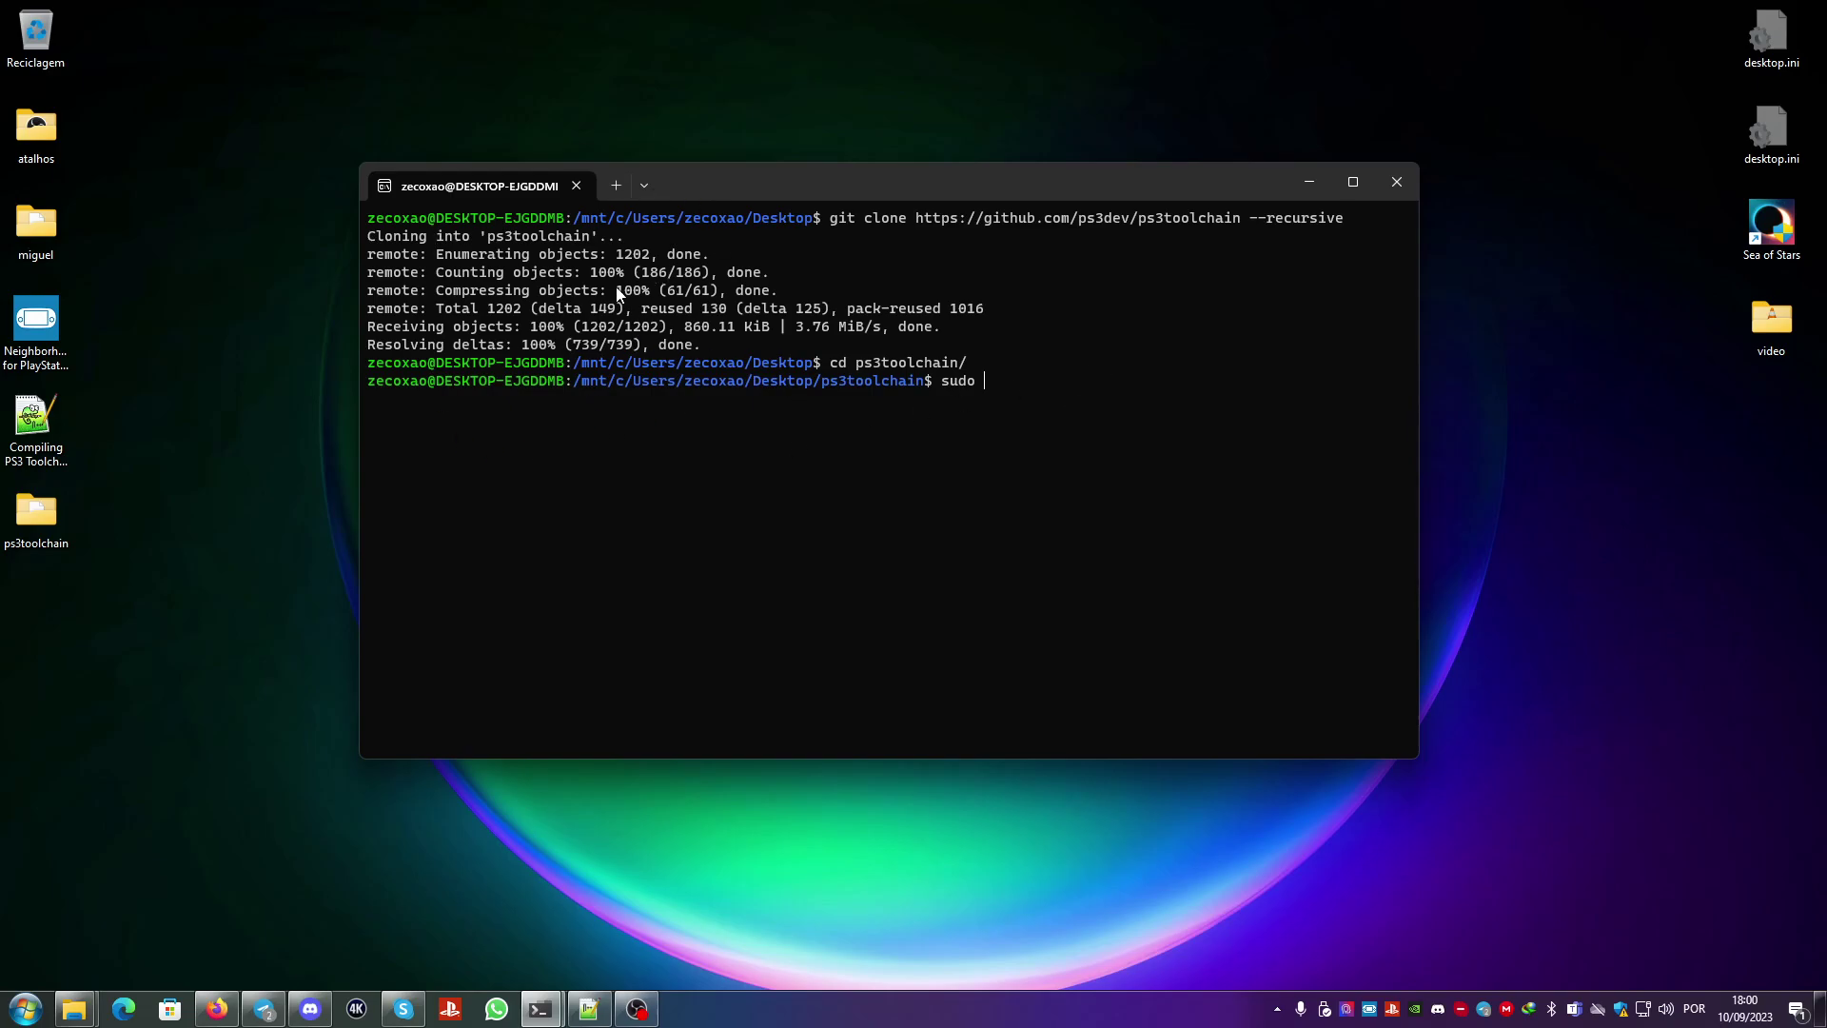
pyautogui.moveTo(691, 325)
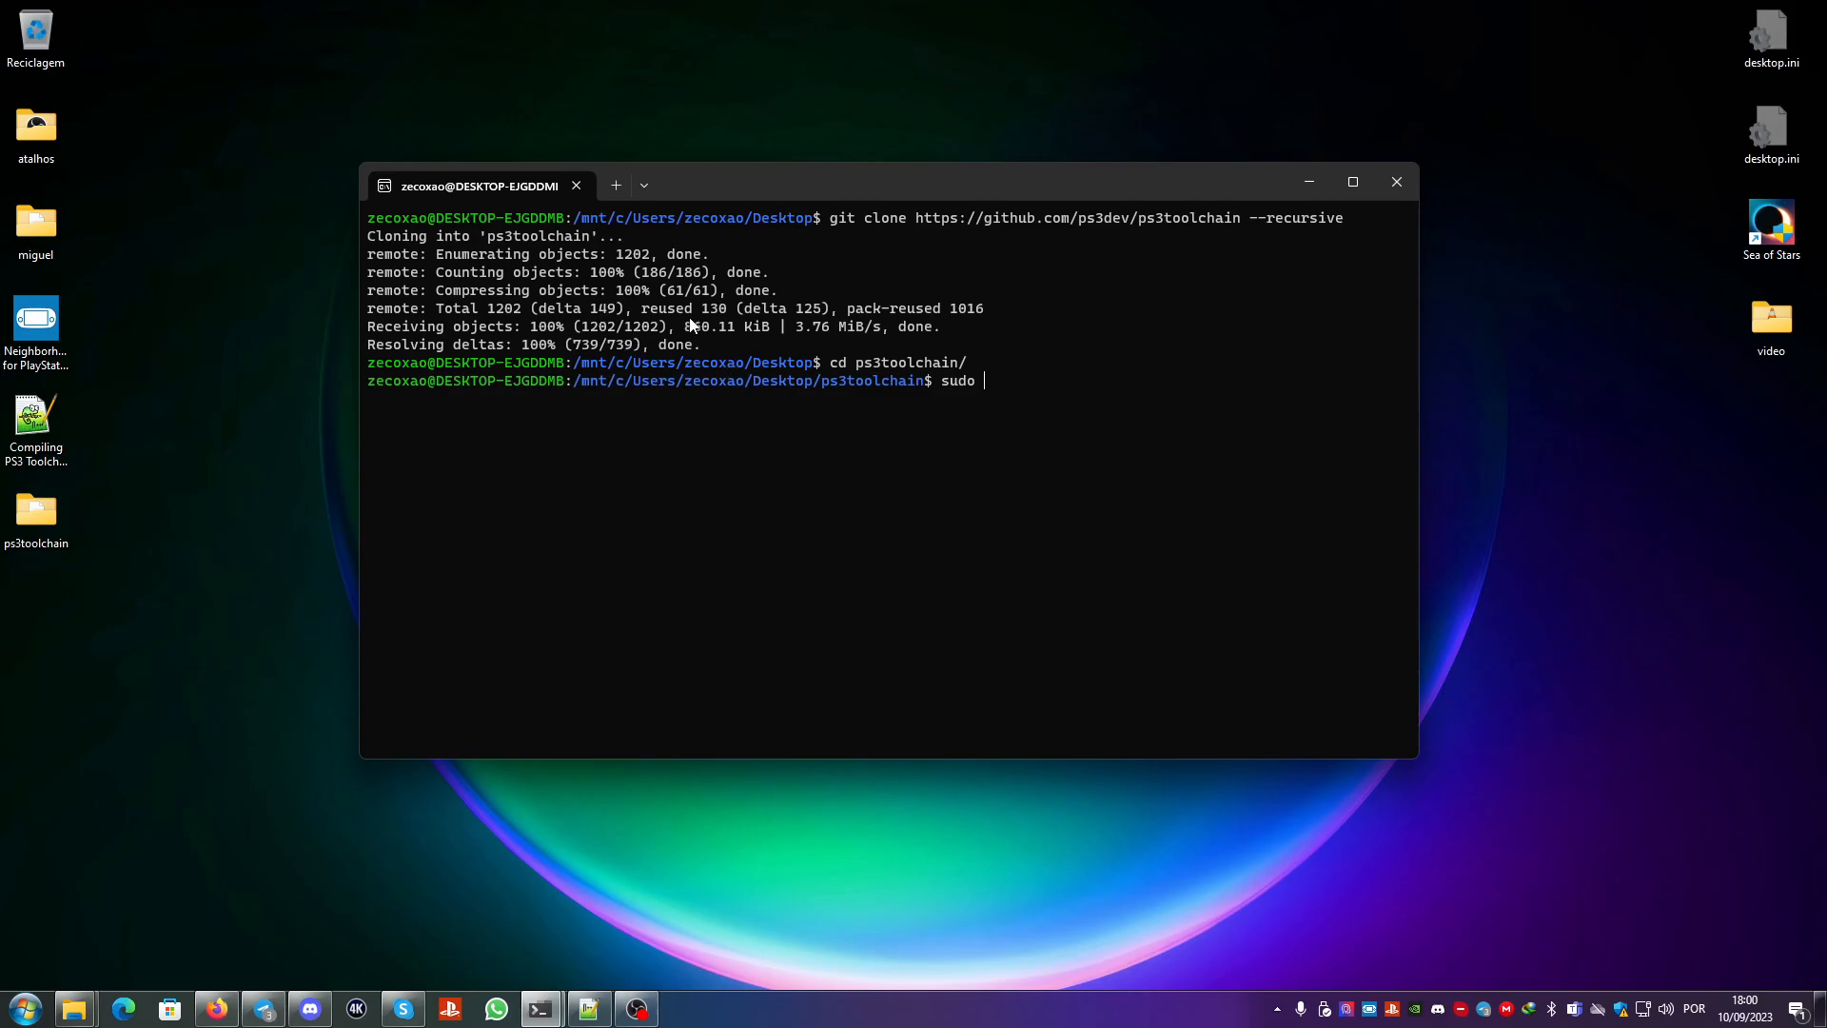
pyautogui.moveTo(944, 388)
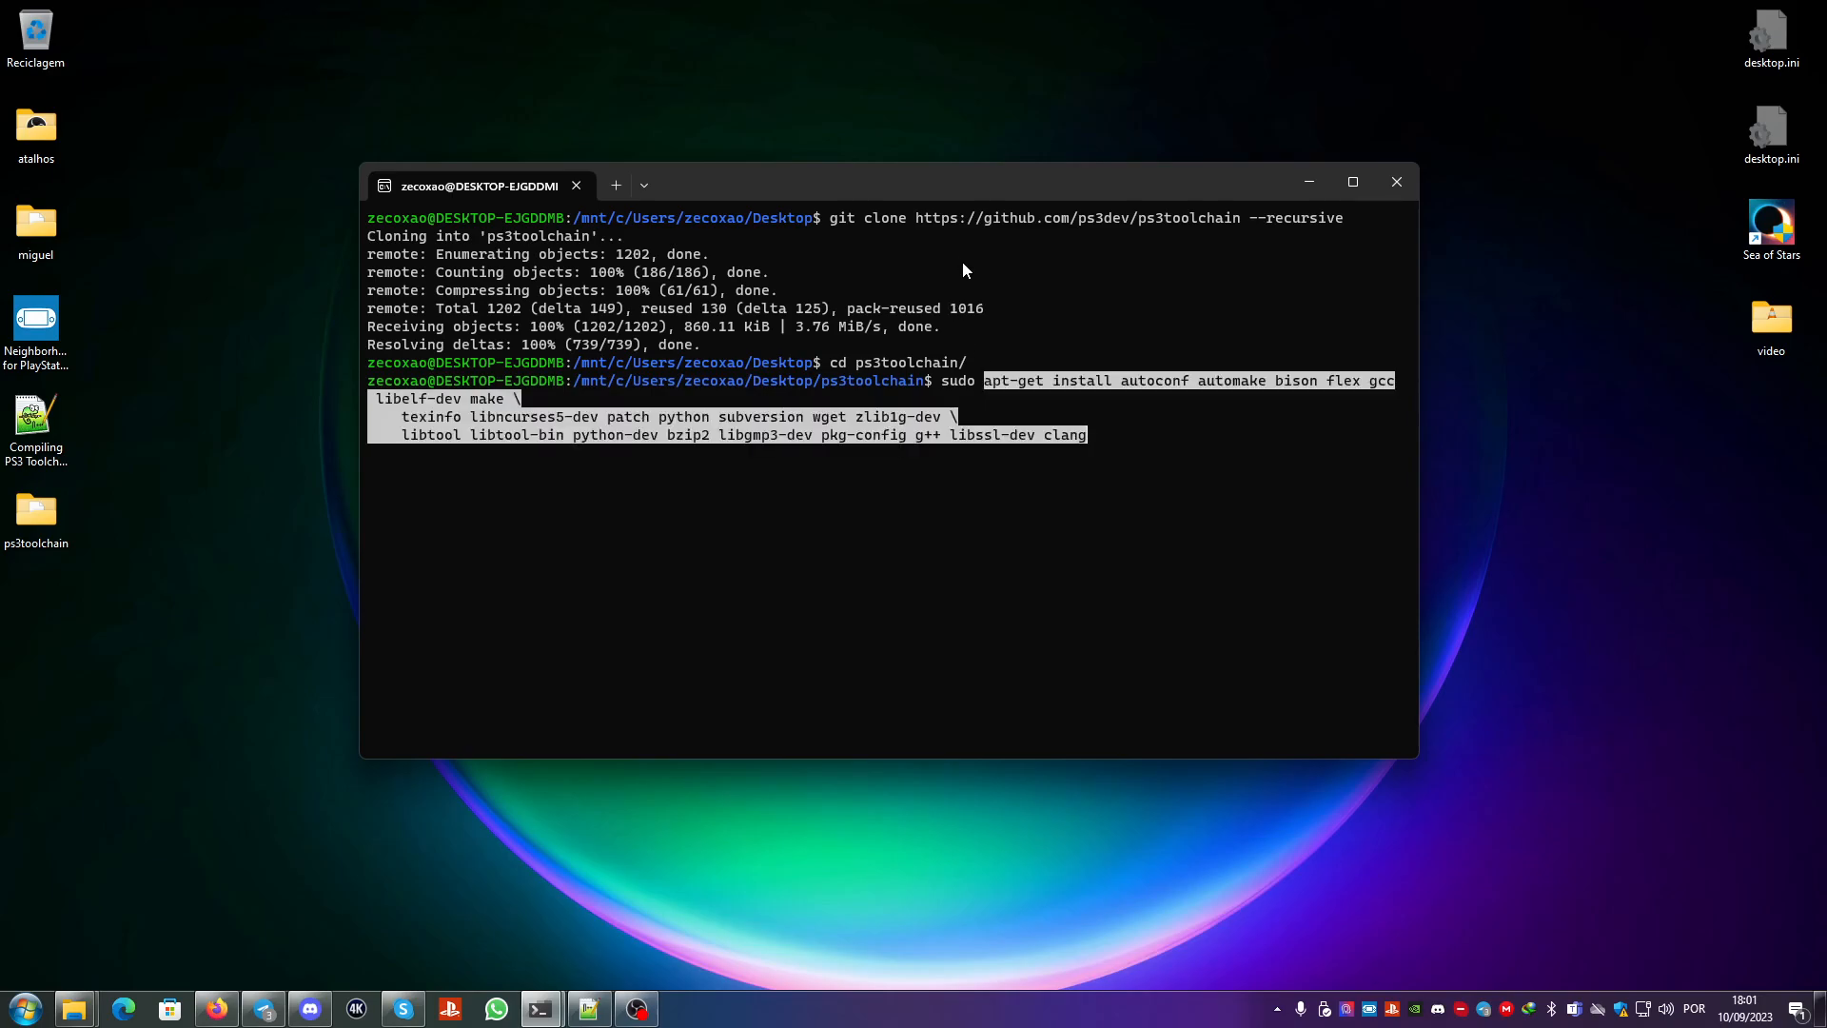
pyautogui.moveTo(924, 313)
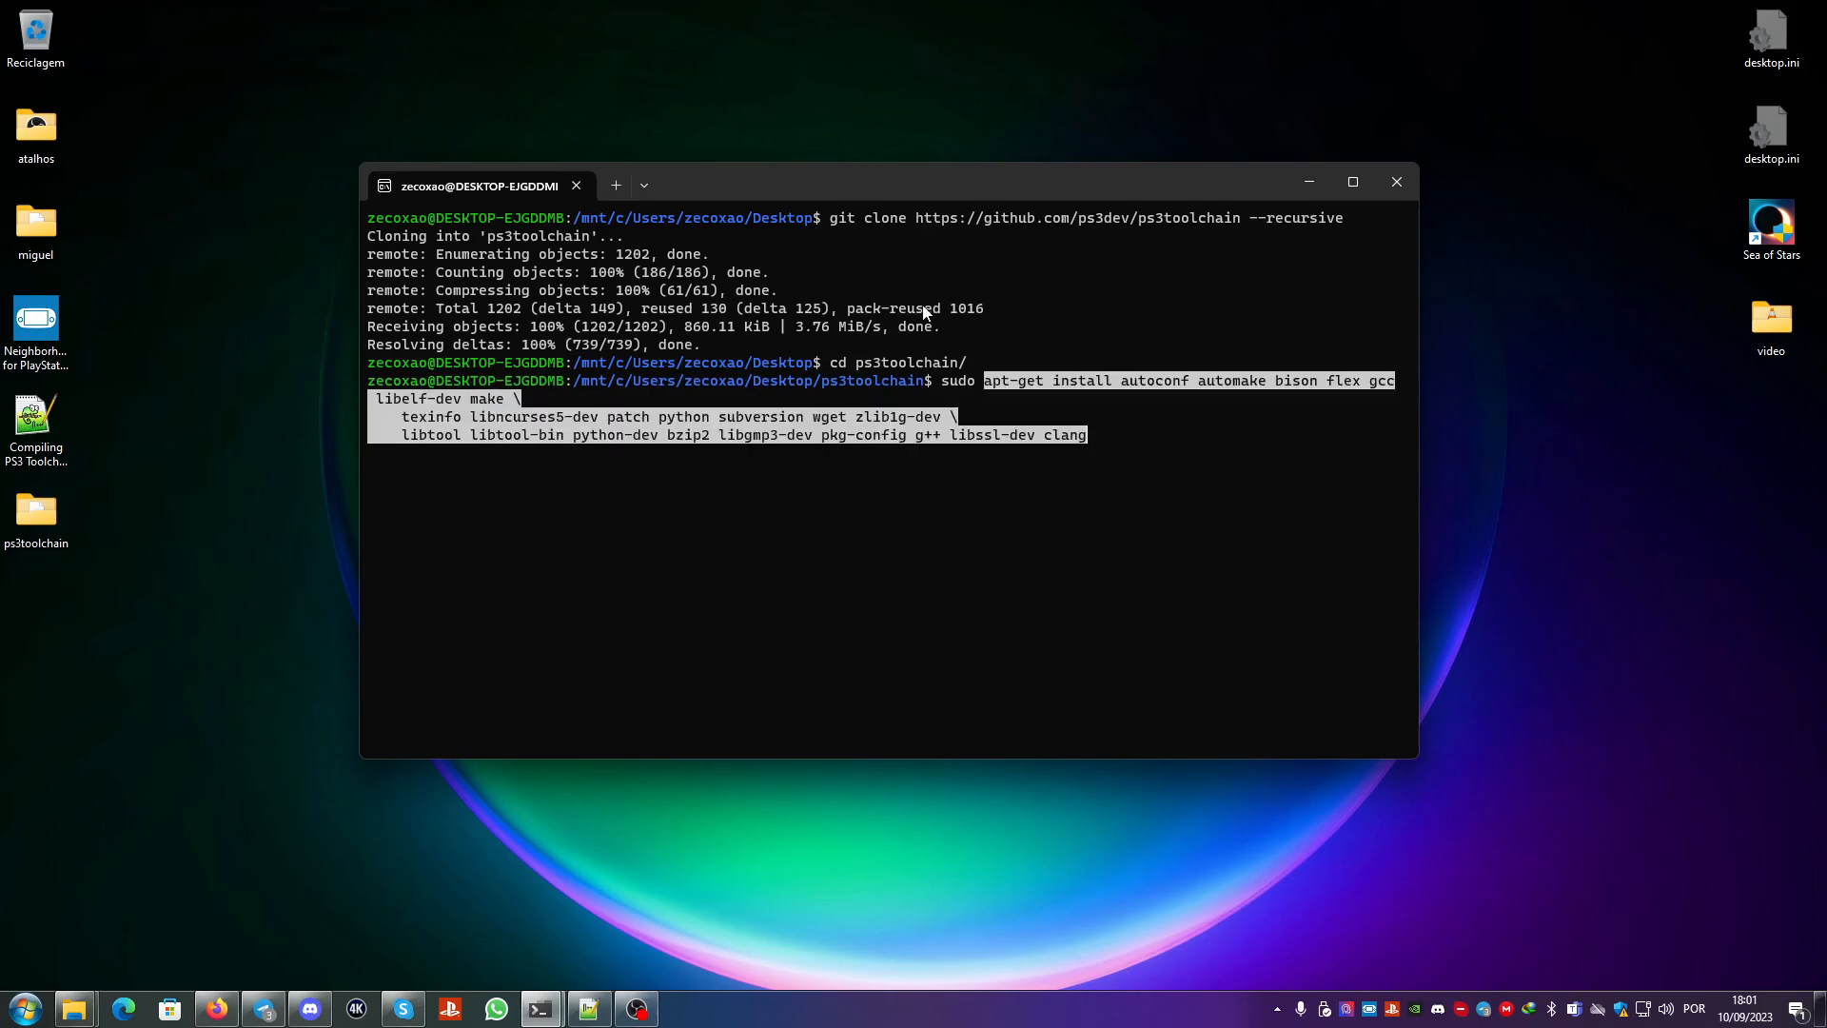
pyautogui.moveTo(918, 309)
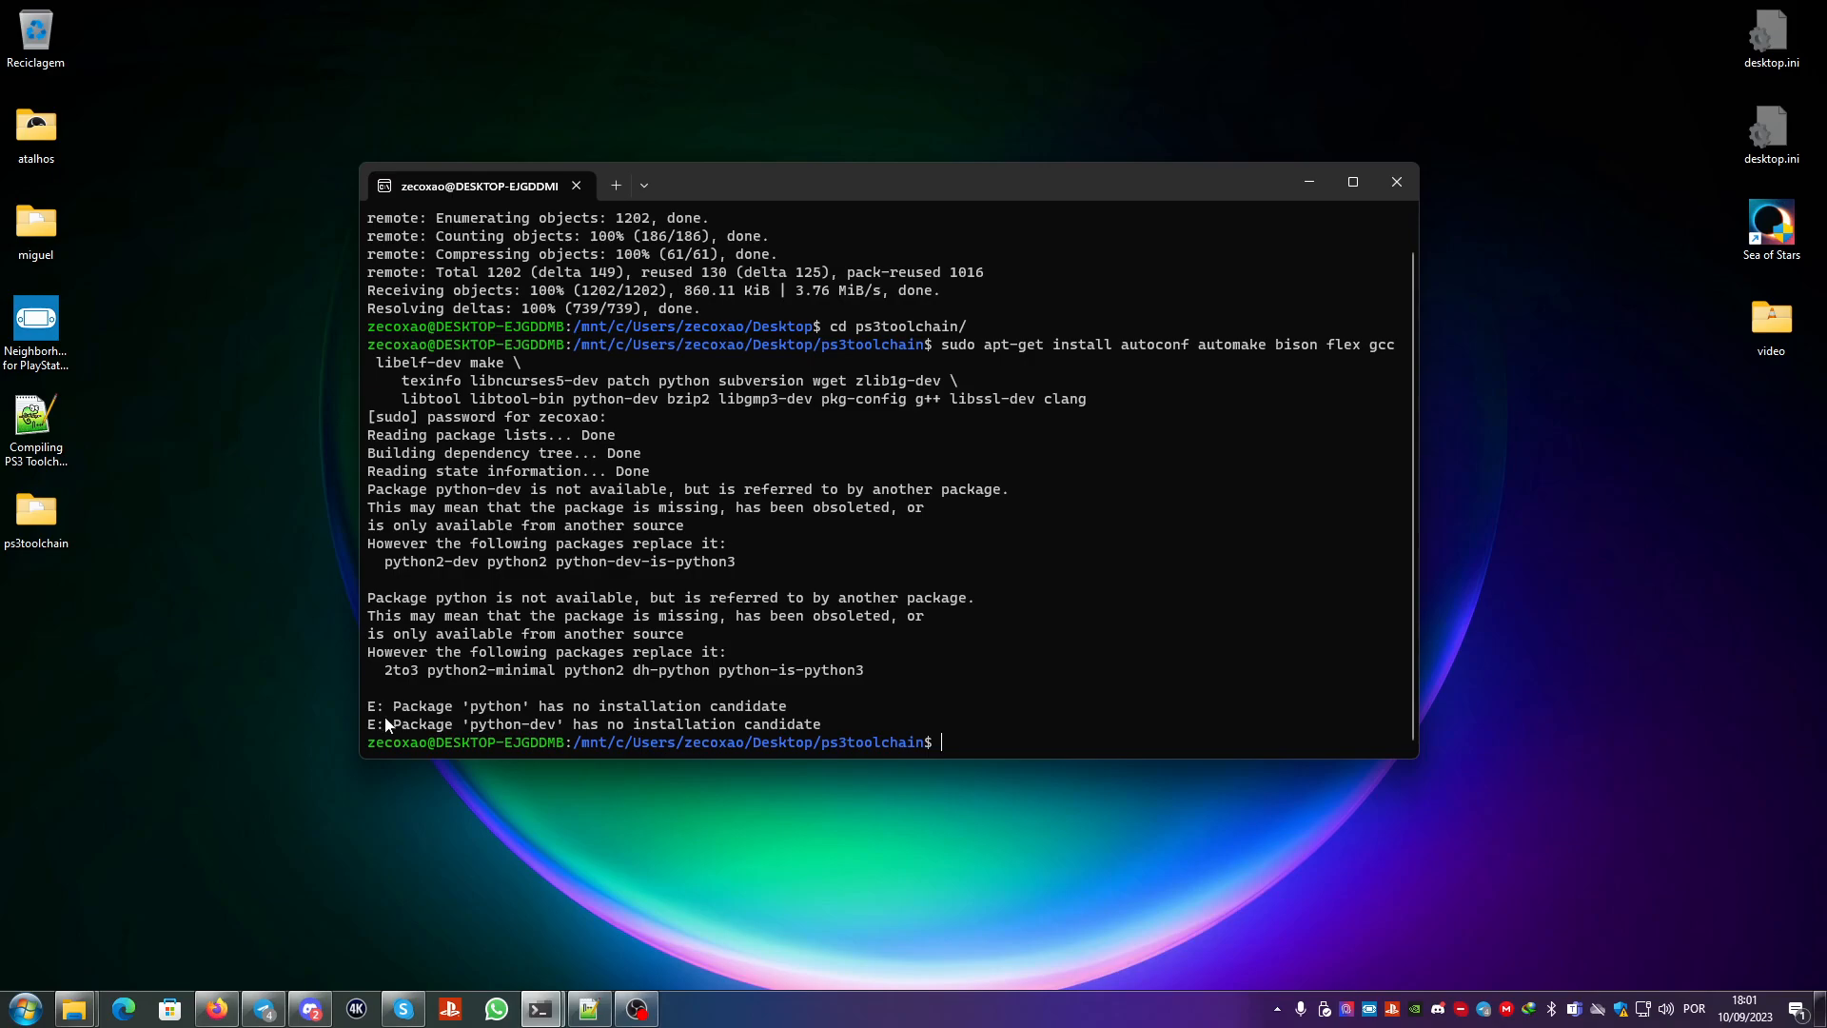
pyautogui.moveTo(578, 719)
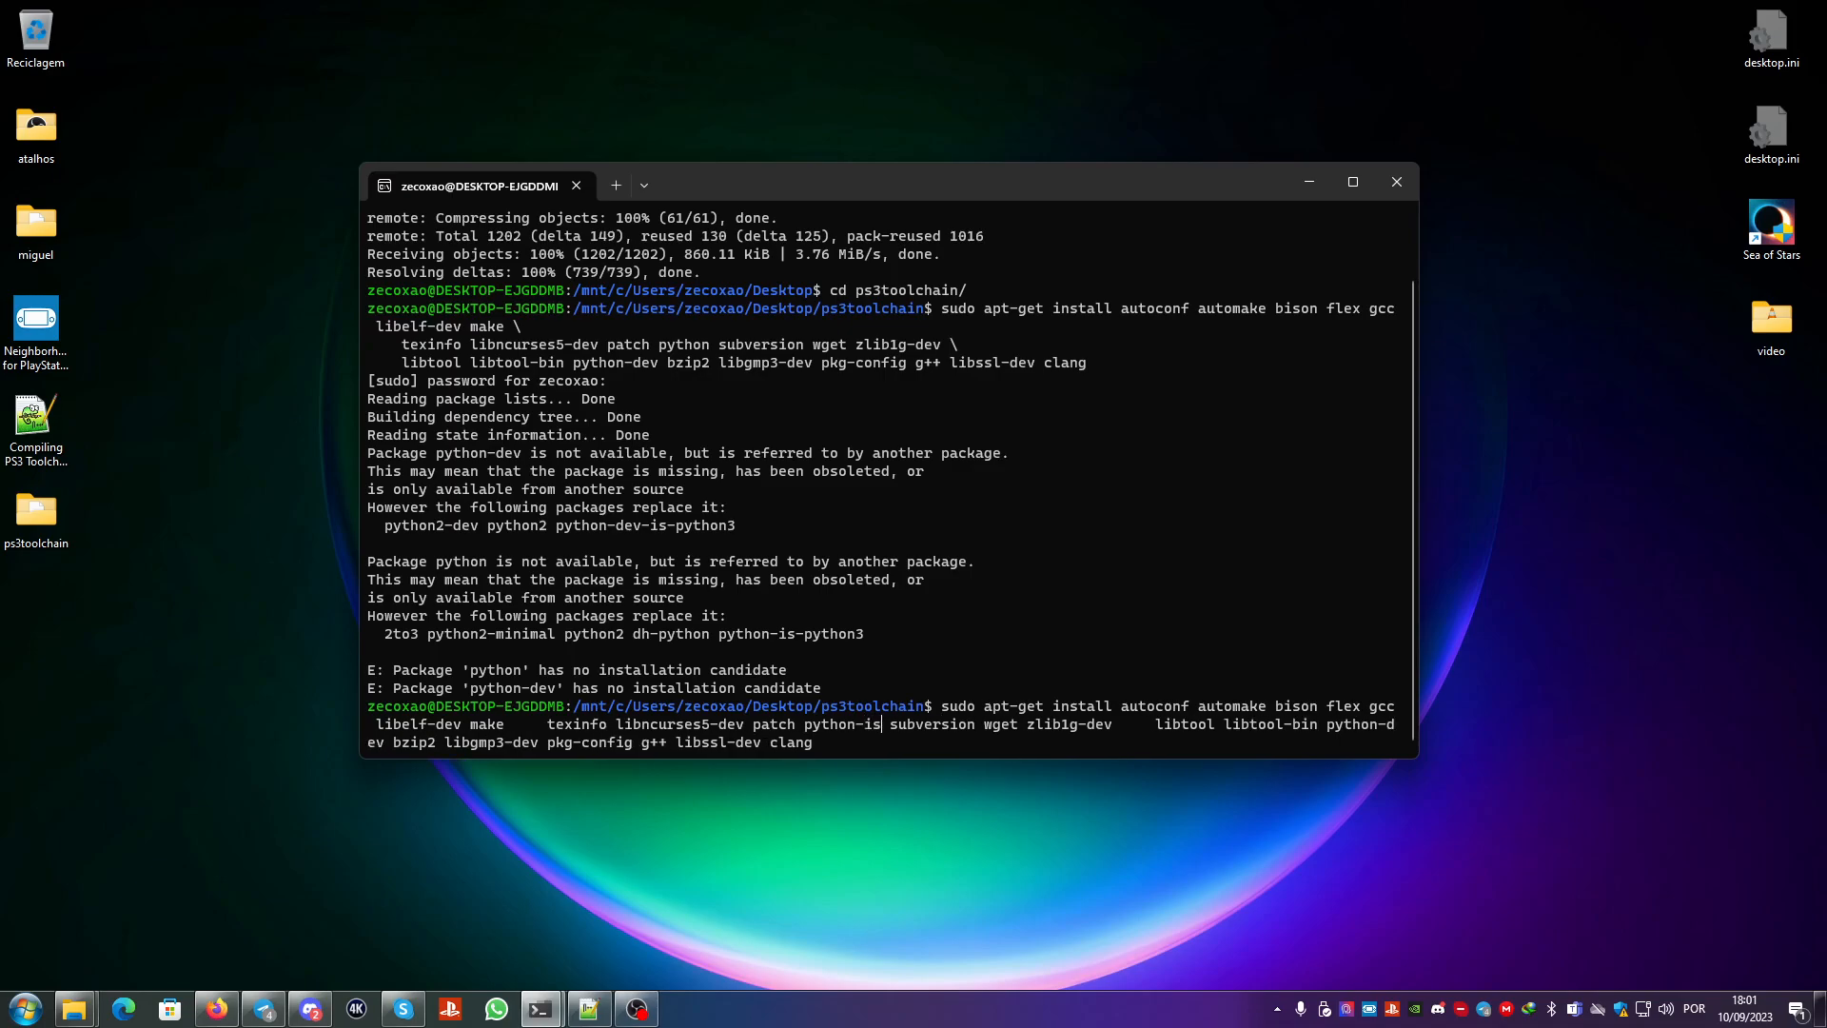
# Step: Rerun the install with python-is-python3 and python-dev-is-python3 replacing python and python-dev
pyautogui.write('-python3')
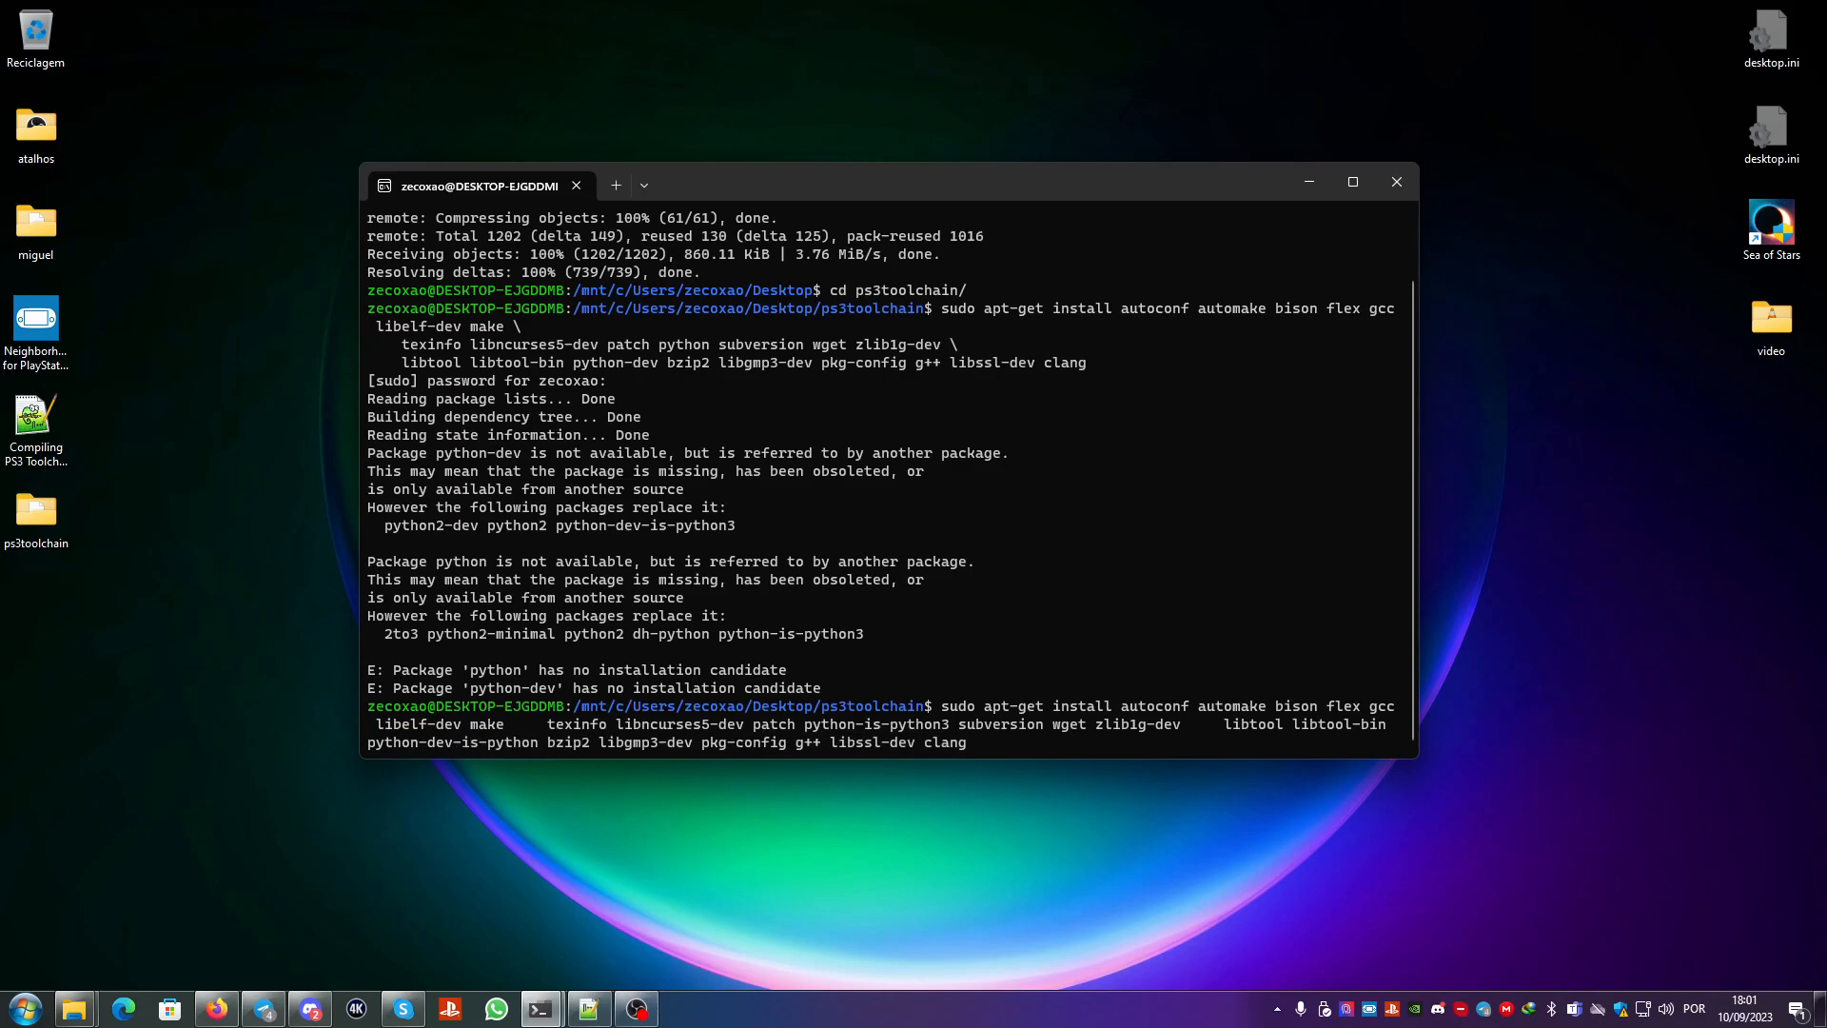
pyautogui.write('-3')
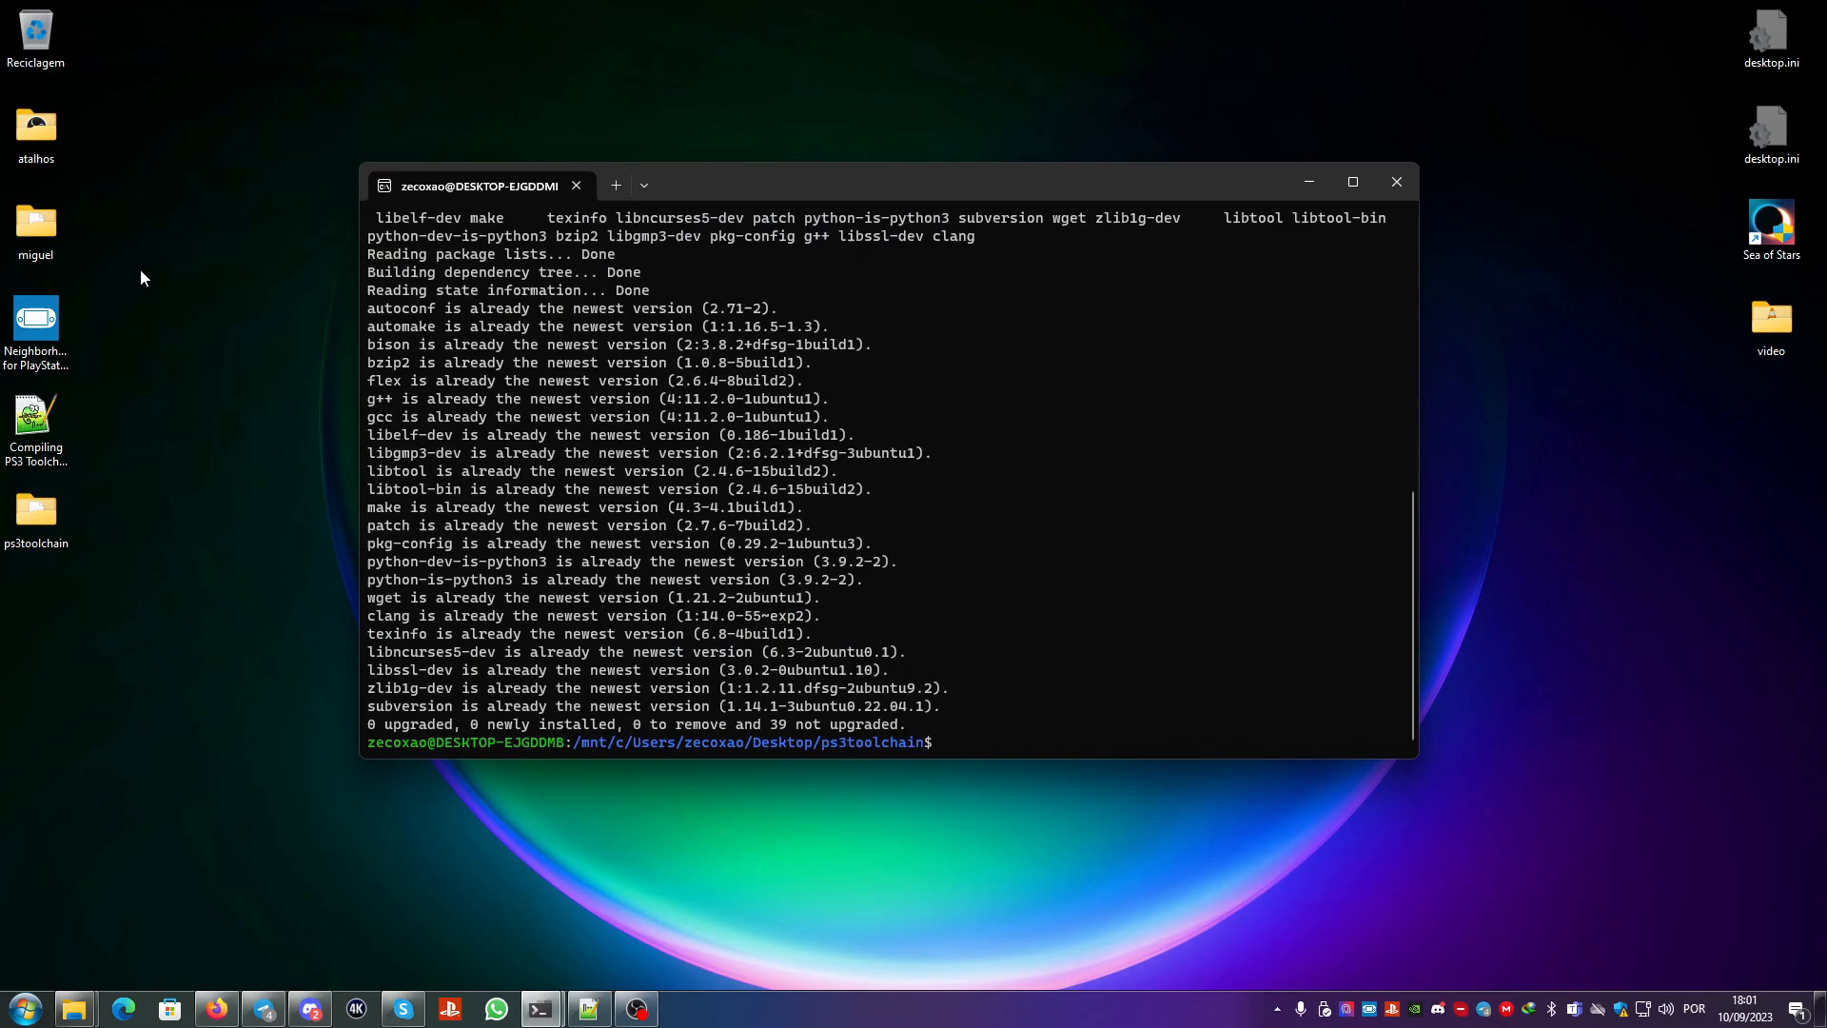
pyautogui.moveTo(409, 356)
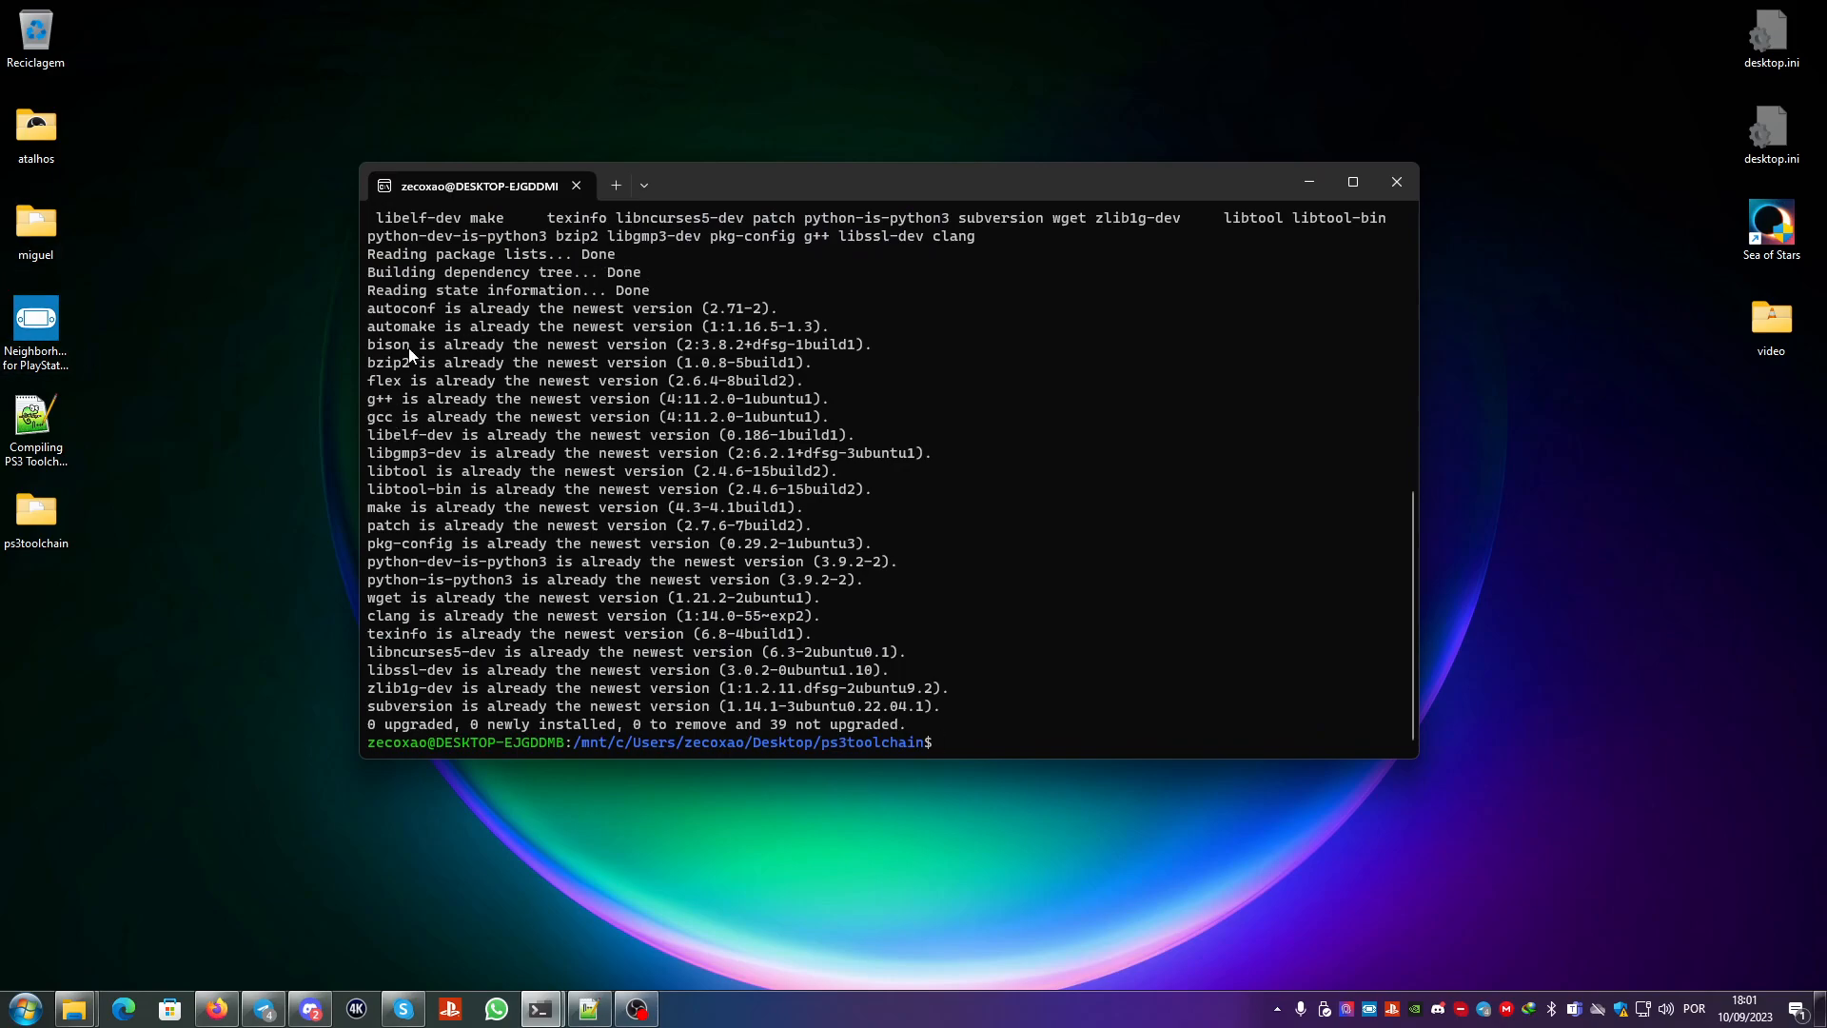
pyautogui.moveTo(596, 326)
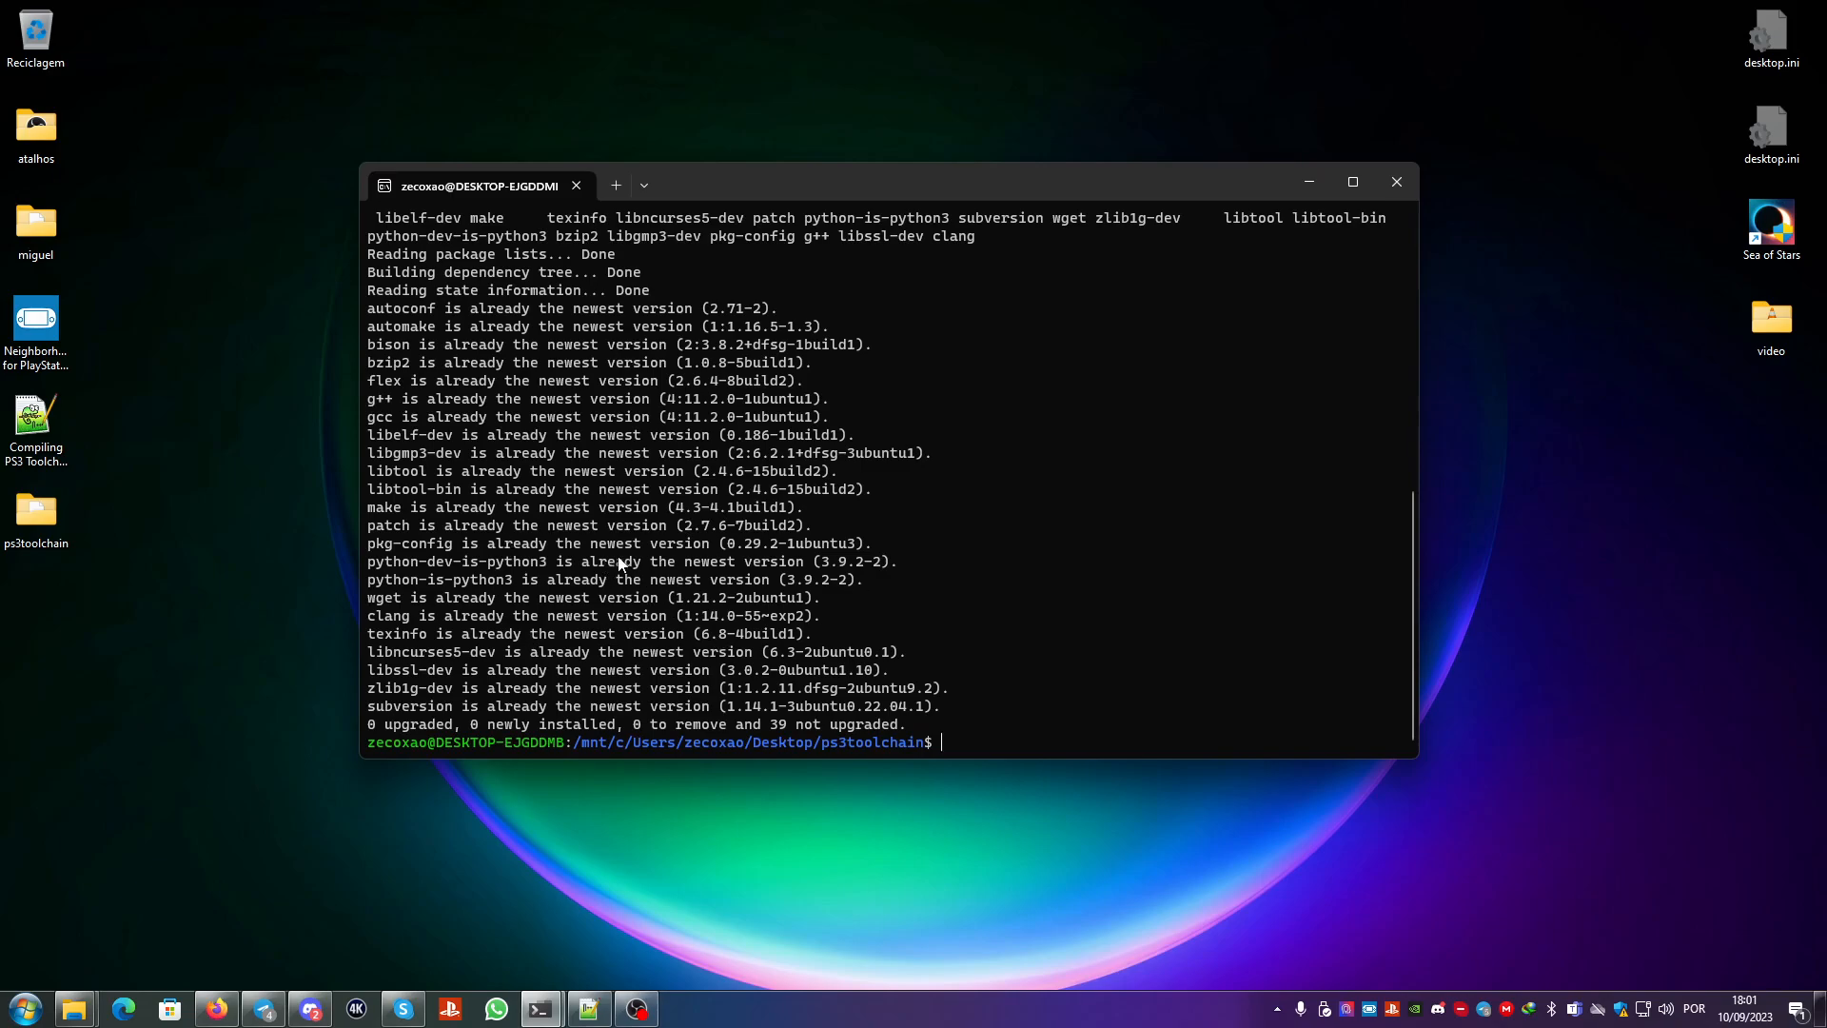
pyautogui.moveTo(708, 488)
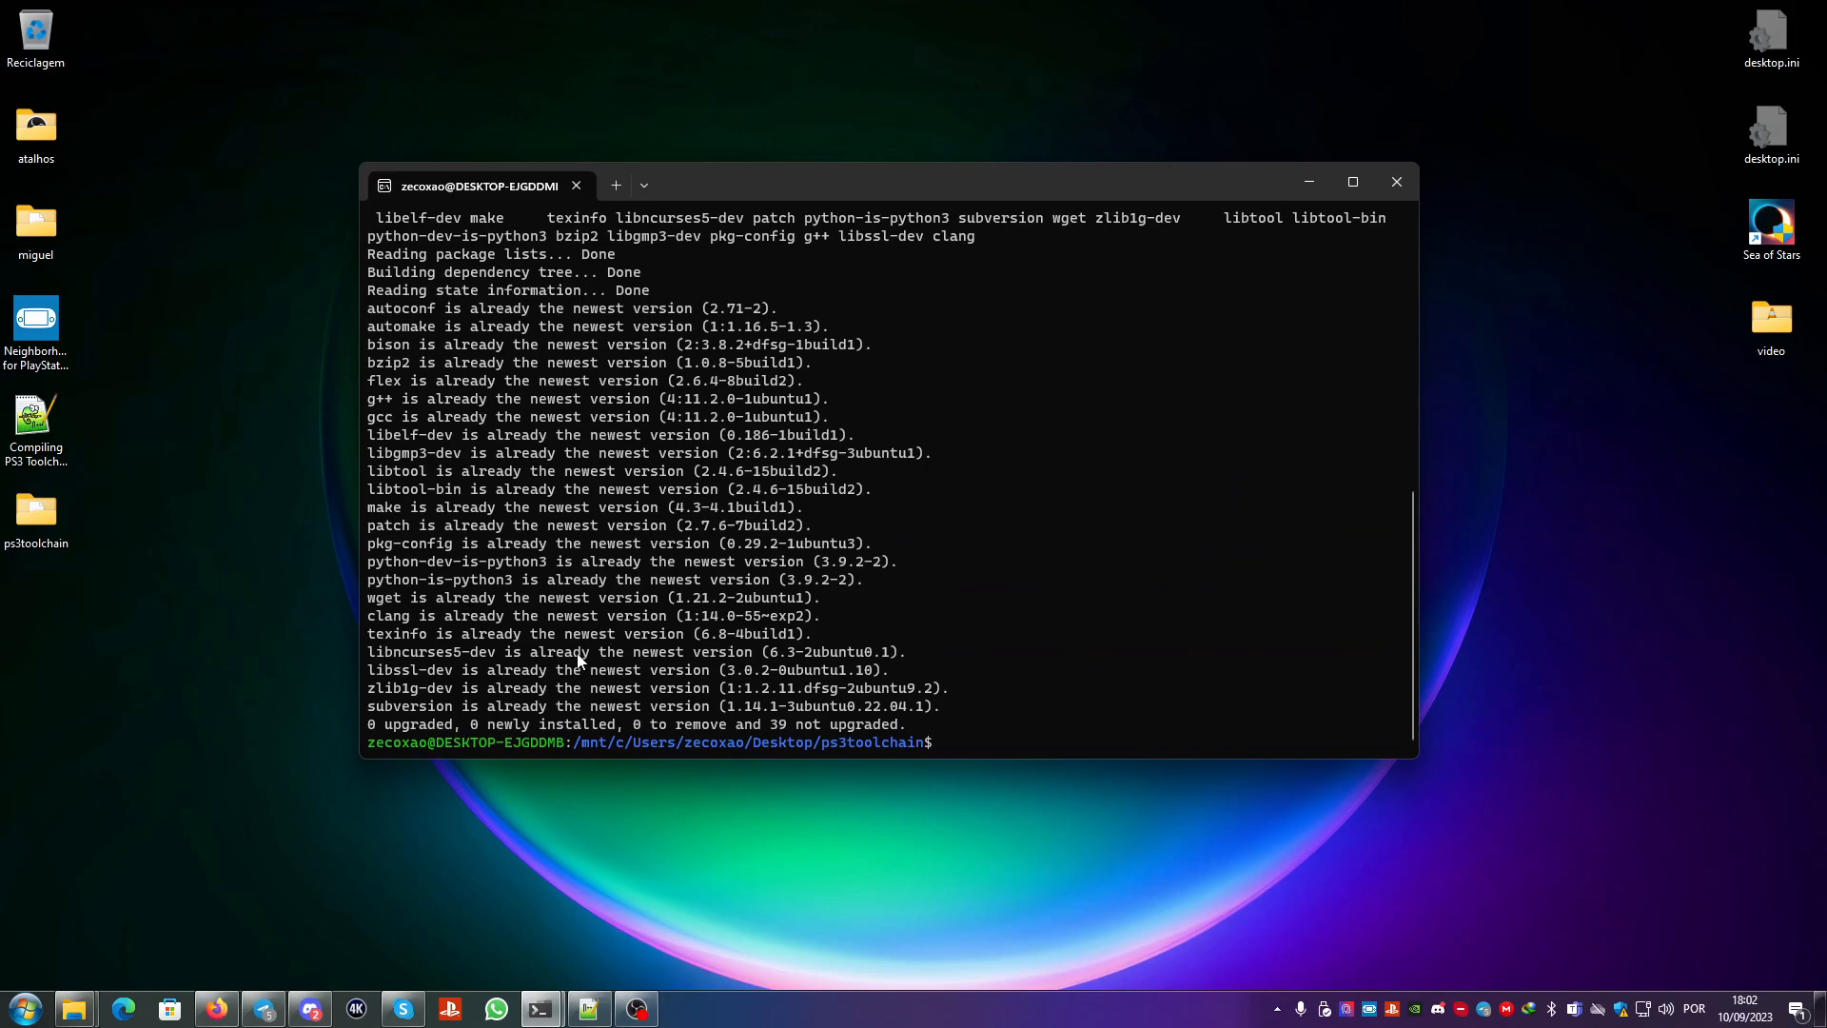
pyautogui.moveTo(428, 318)
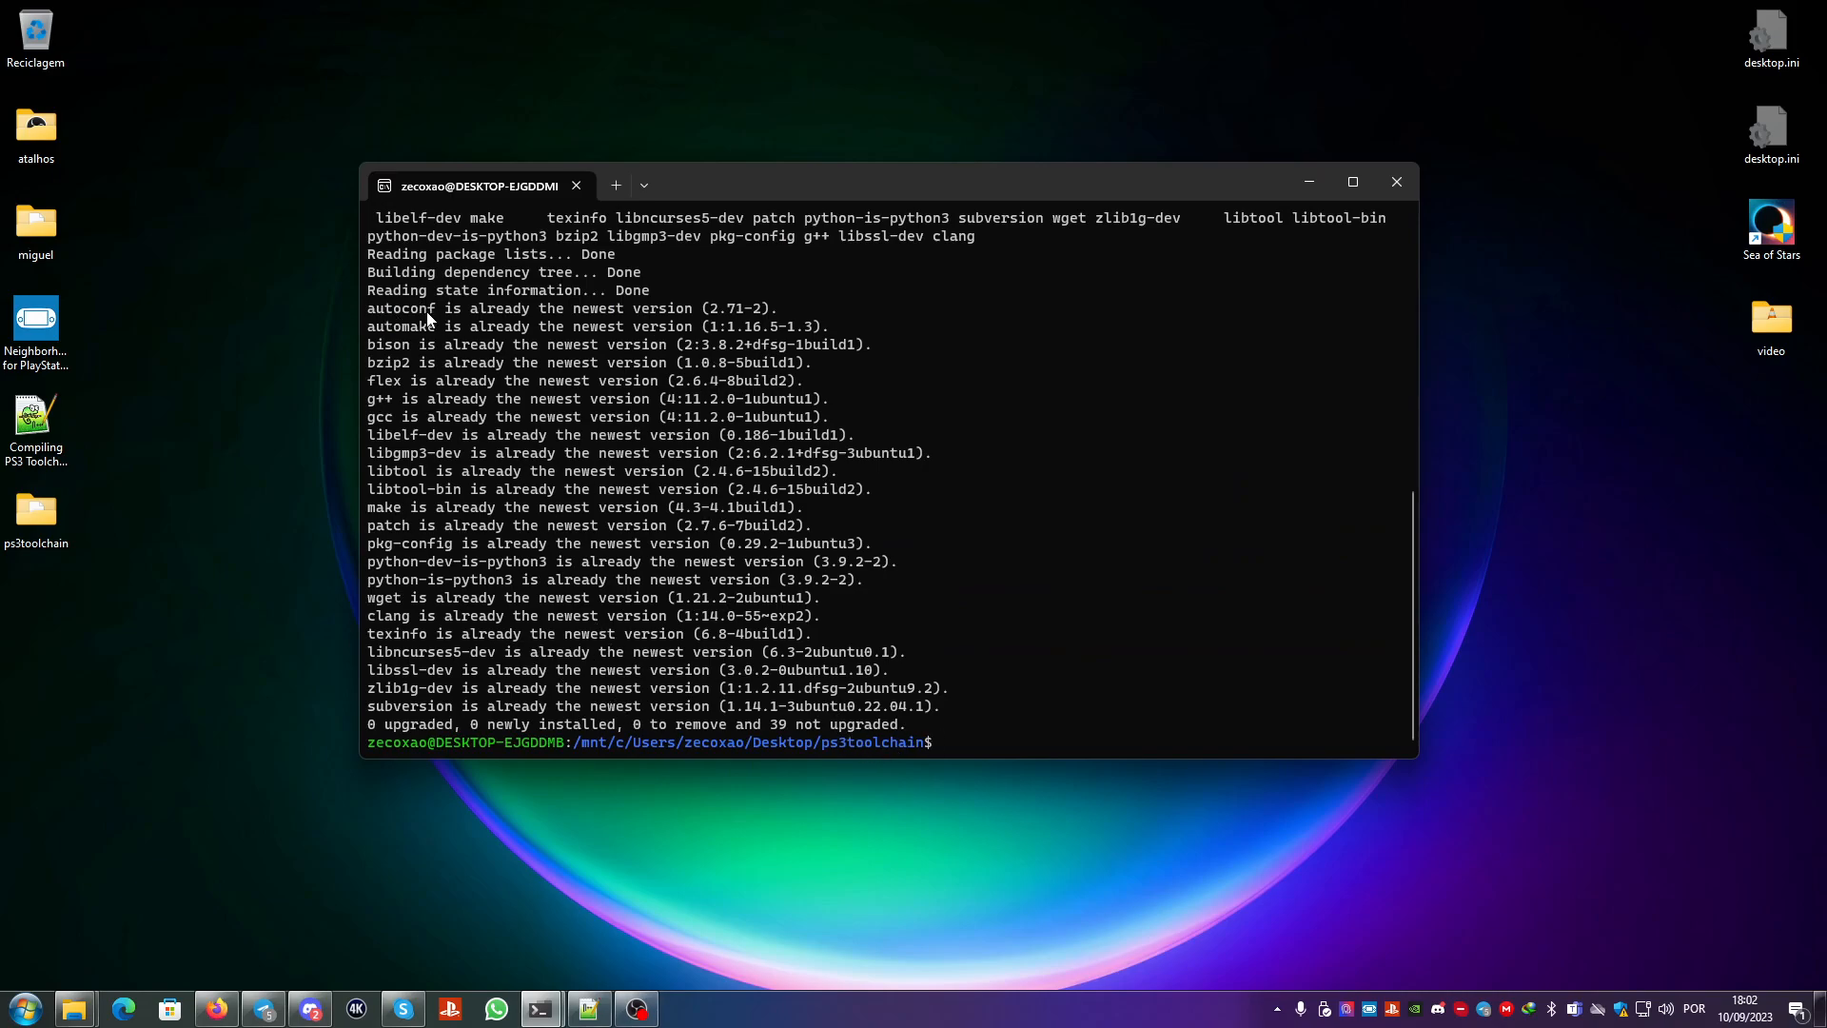
pyautogui.moveTo(897, 419)
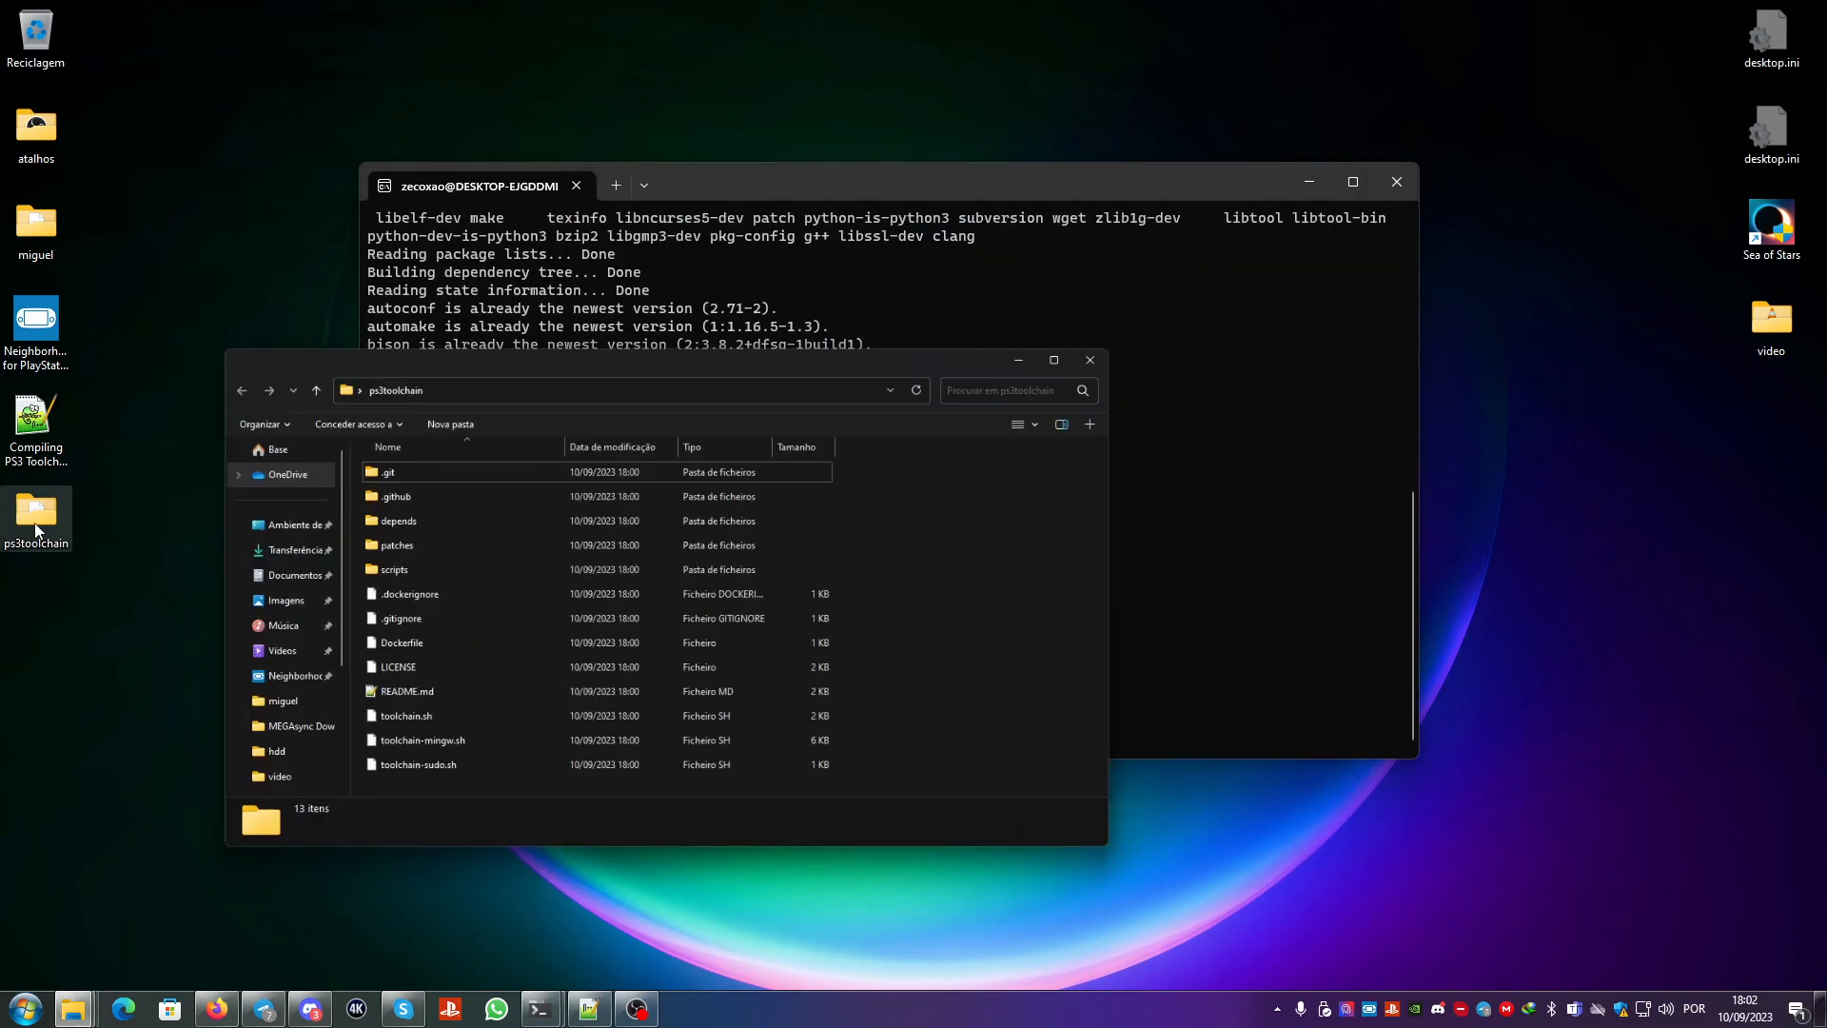
# Step: Open README.md from the ps3toolchain folder and copy the PS3DEV and PATH export lines
pyautogui.doubleClick(406, 689)
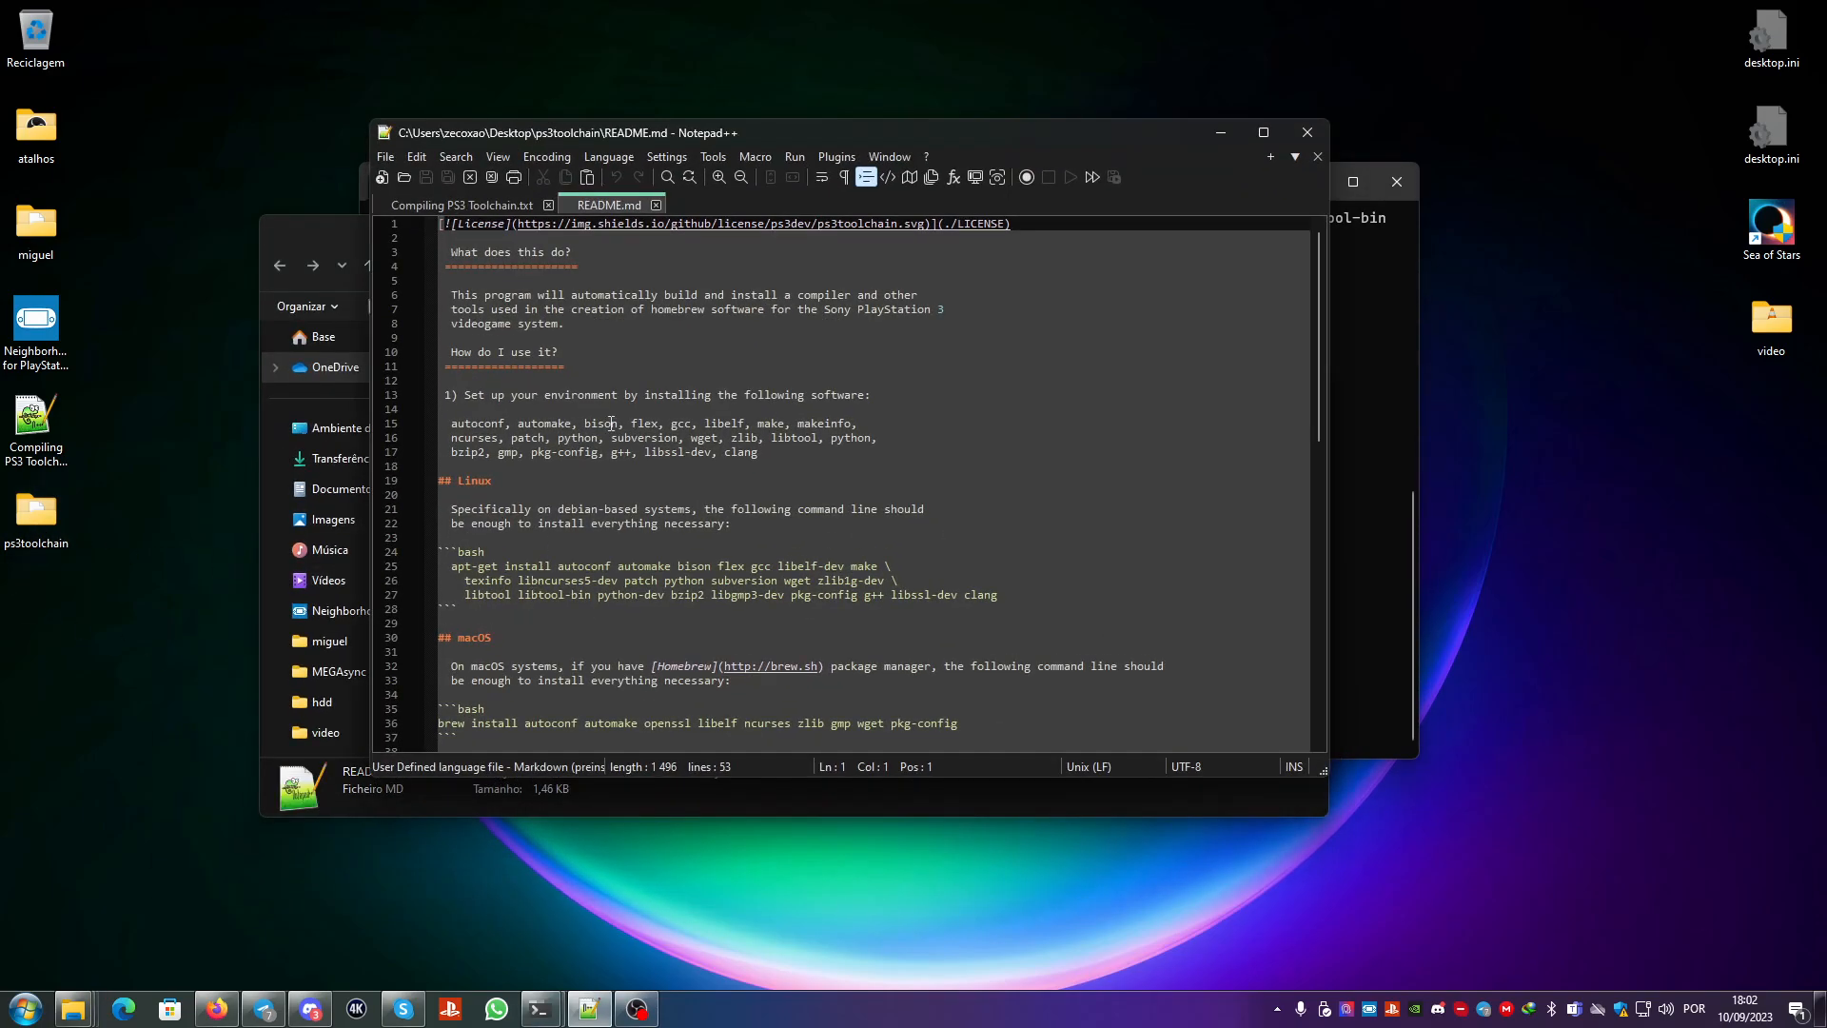
pyautogui.scroll(-3)
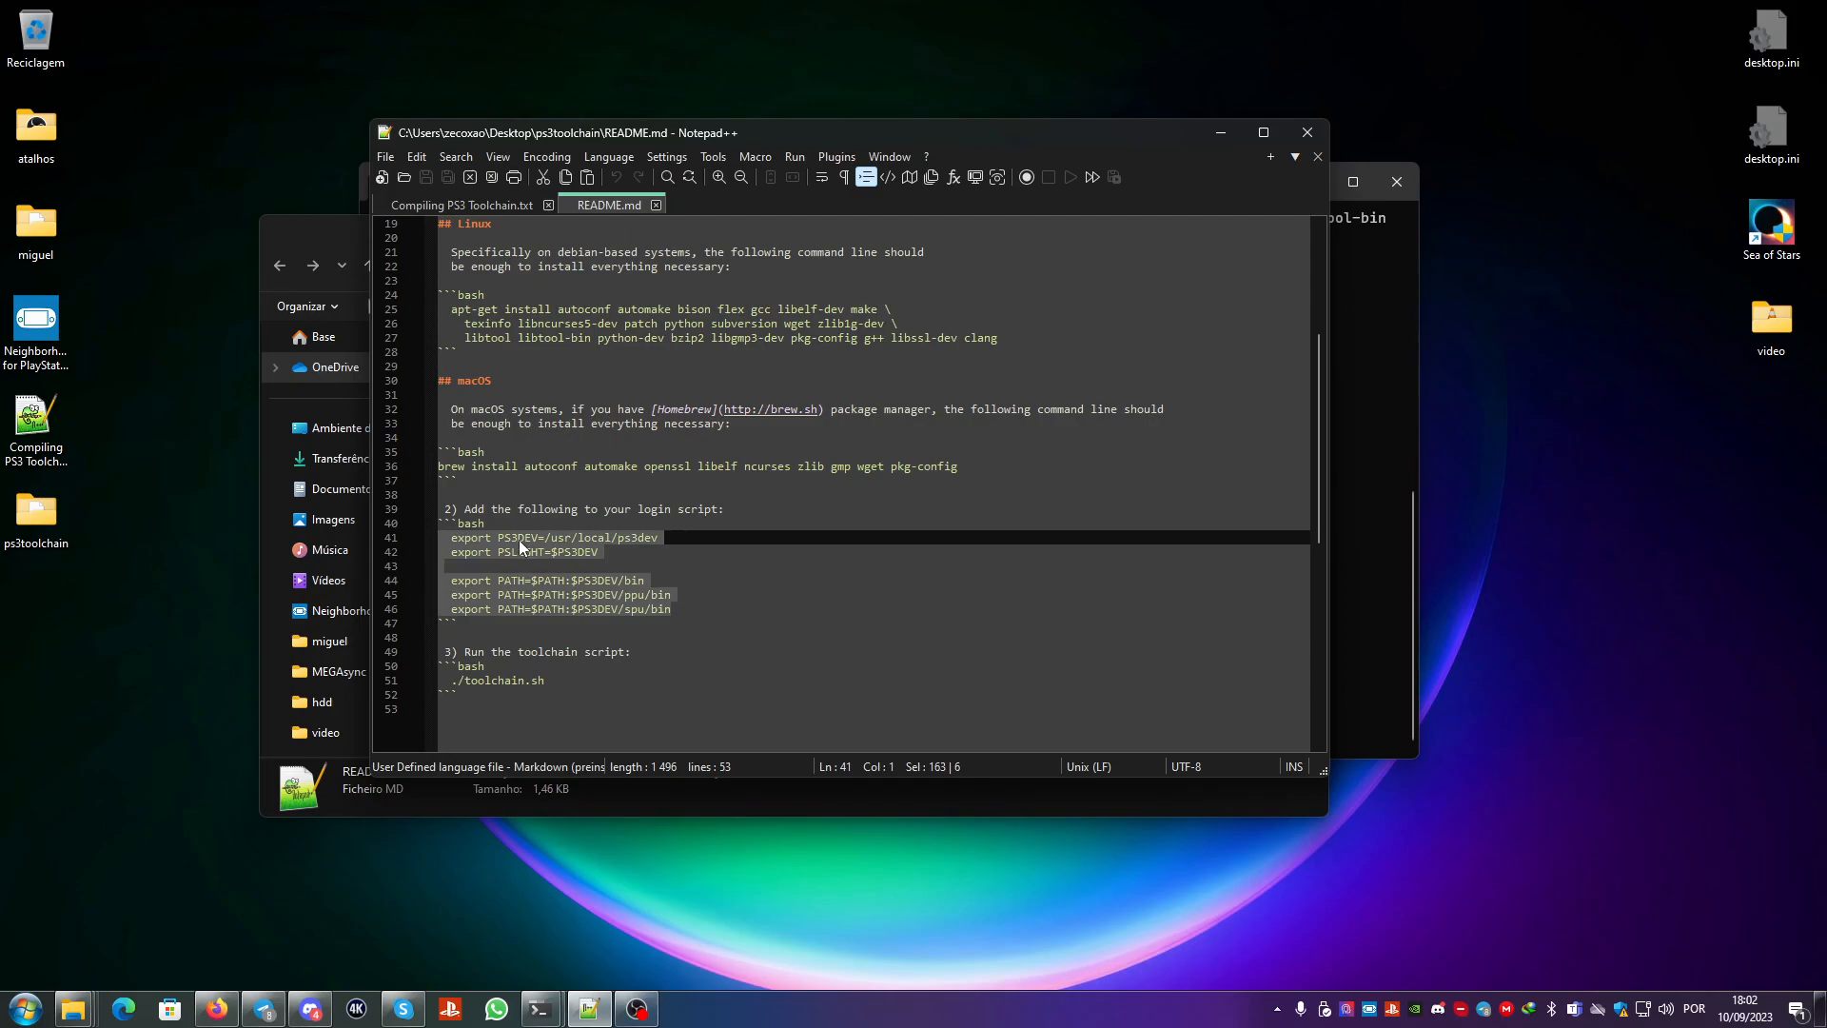
pyautogui.rightClick(522, 547)
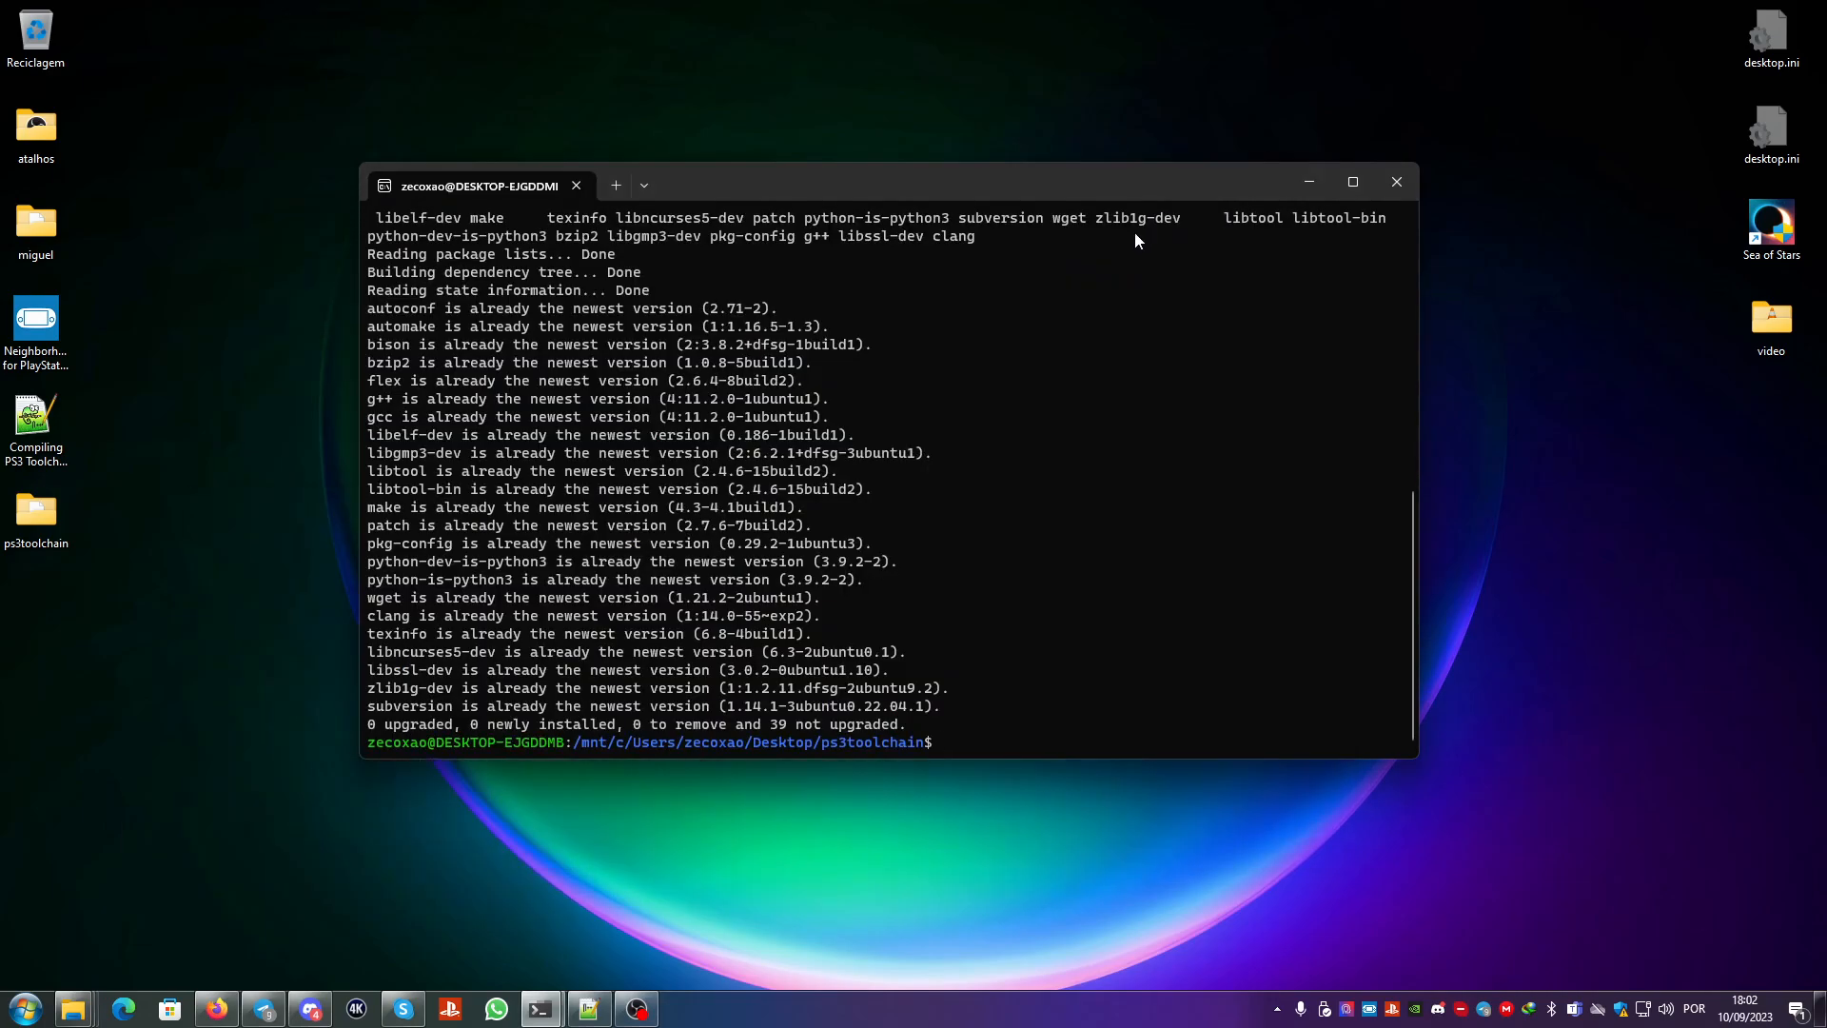
# Step: Run sudo nano ~/.bashrc to edit the login script
pyautogui.write('sudo')
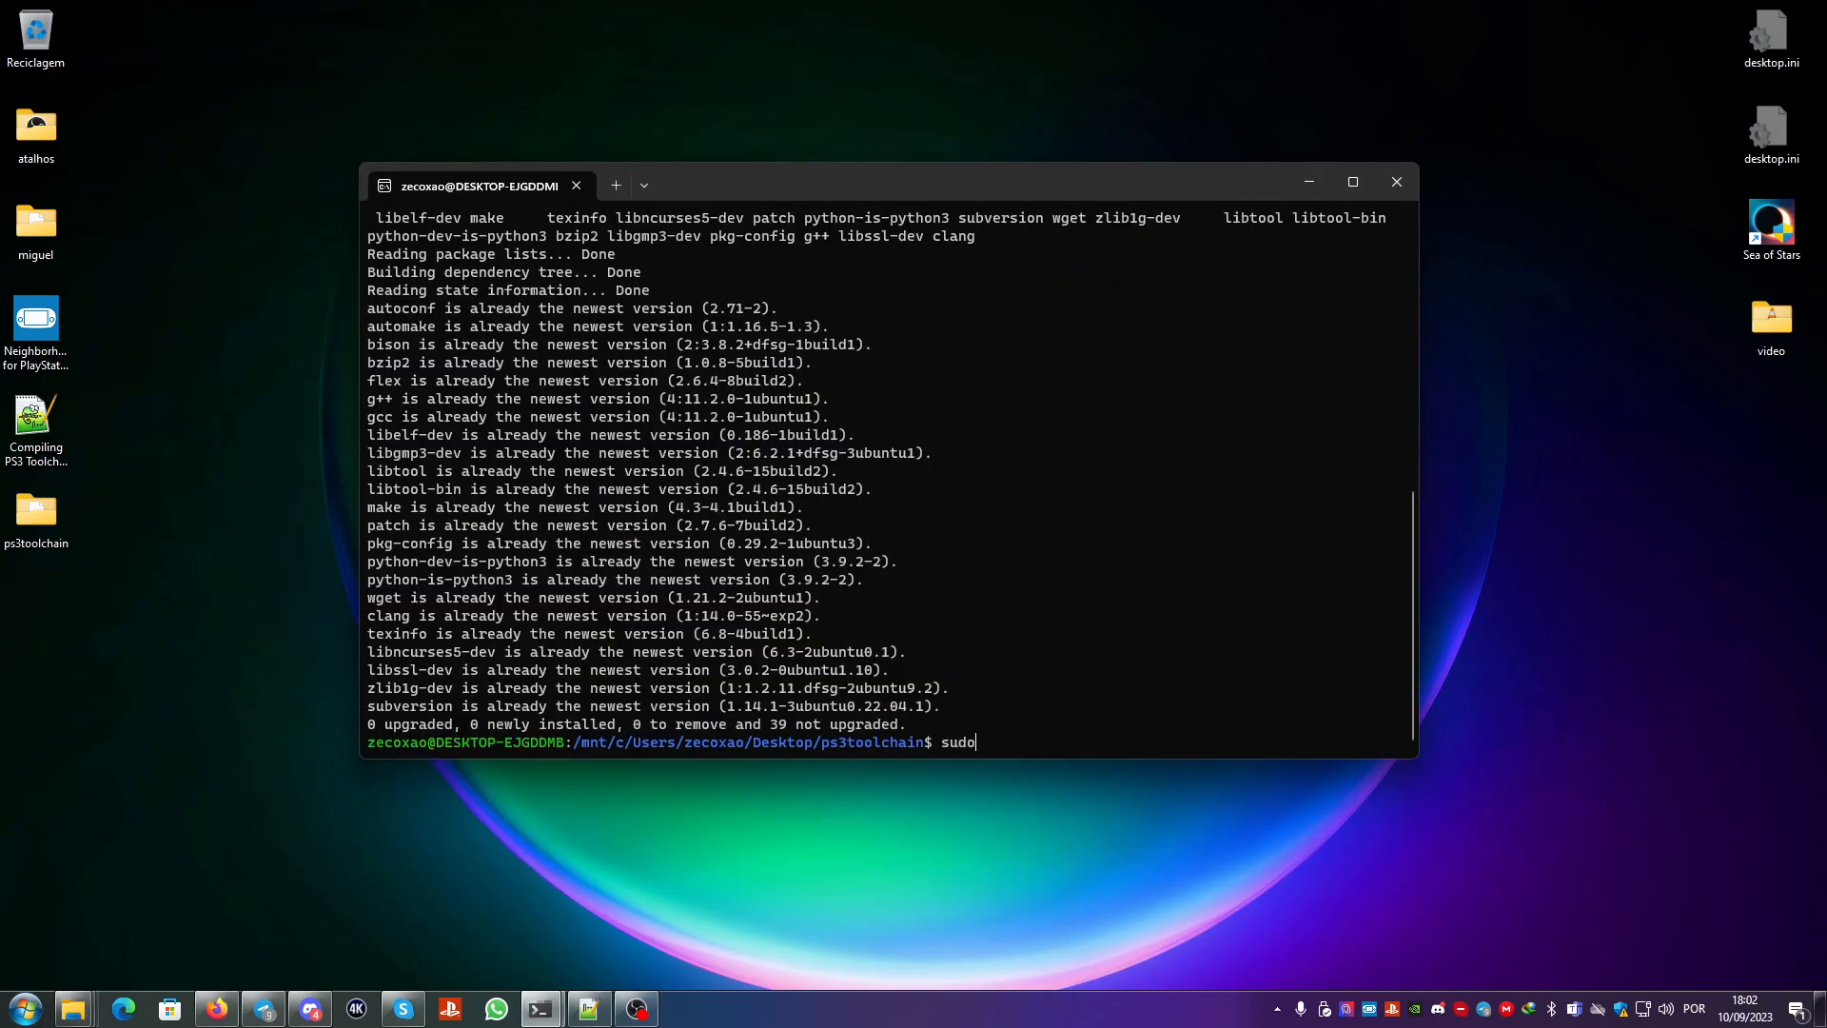
pyautogui.write('n')
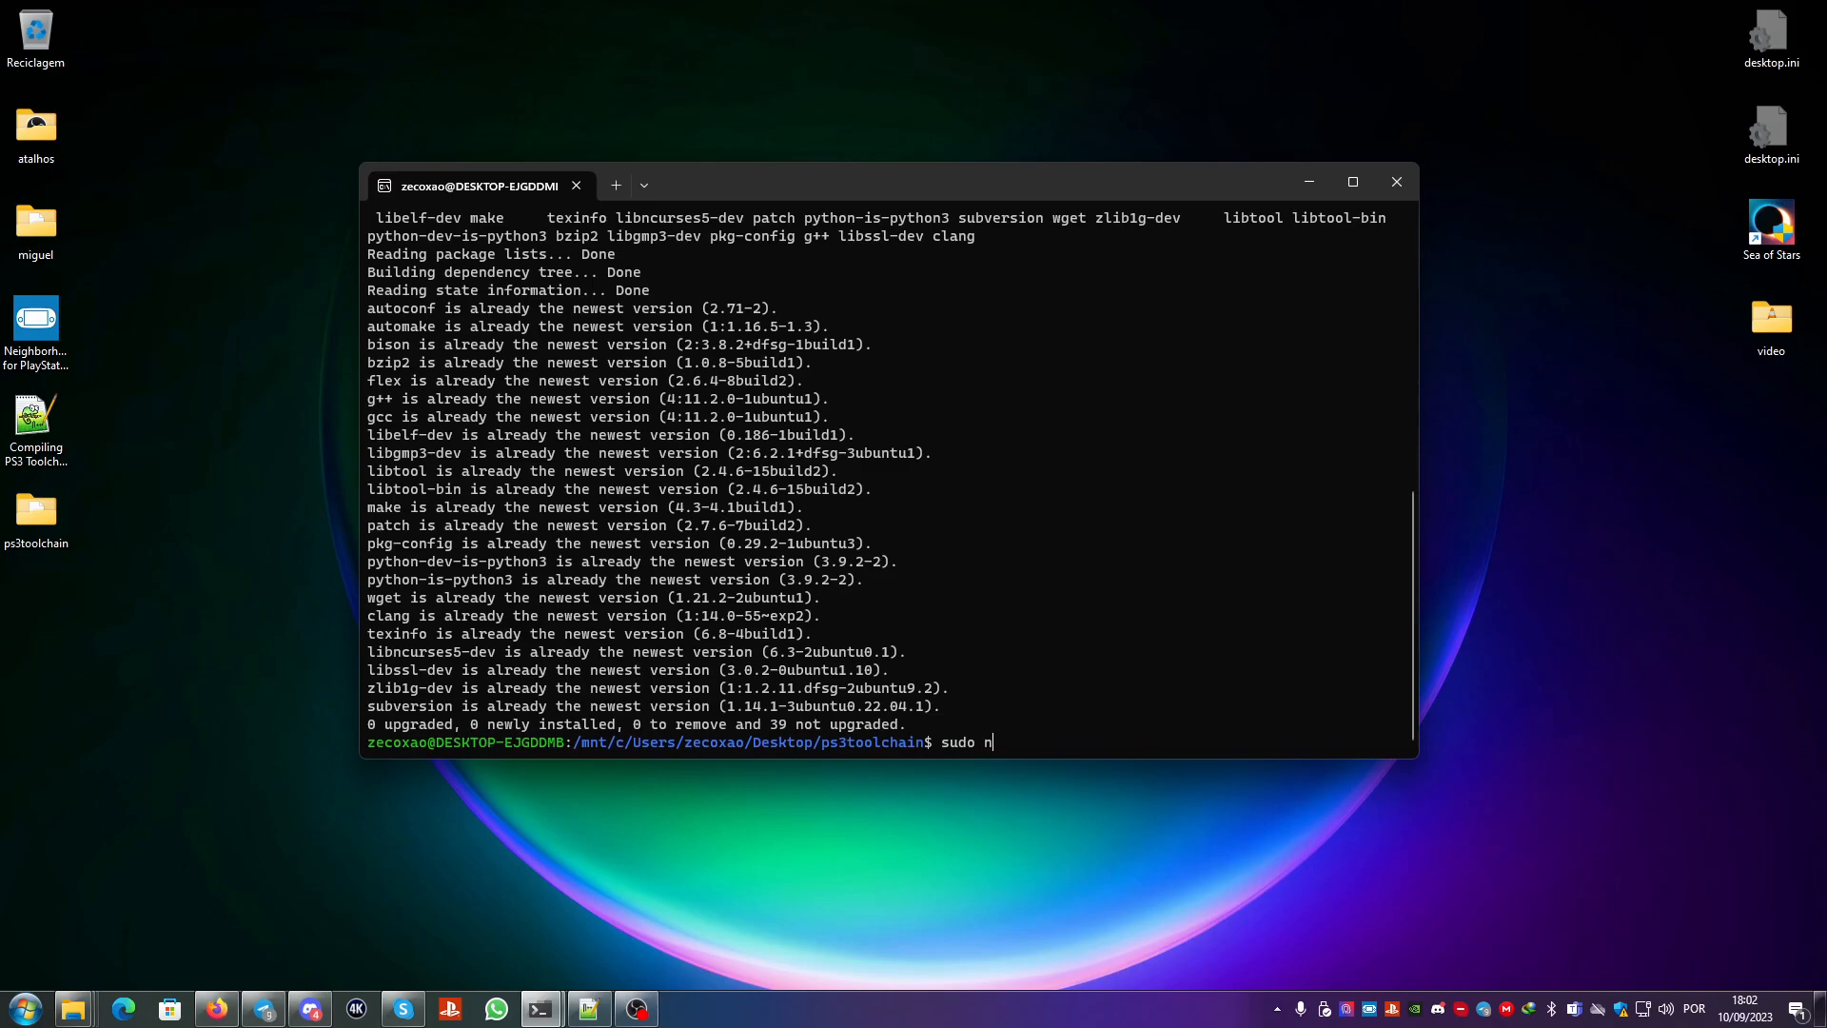
pyautogui.write('ano ~~')
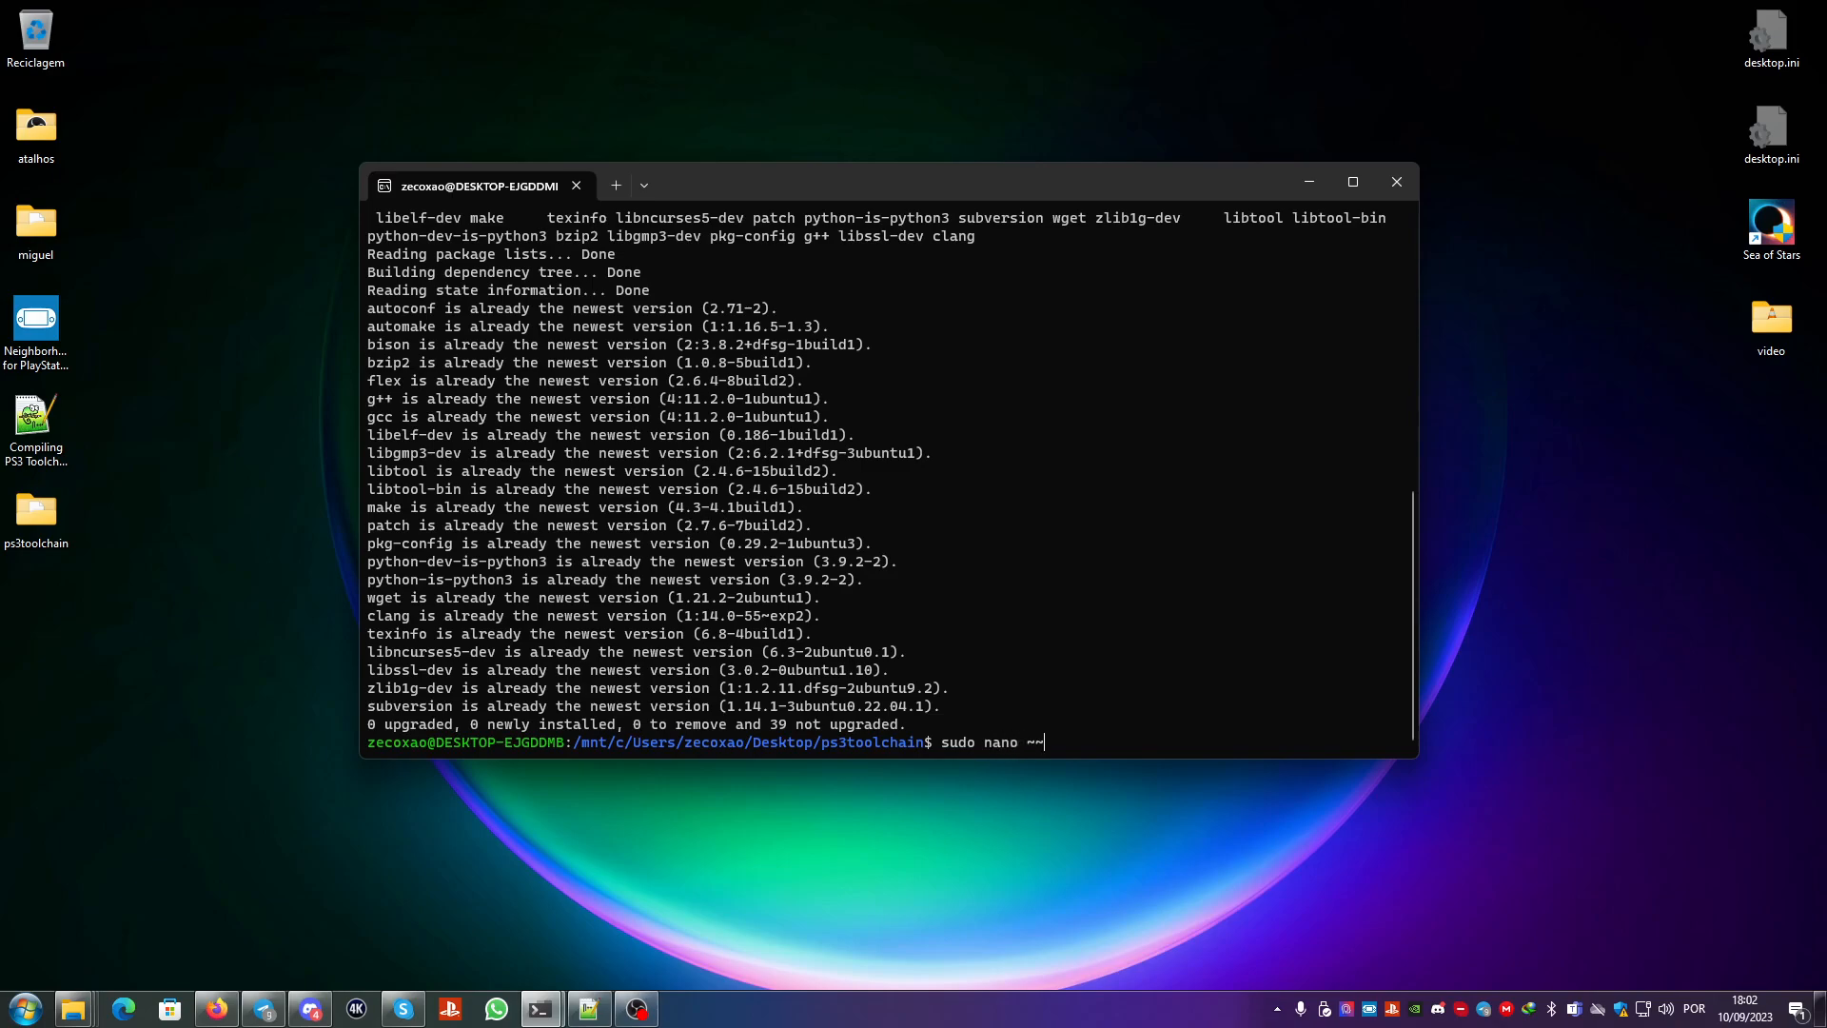
pyautogui.write('/.')
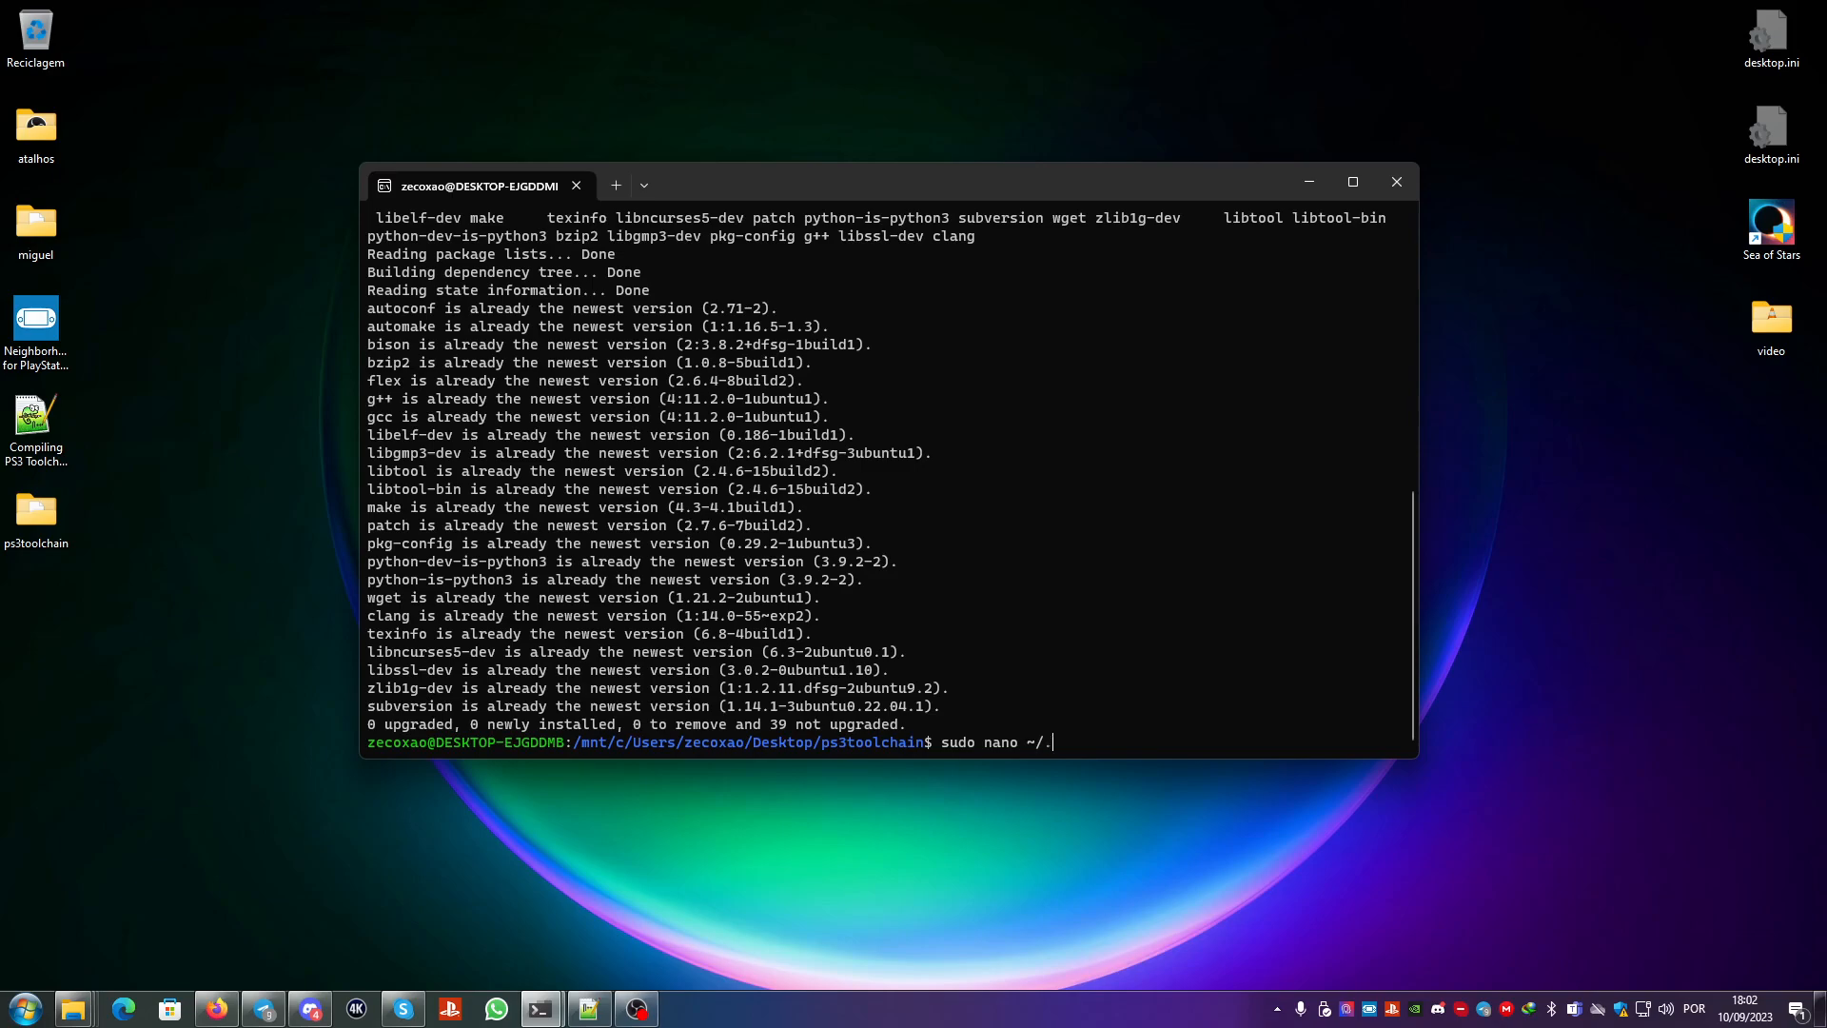
pyautogui.press('Return')
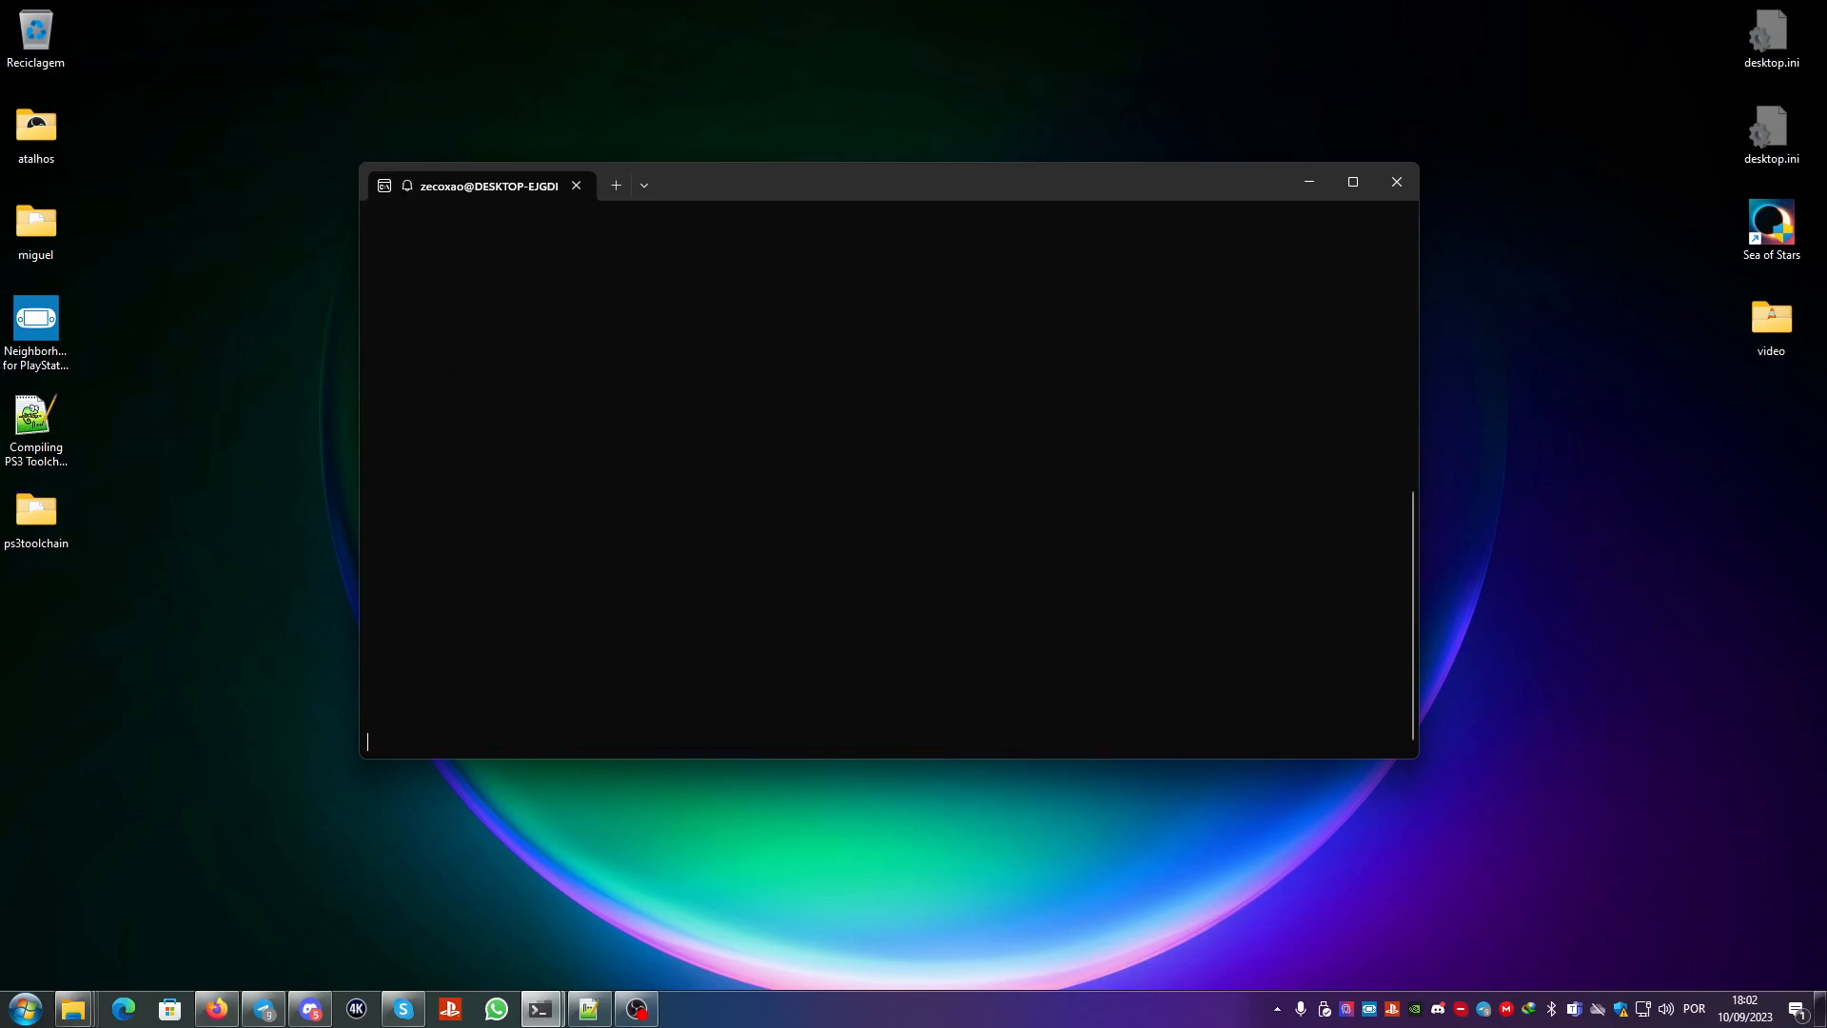
# Step: Review ~/.bashrc ending with the PS3DEV, PSL1GHT and PATH exports, then save and exit nano
pyautogui.write('nano ~/.bashrc')
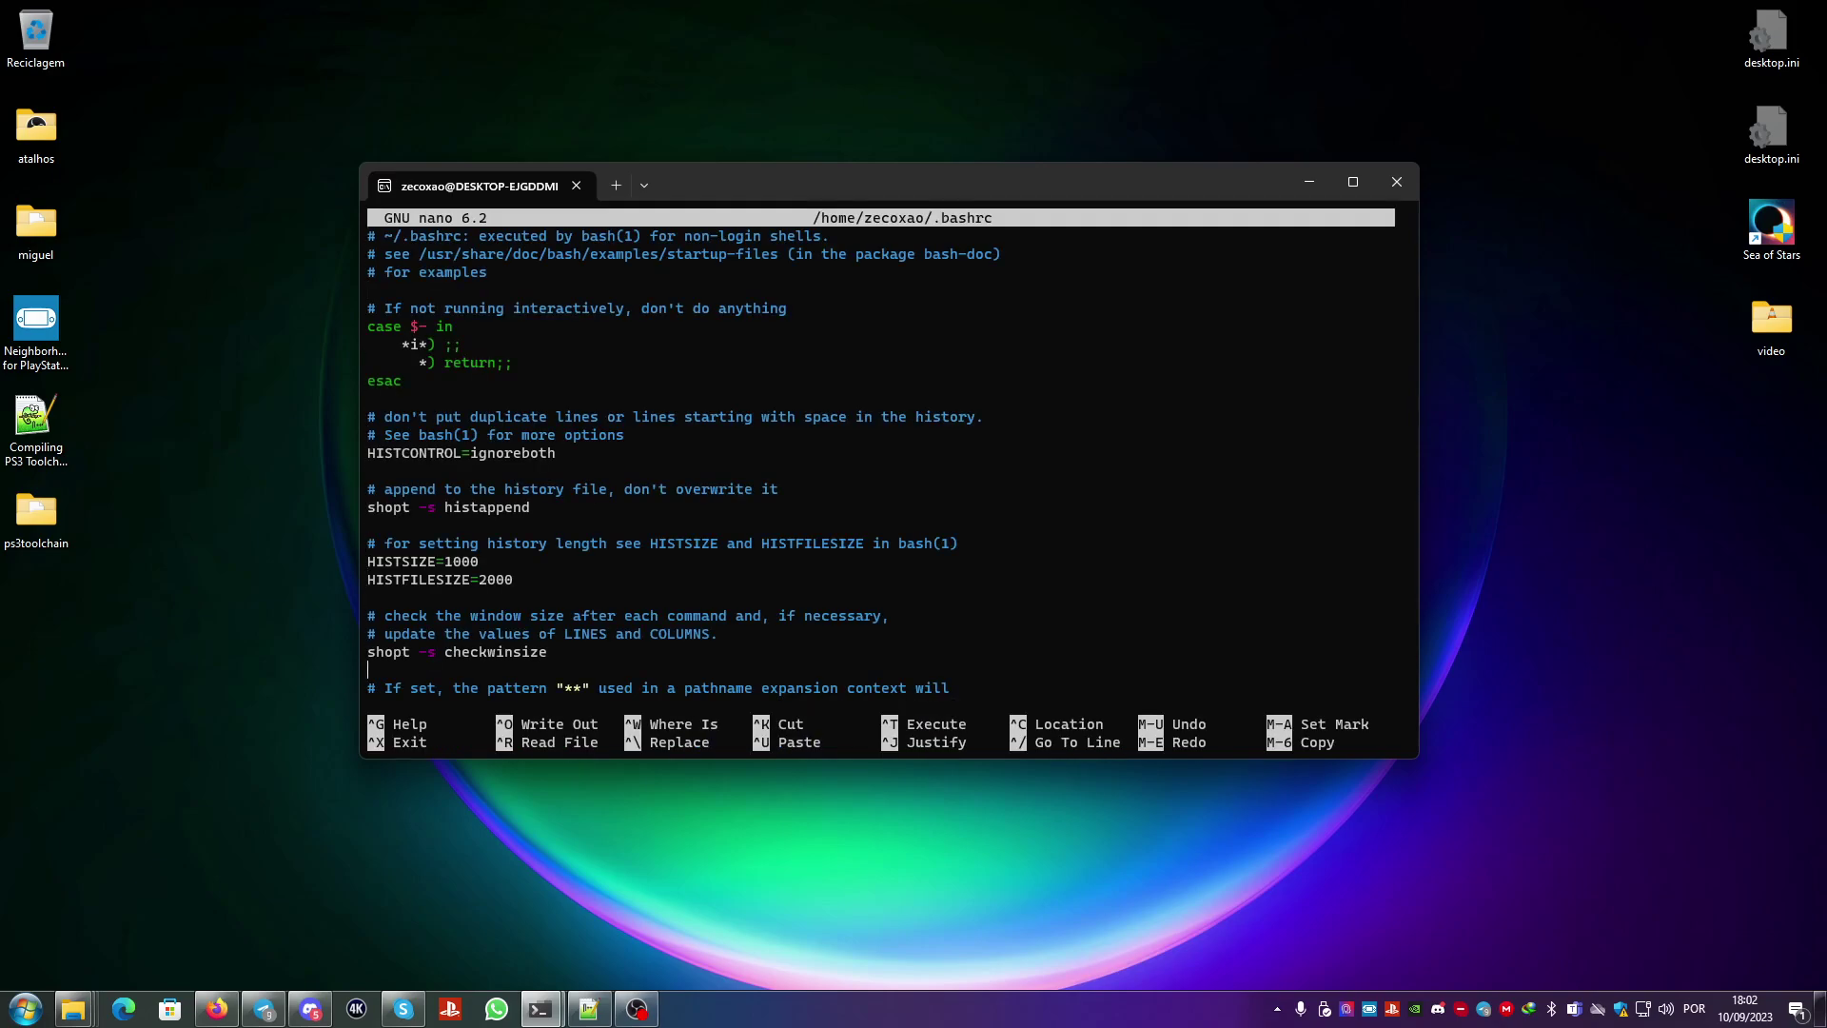
pyautogui.scroll(-3)
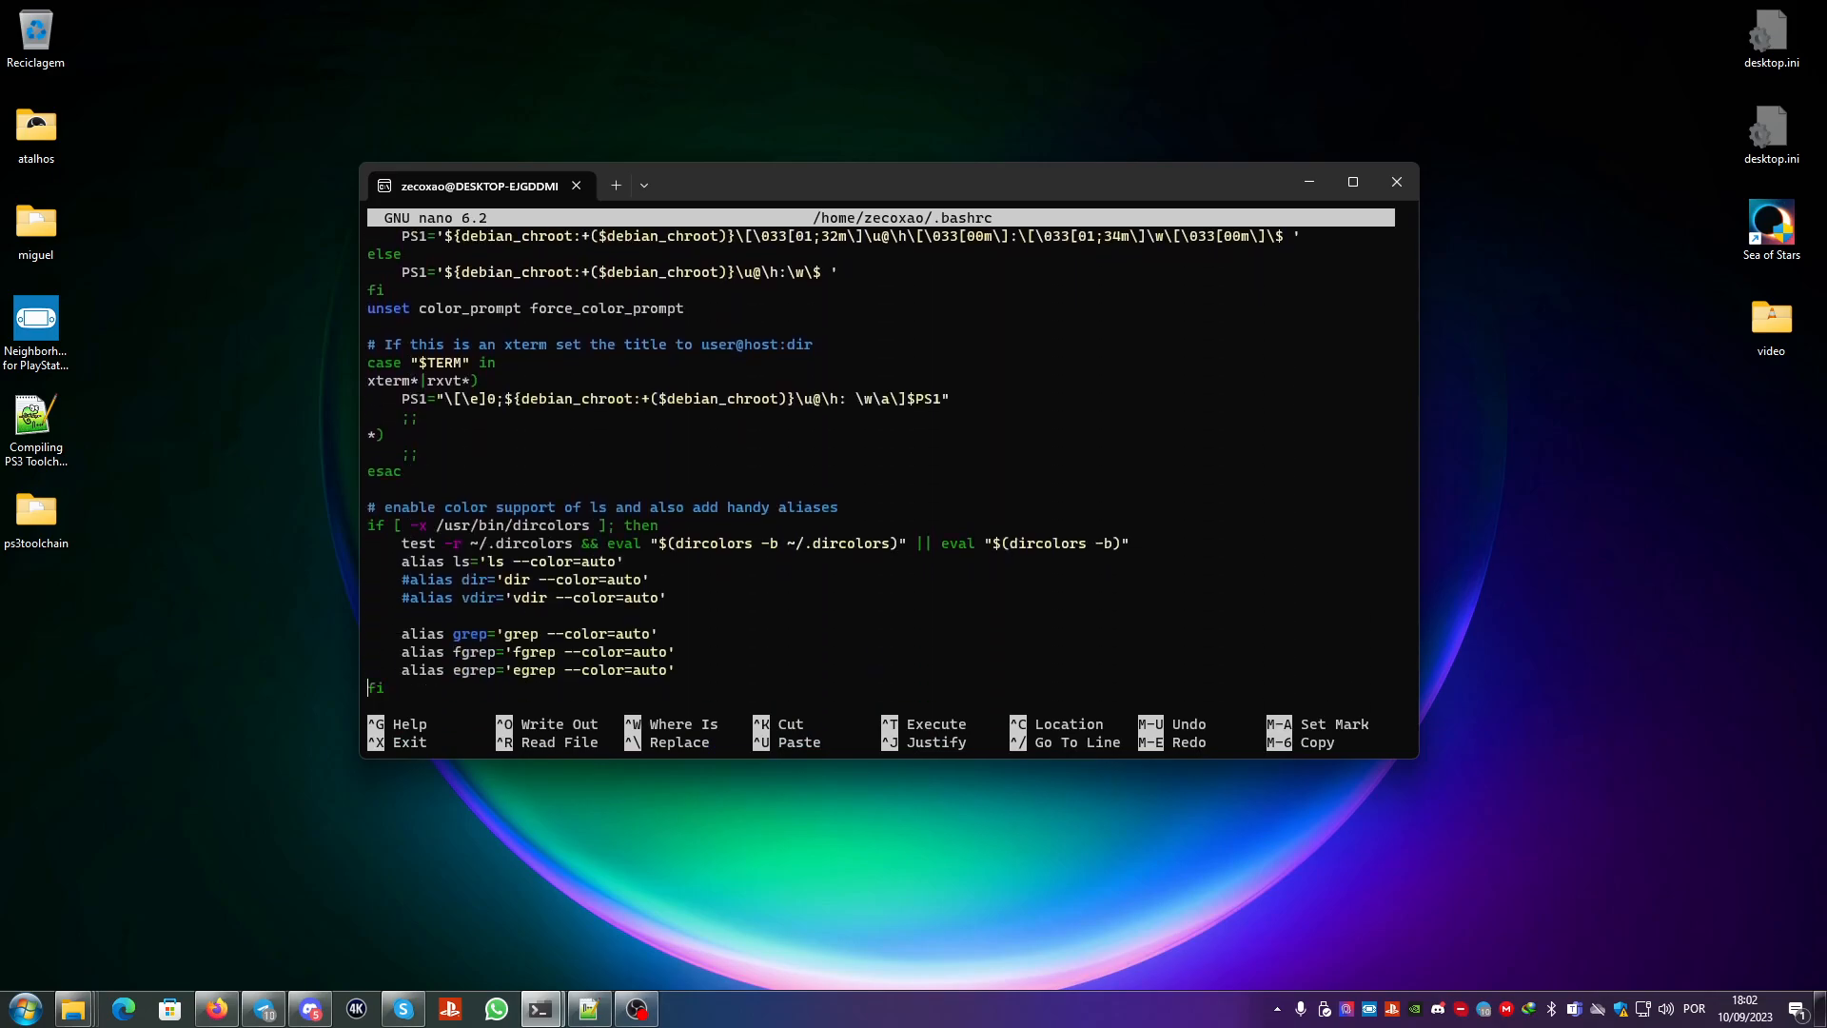
pyautogui.scroll(-3)
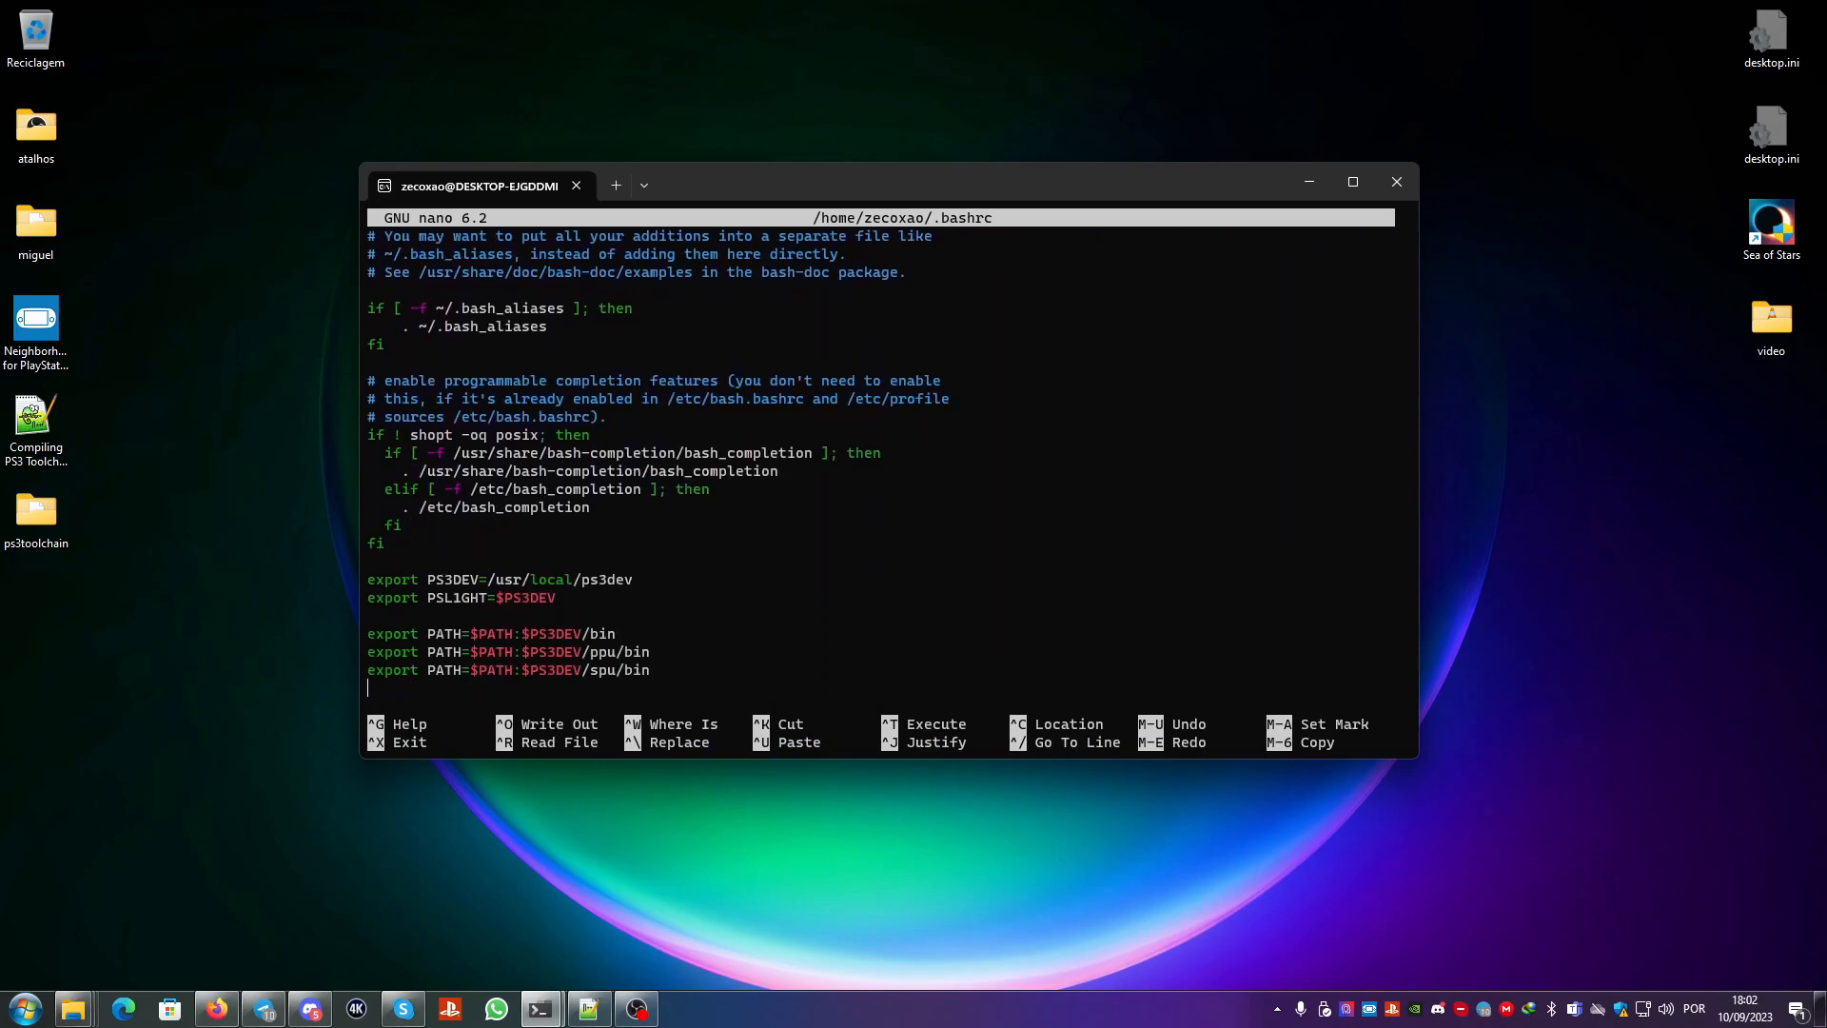
pyautogui.moveTo(553, 588)
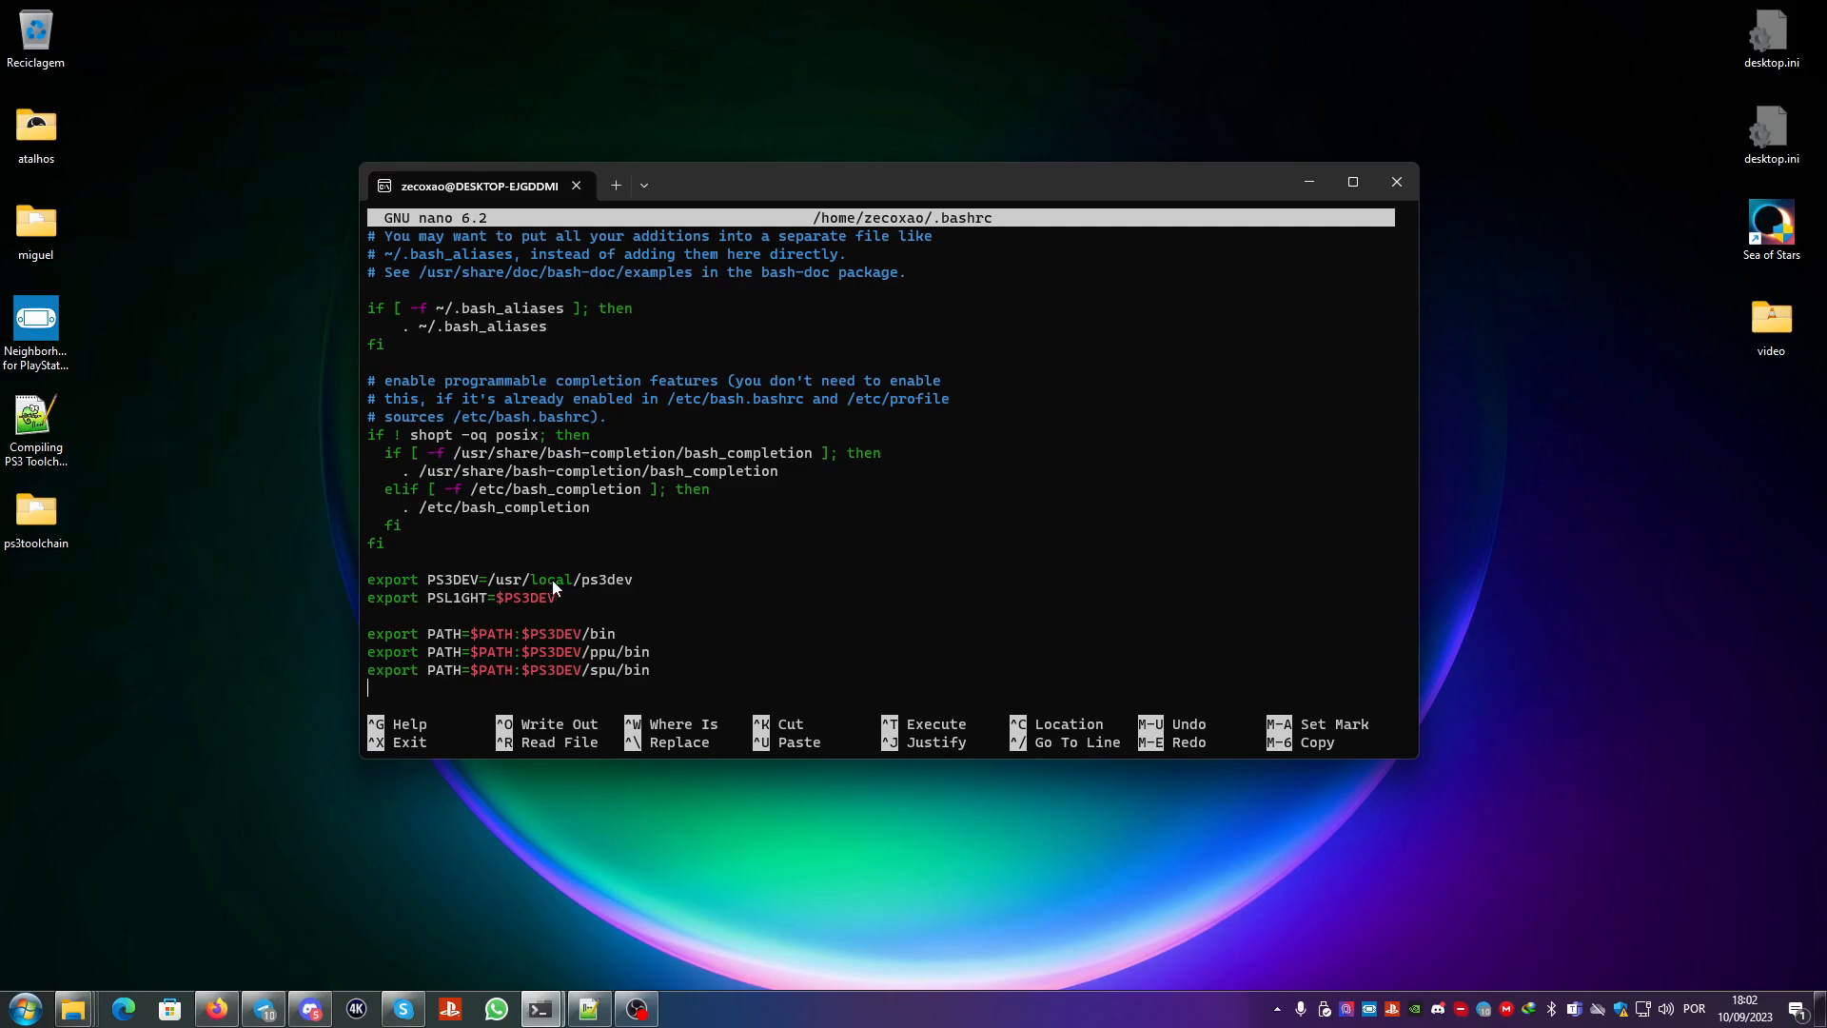
pyautogui.moveTo(581, 665)
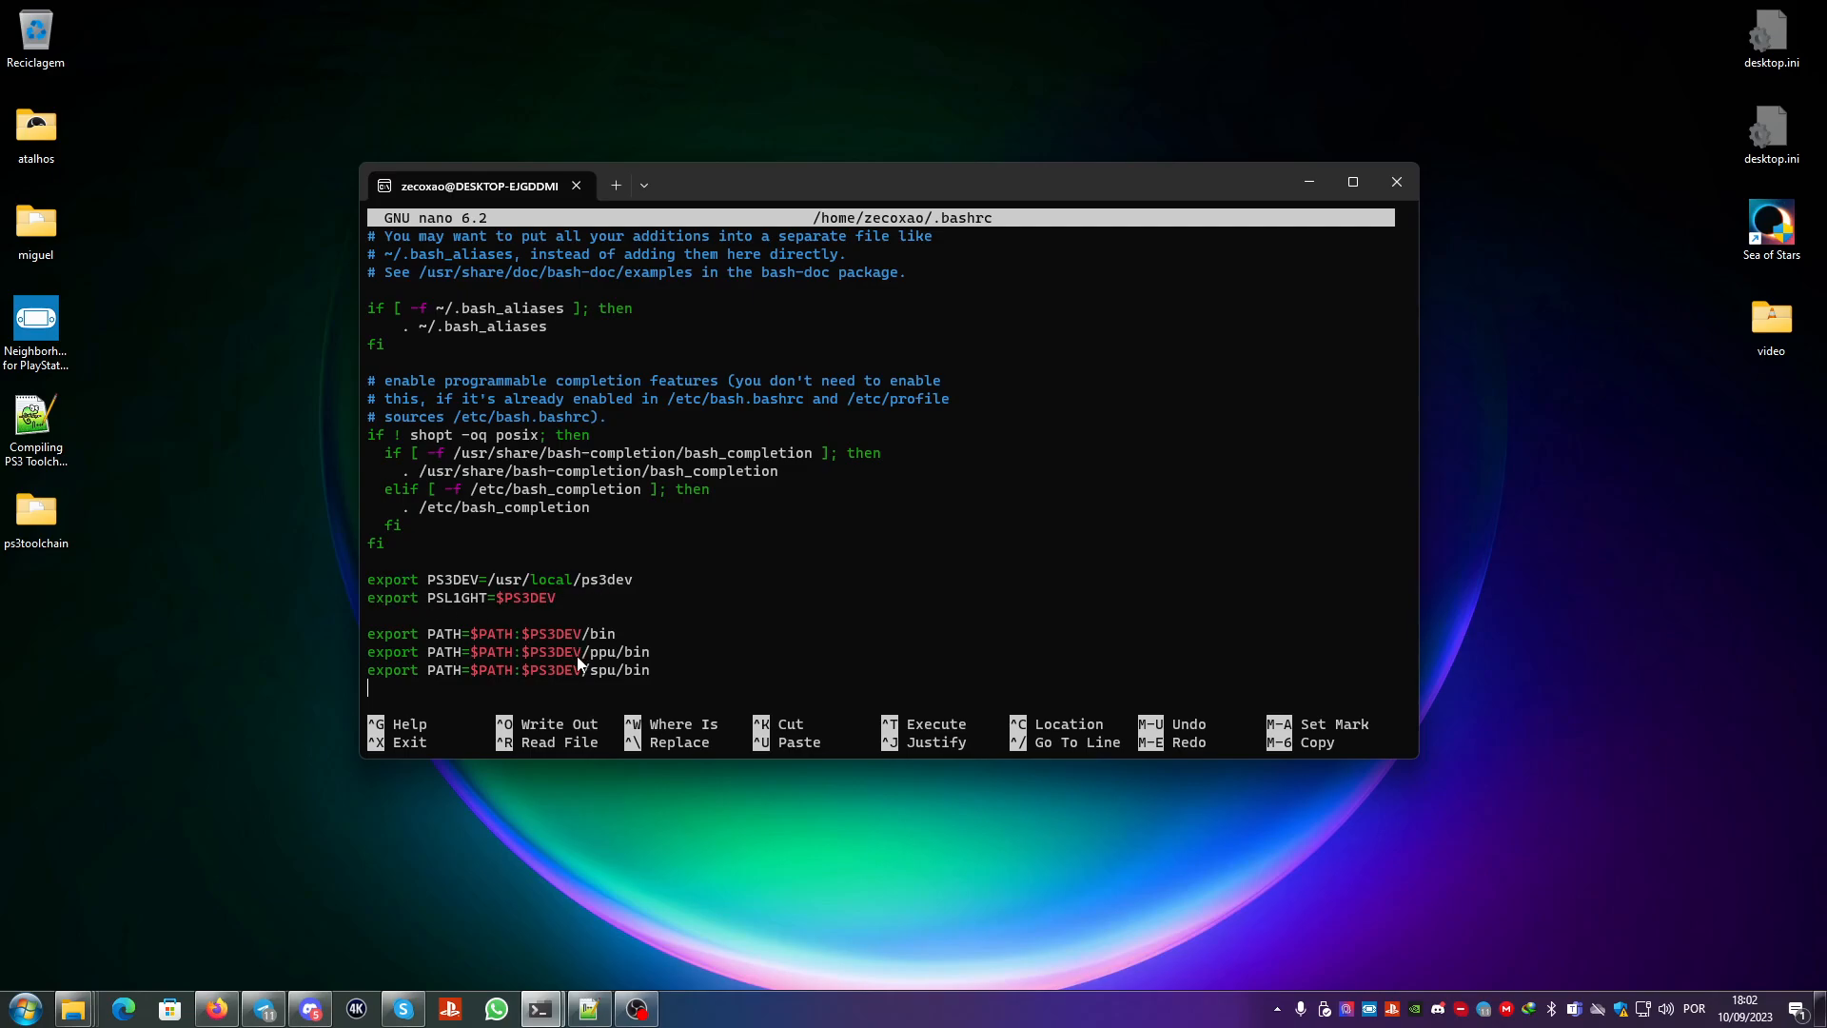
pyautogui.press('ctrl+x')
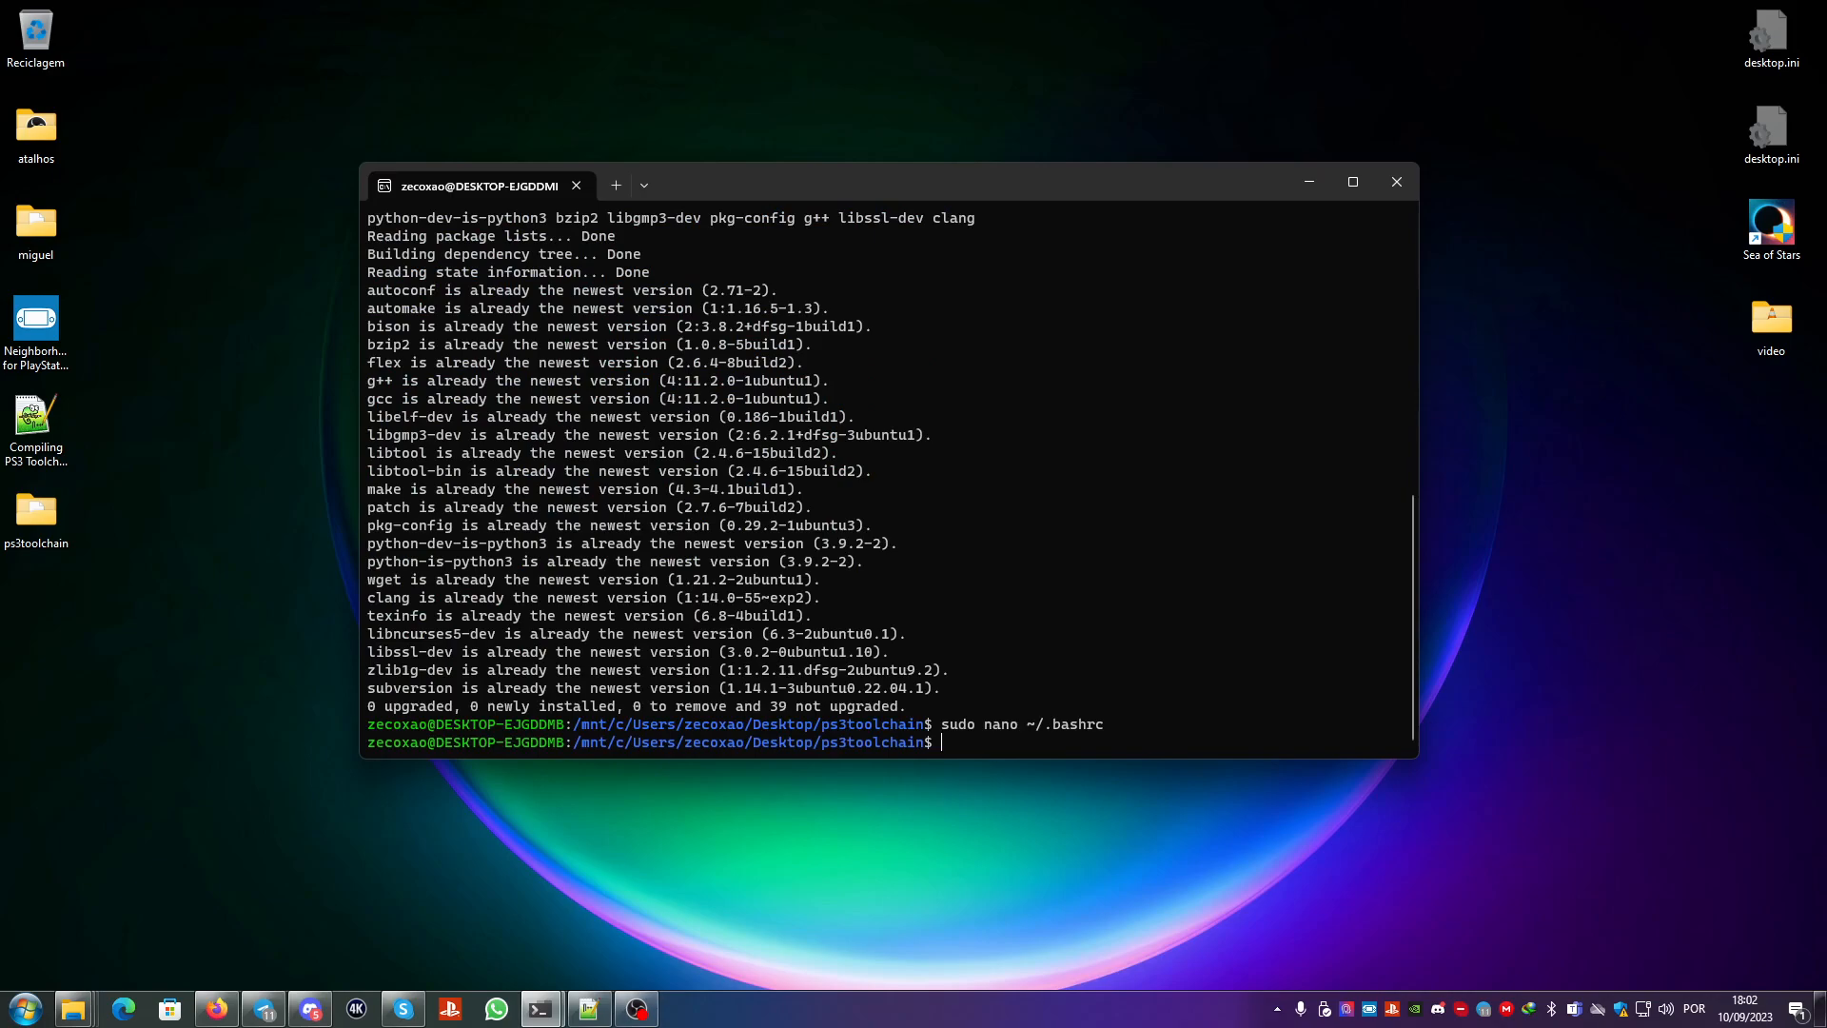
# Step: Run source ~/.bashrc to apply the new PS3DEV variables in the current shell
pyautogui.write('source ~')
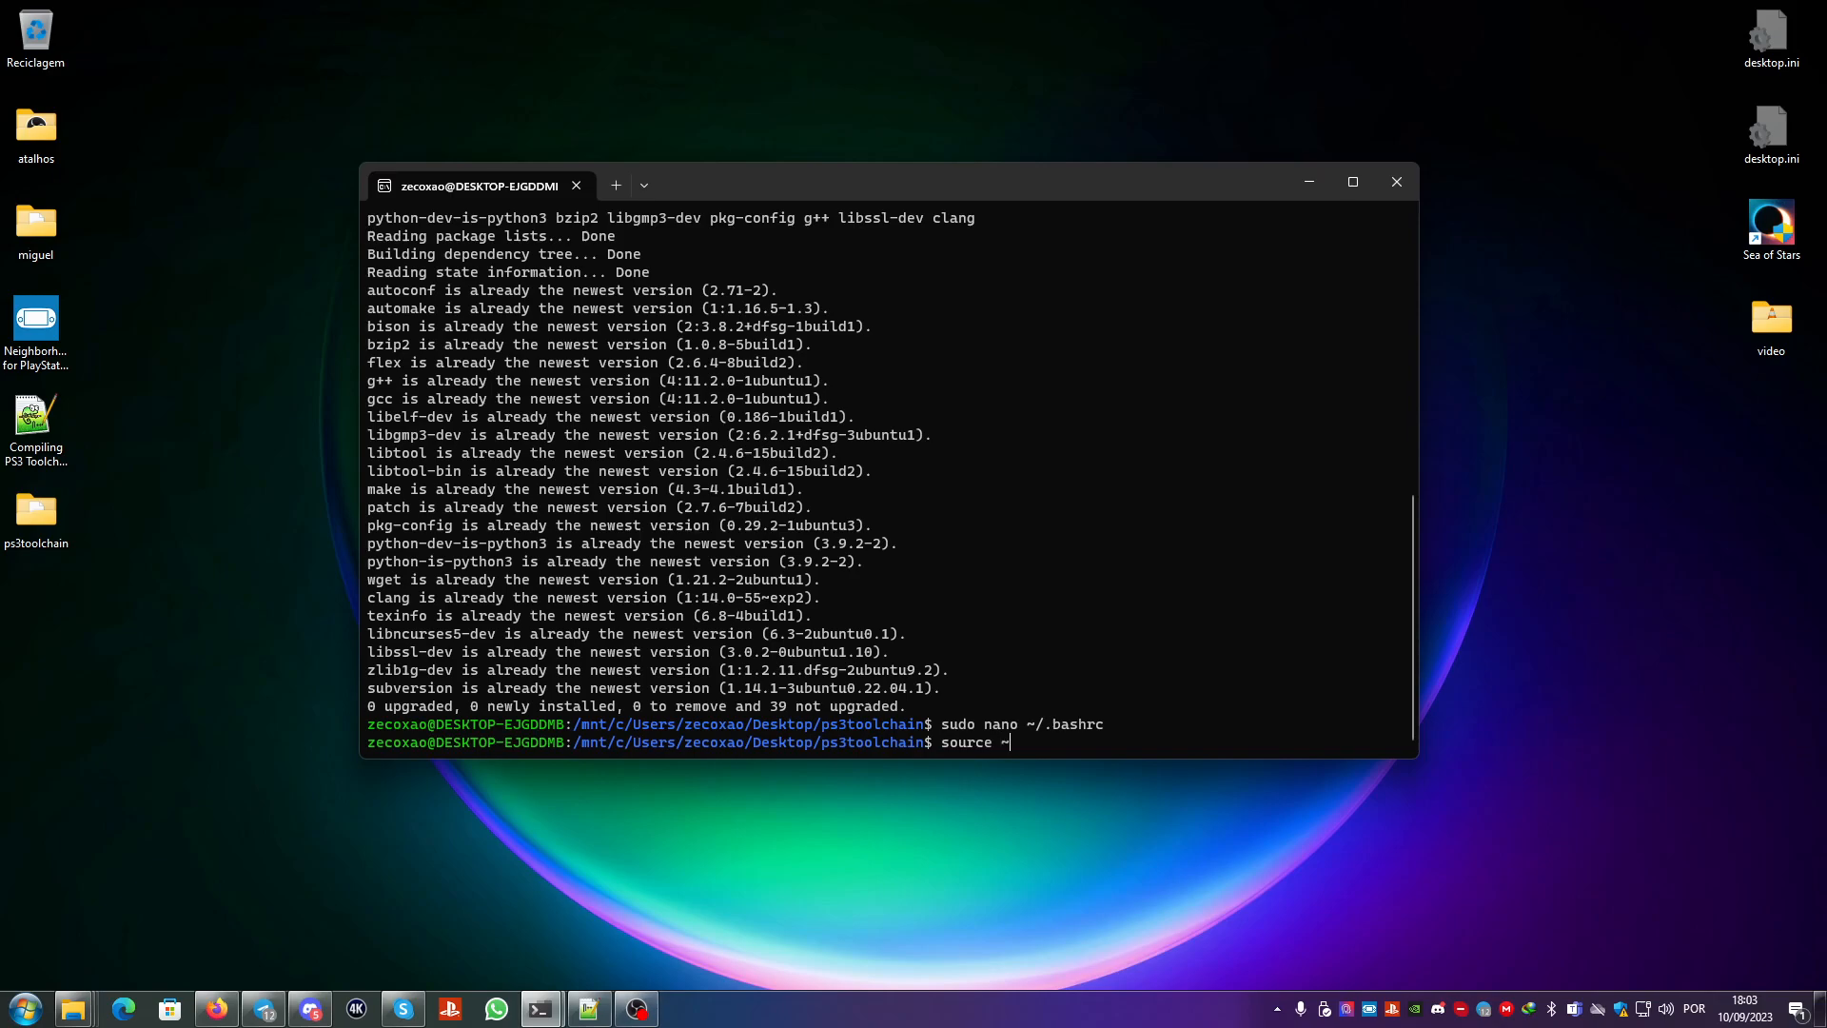
pyautogui.write('/.')
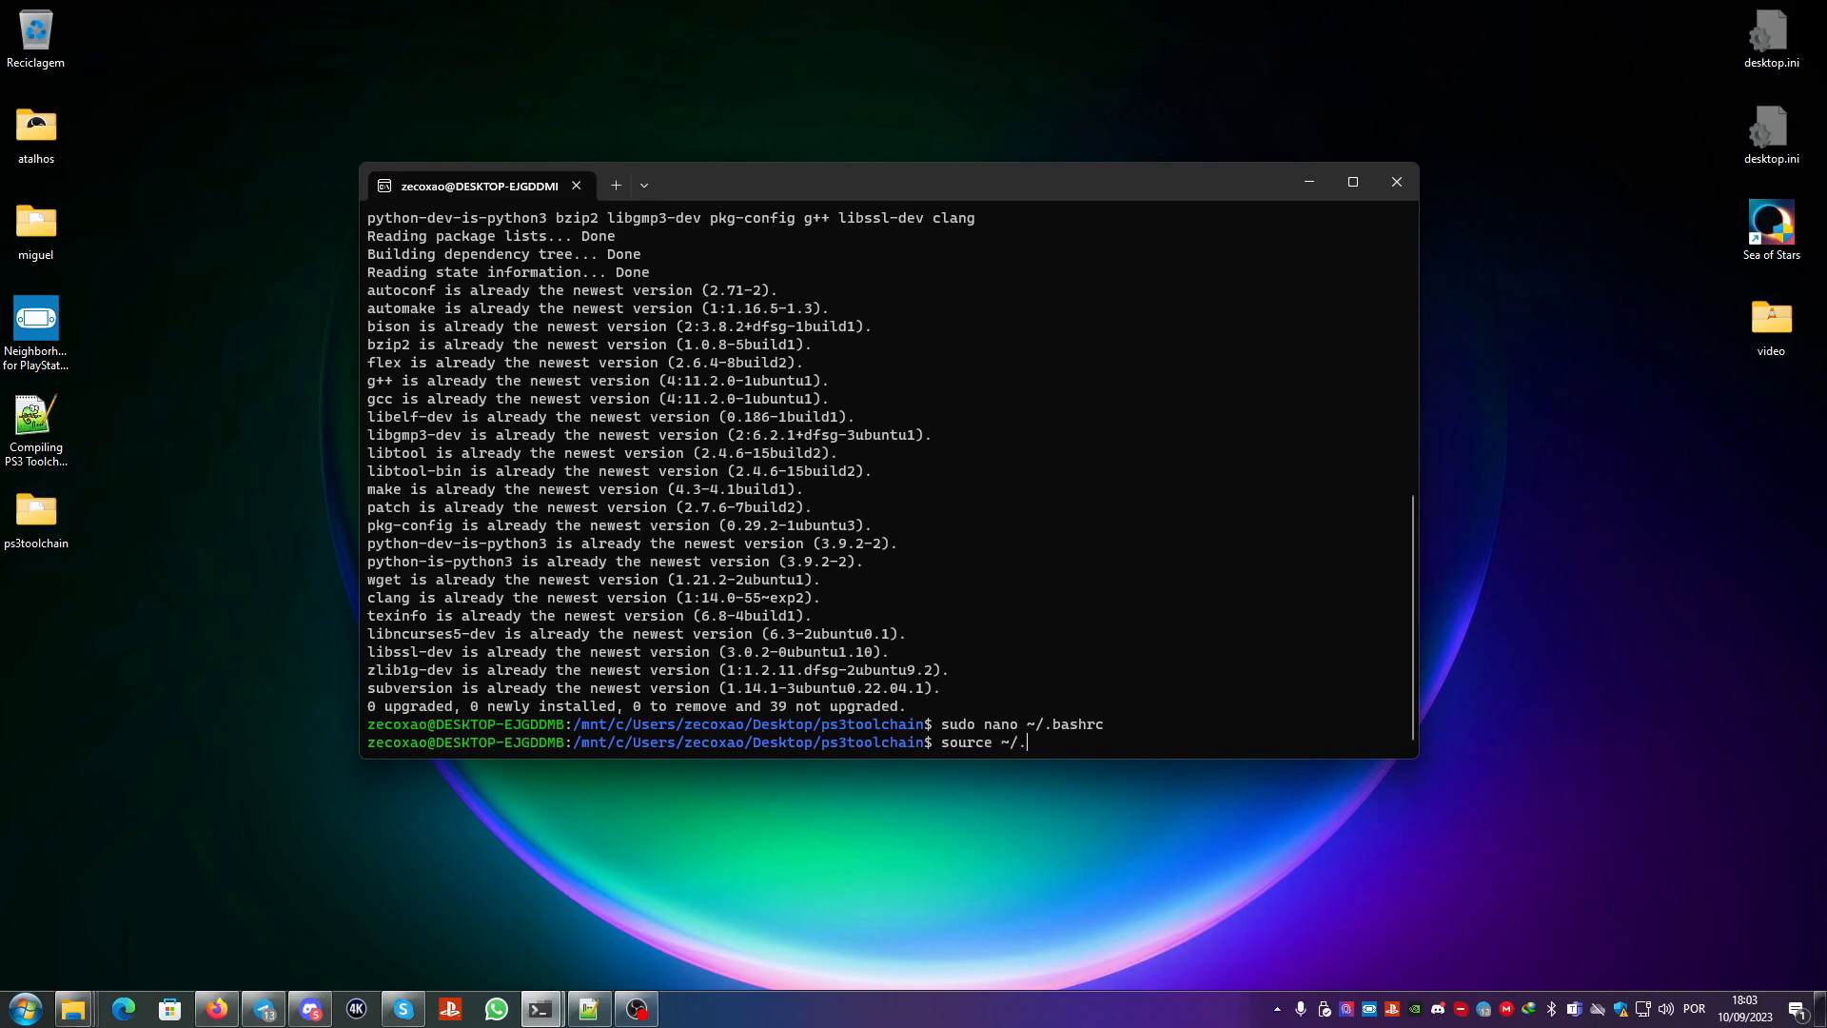
pyautogui.write('bashr')
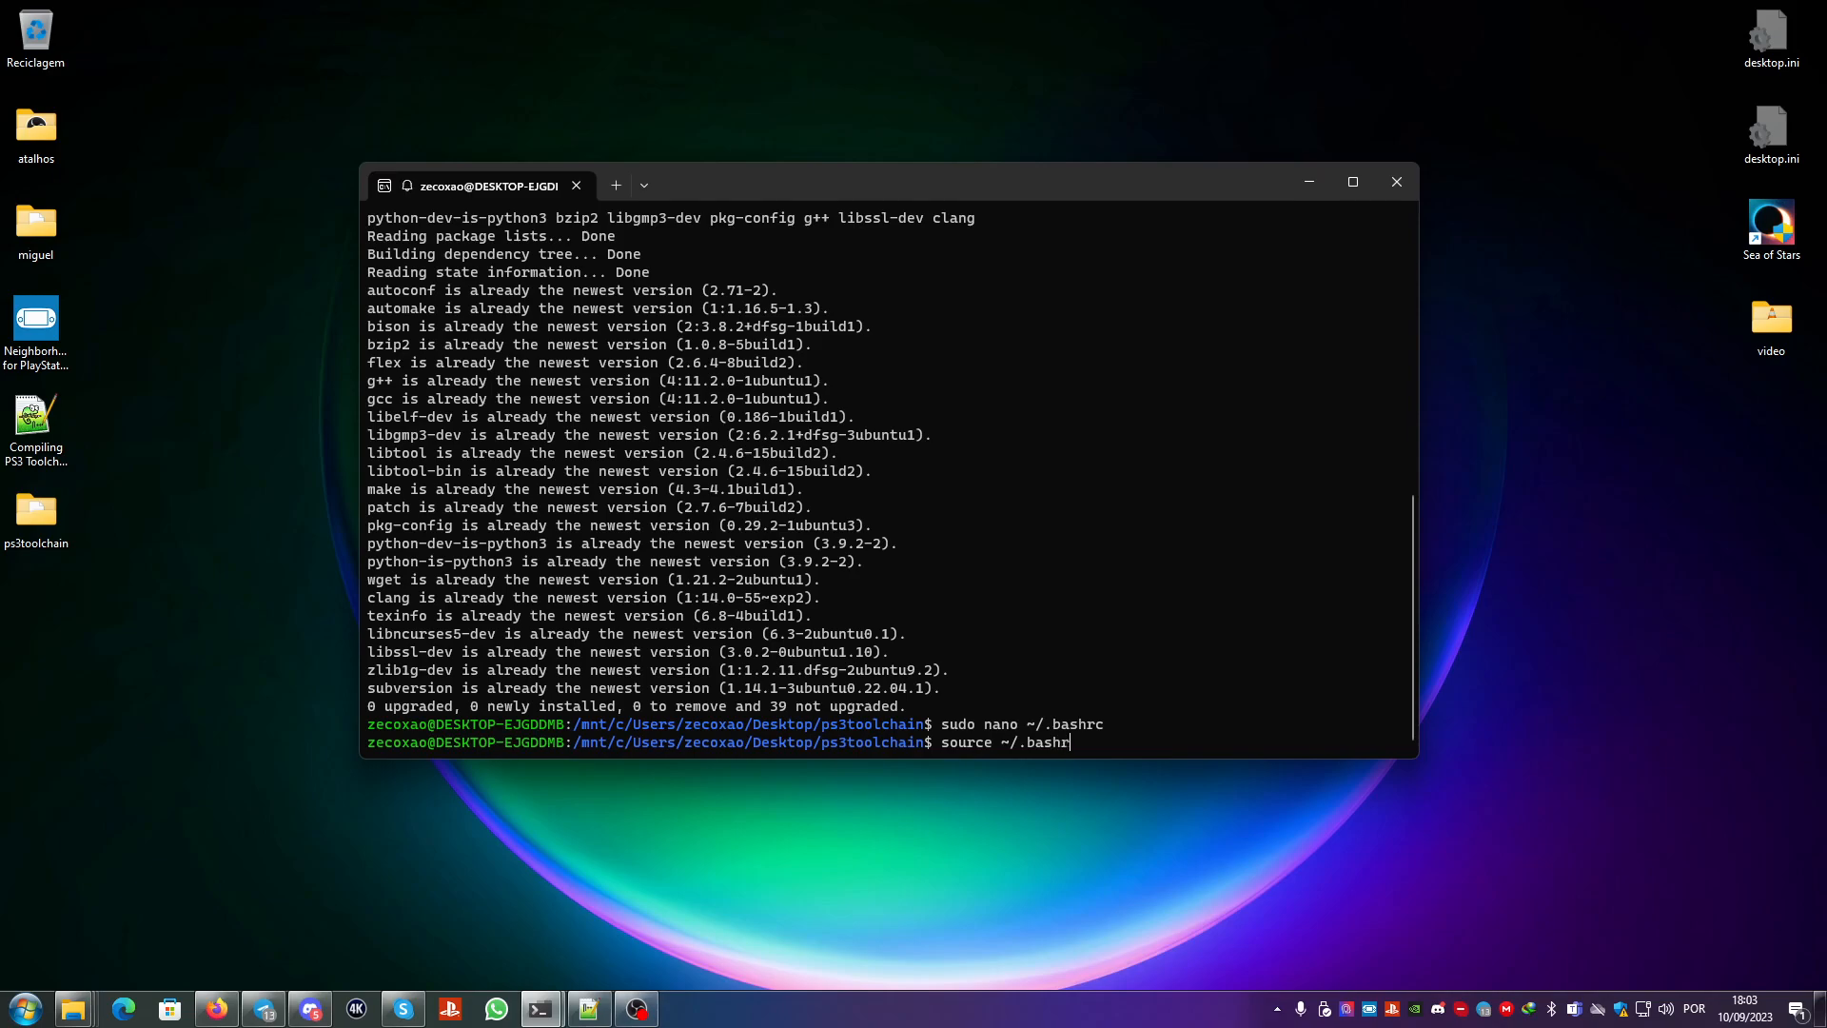
pyautogui.press('Return')
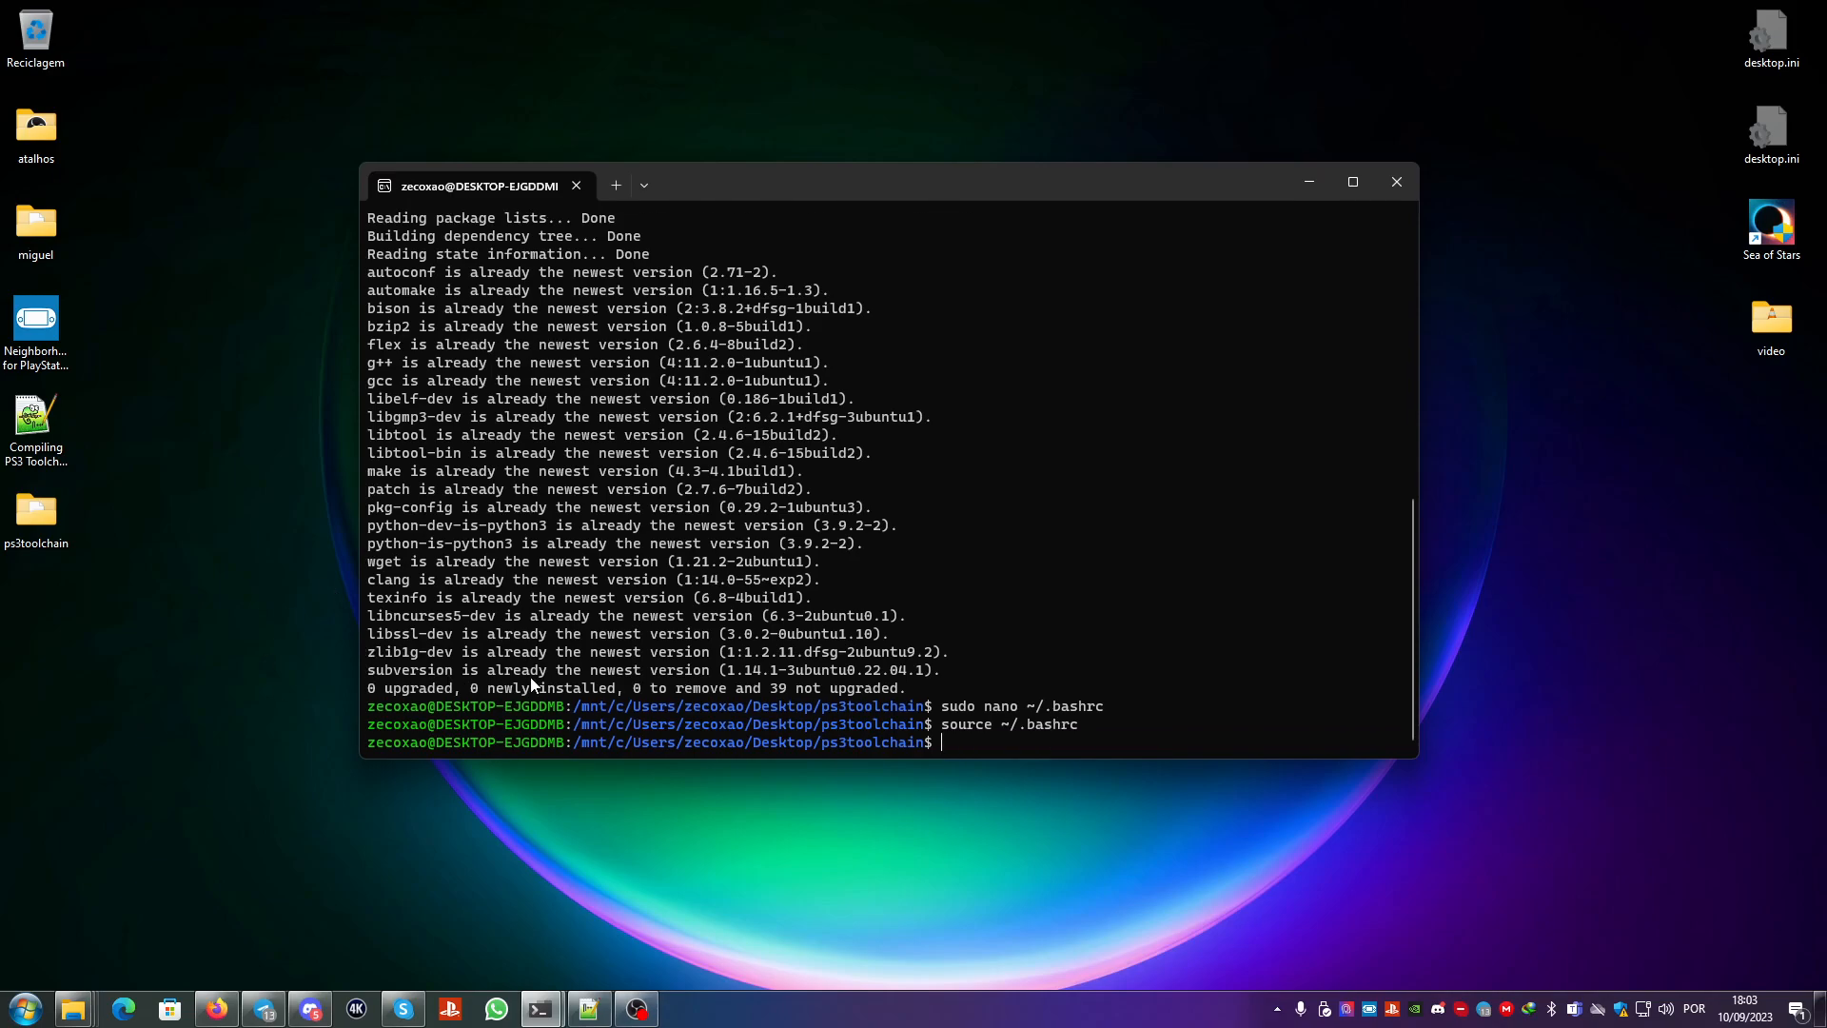
pyautogui.moveTo(834, 711)
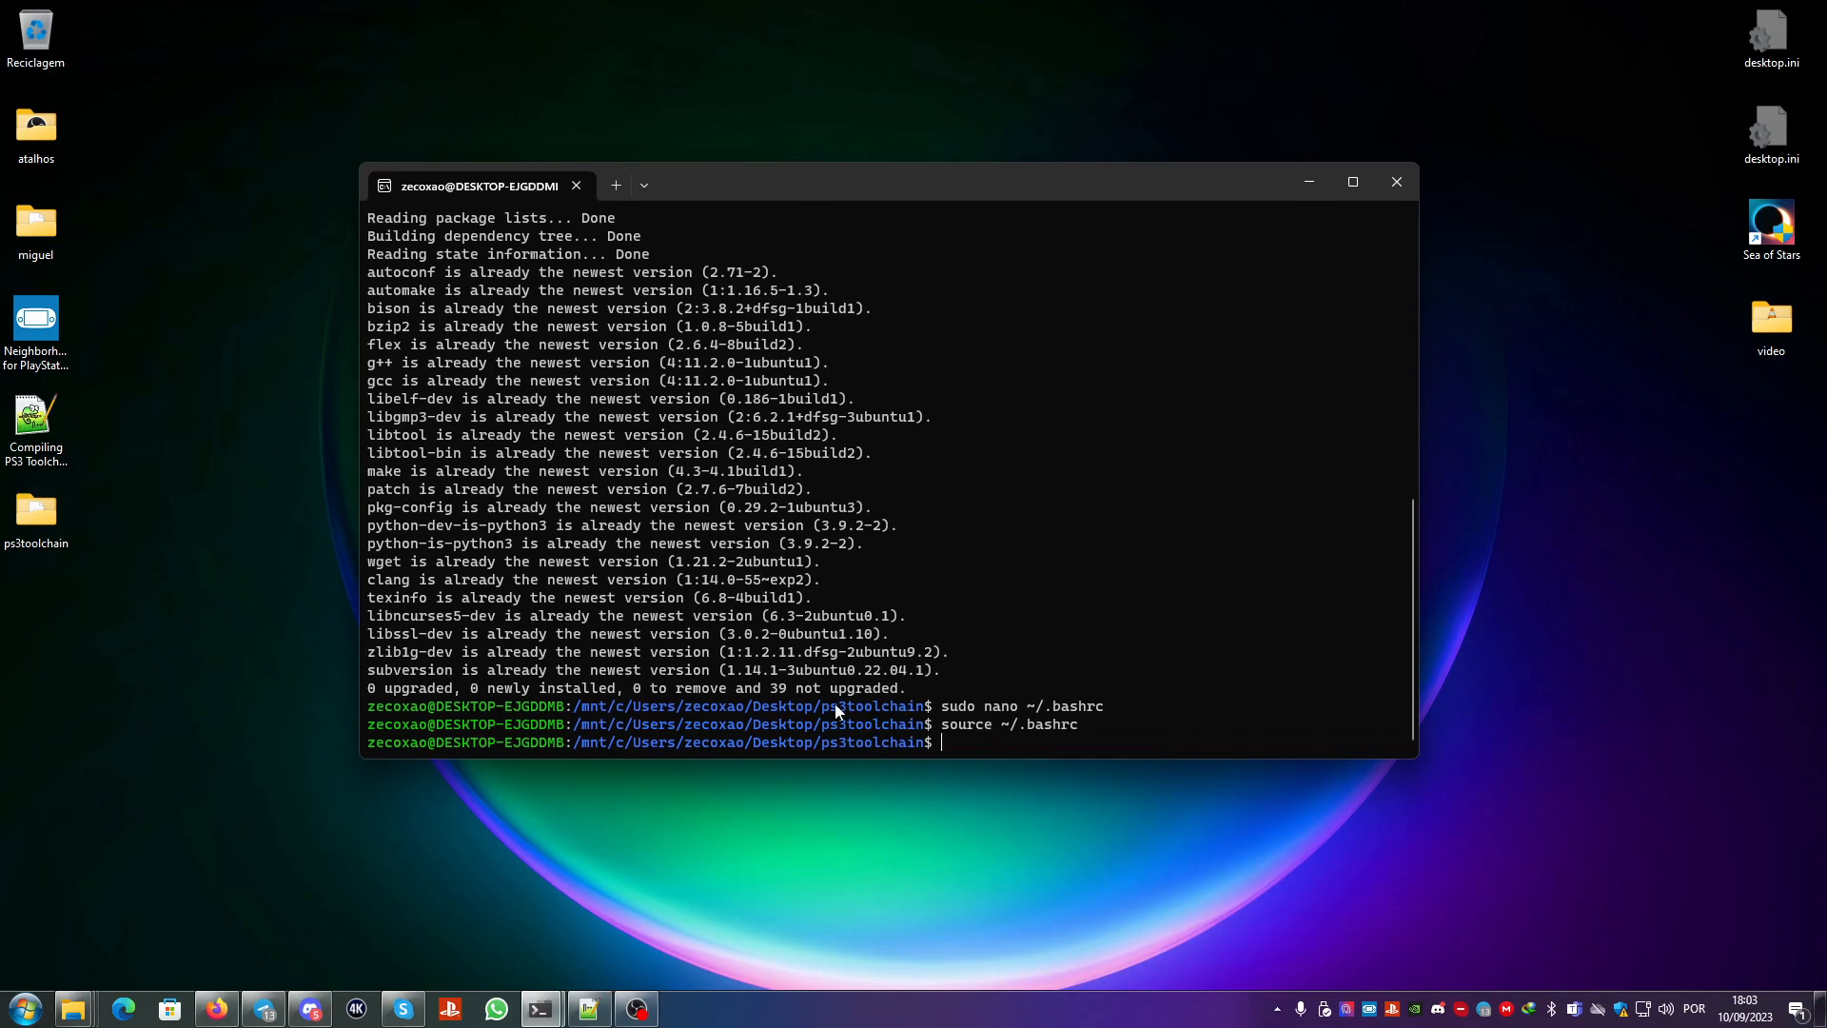
pyautogui.moveTo(769, 520)
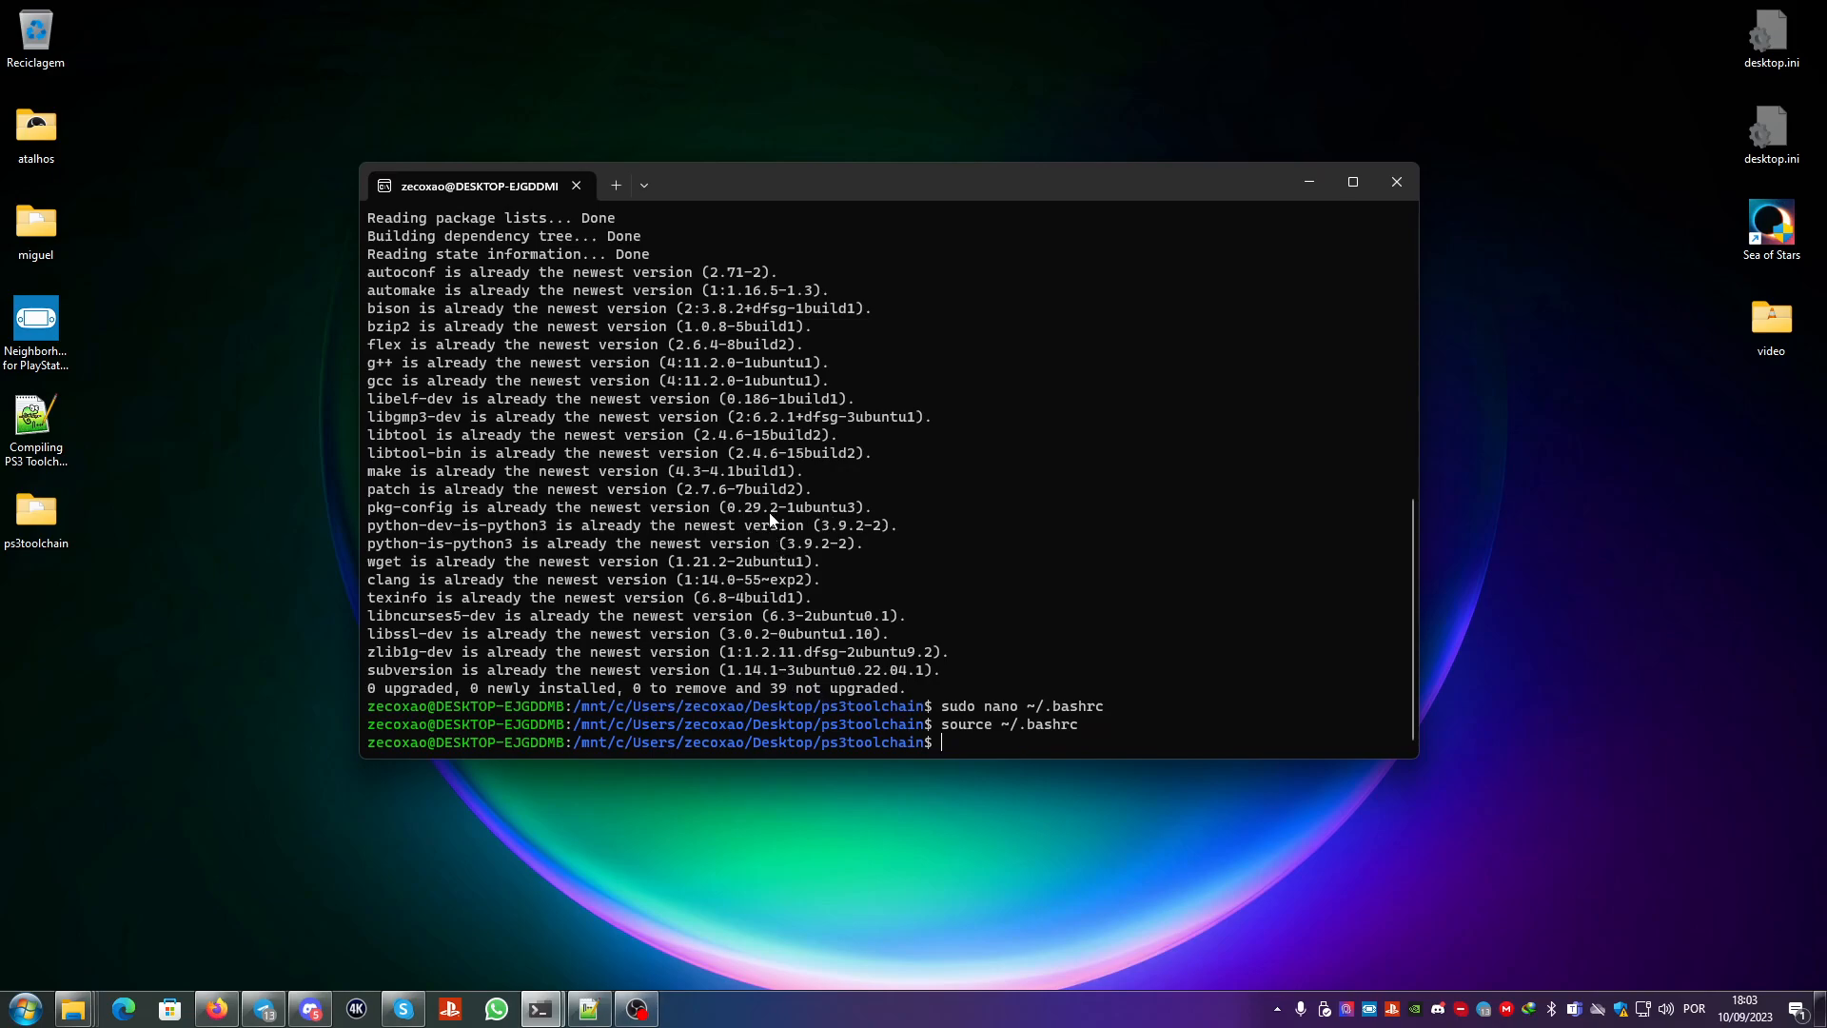
pyautogui.write('./')
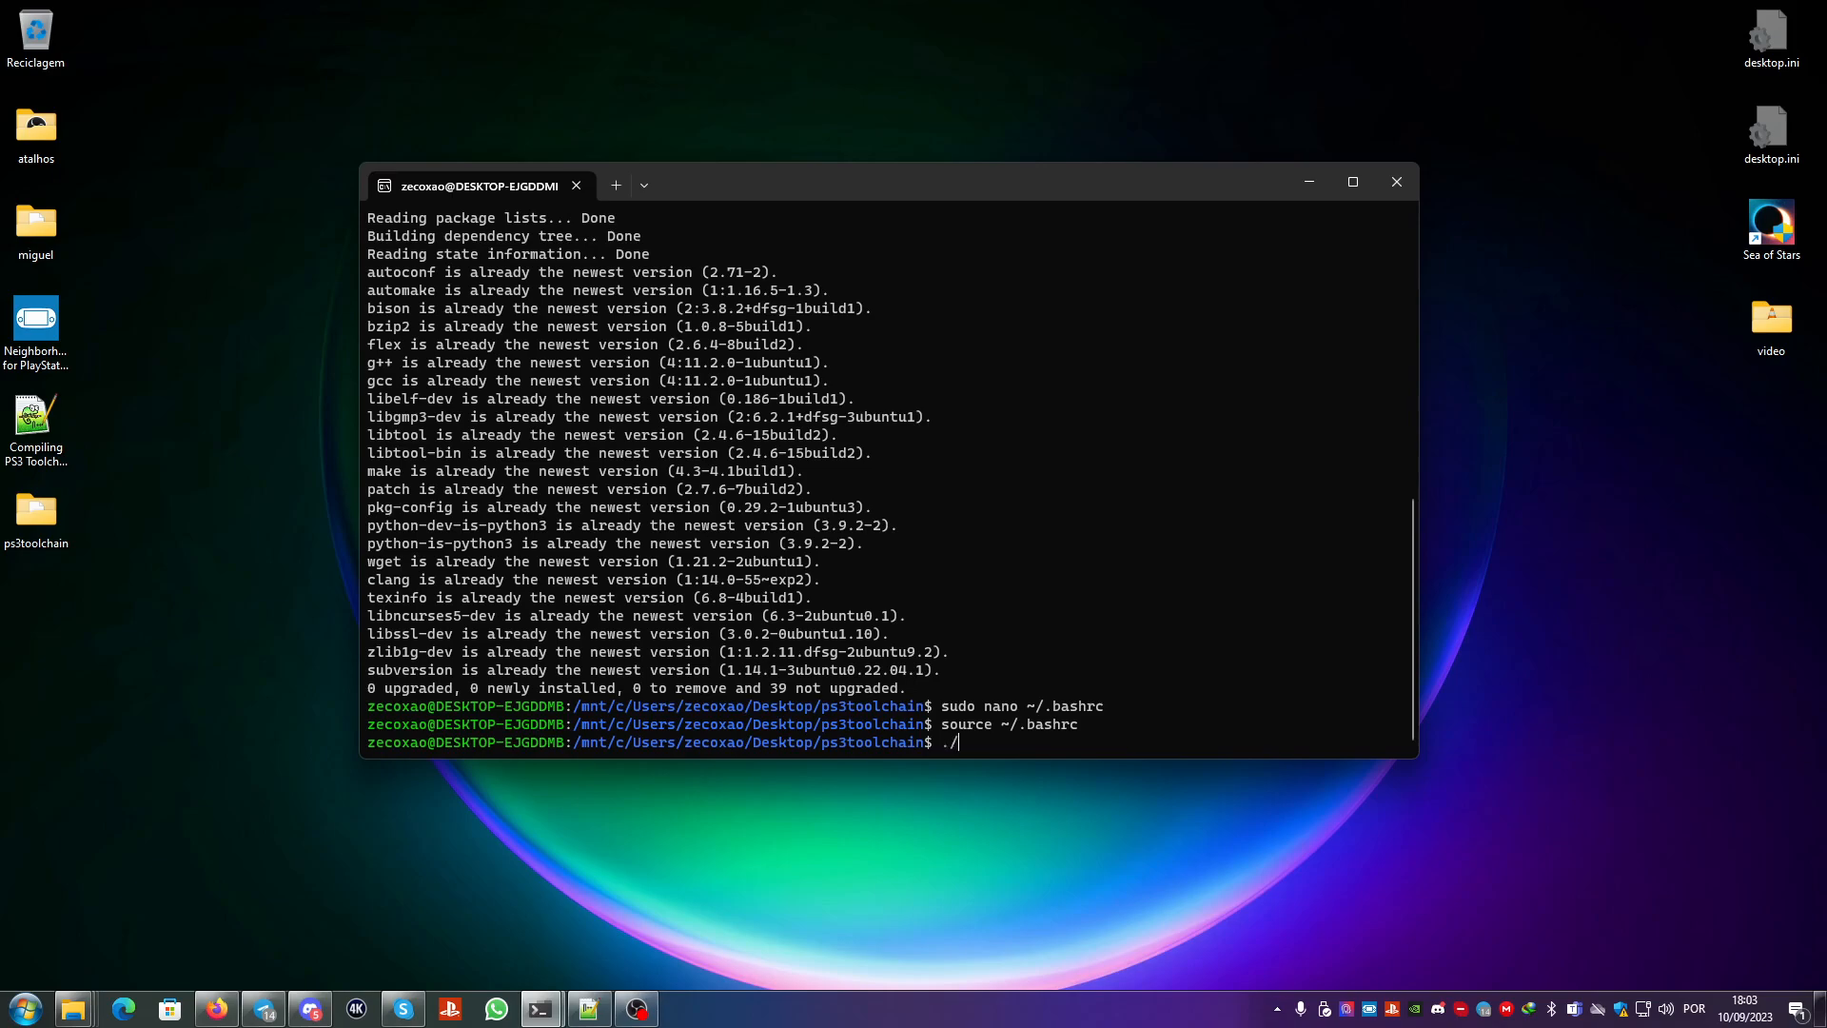
# Step: Run ./toolchain.sh and follow the binutils-2.22 source extraction output
pyautogui.write('toolchain.')
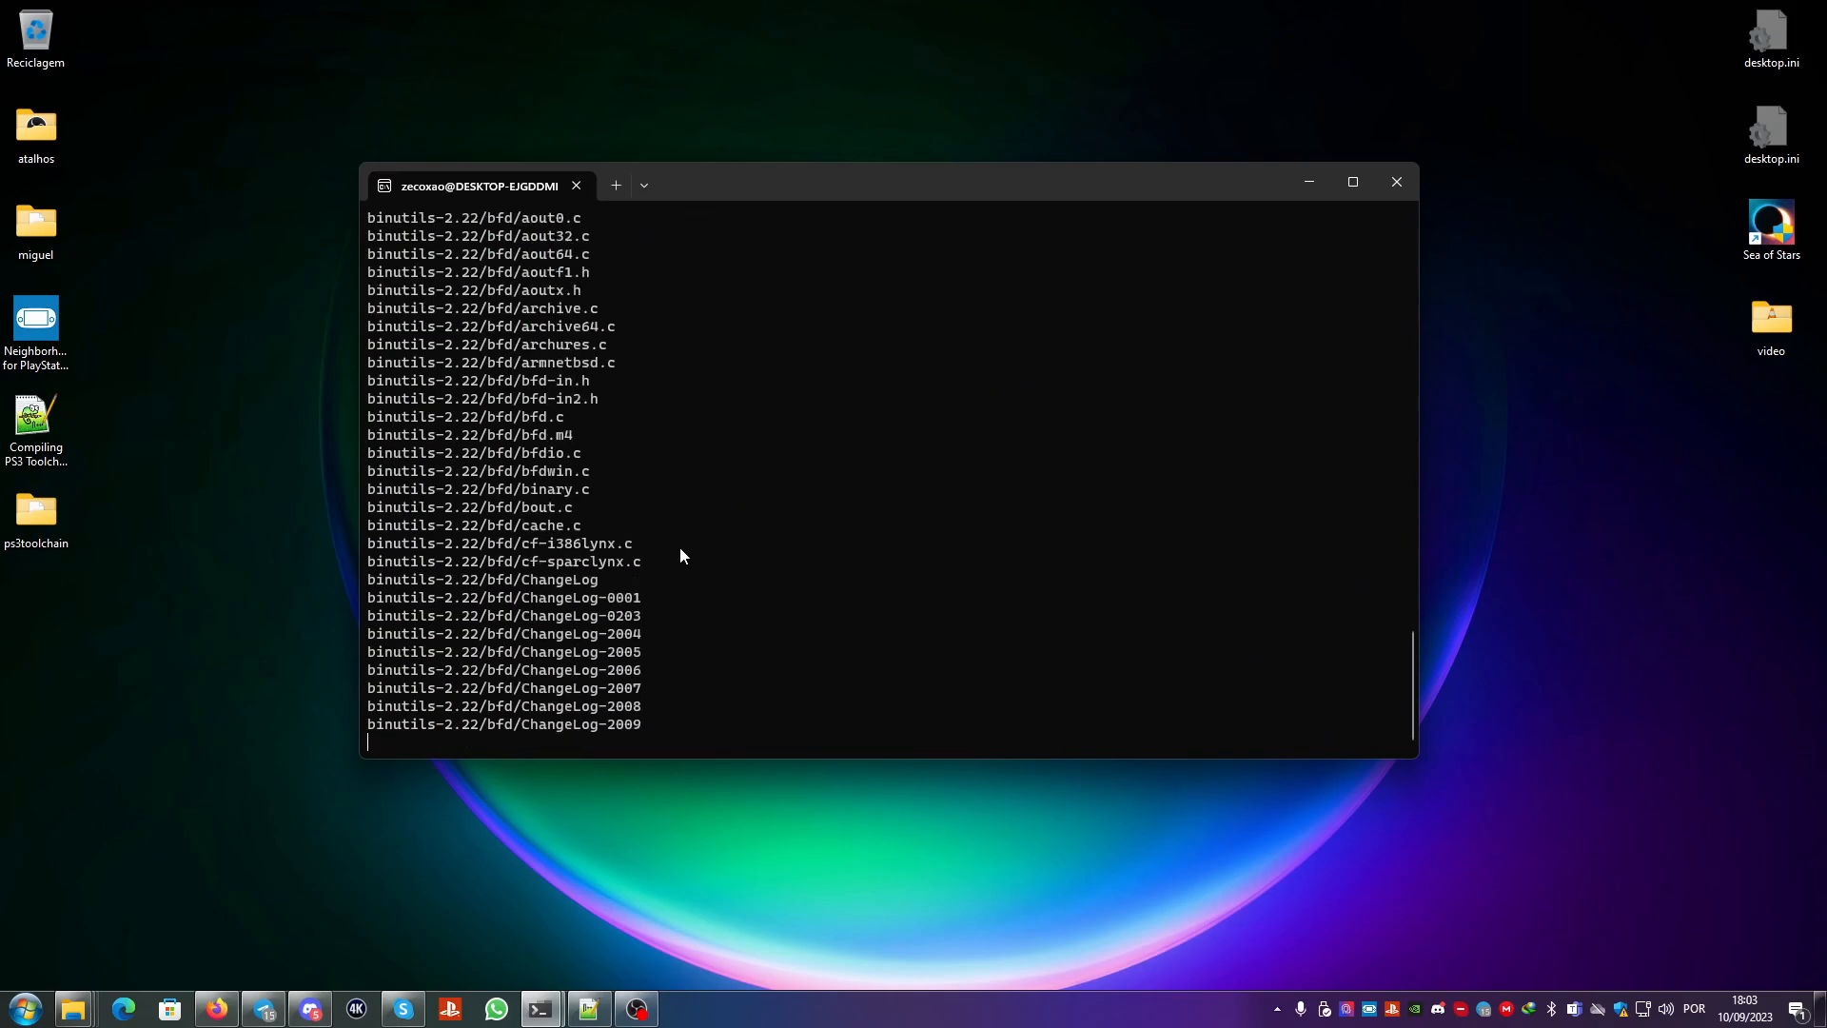
pyautogui.scroll(-3)
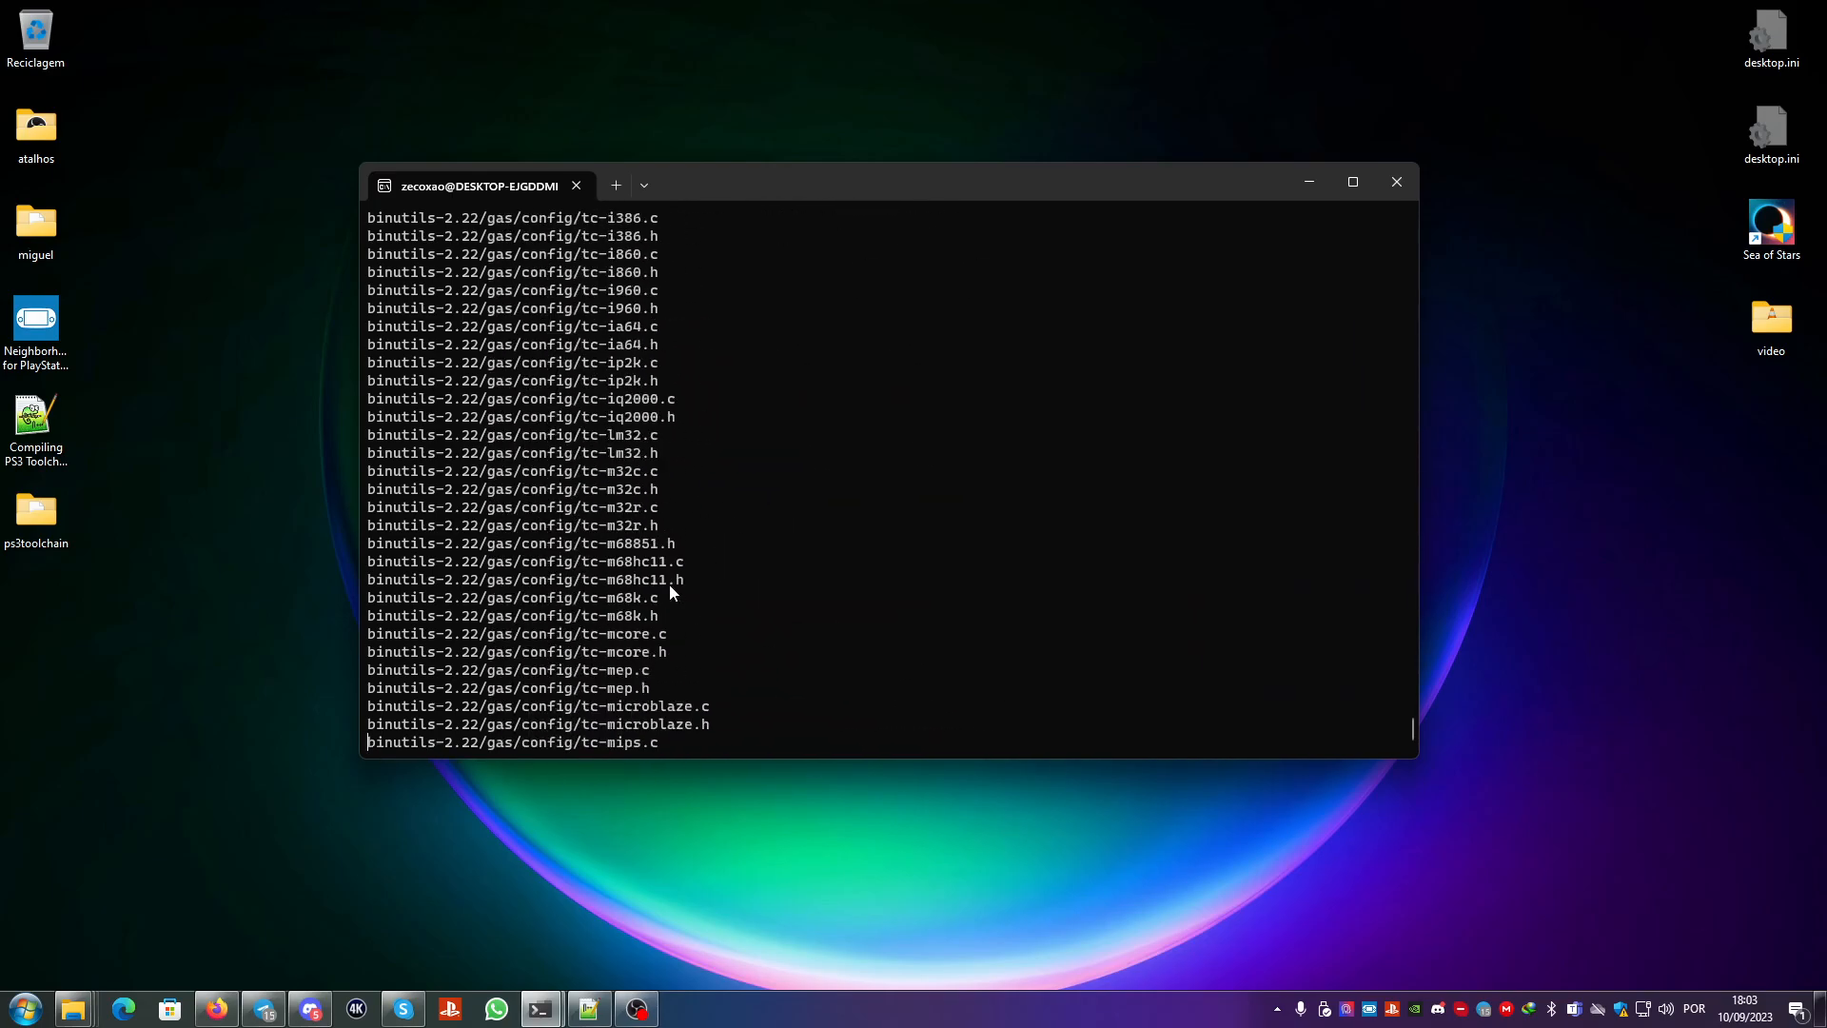
pyautogui.scroll(-3)
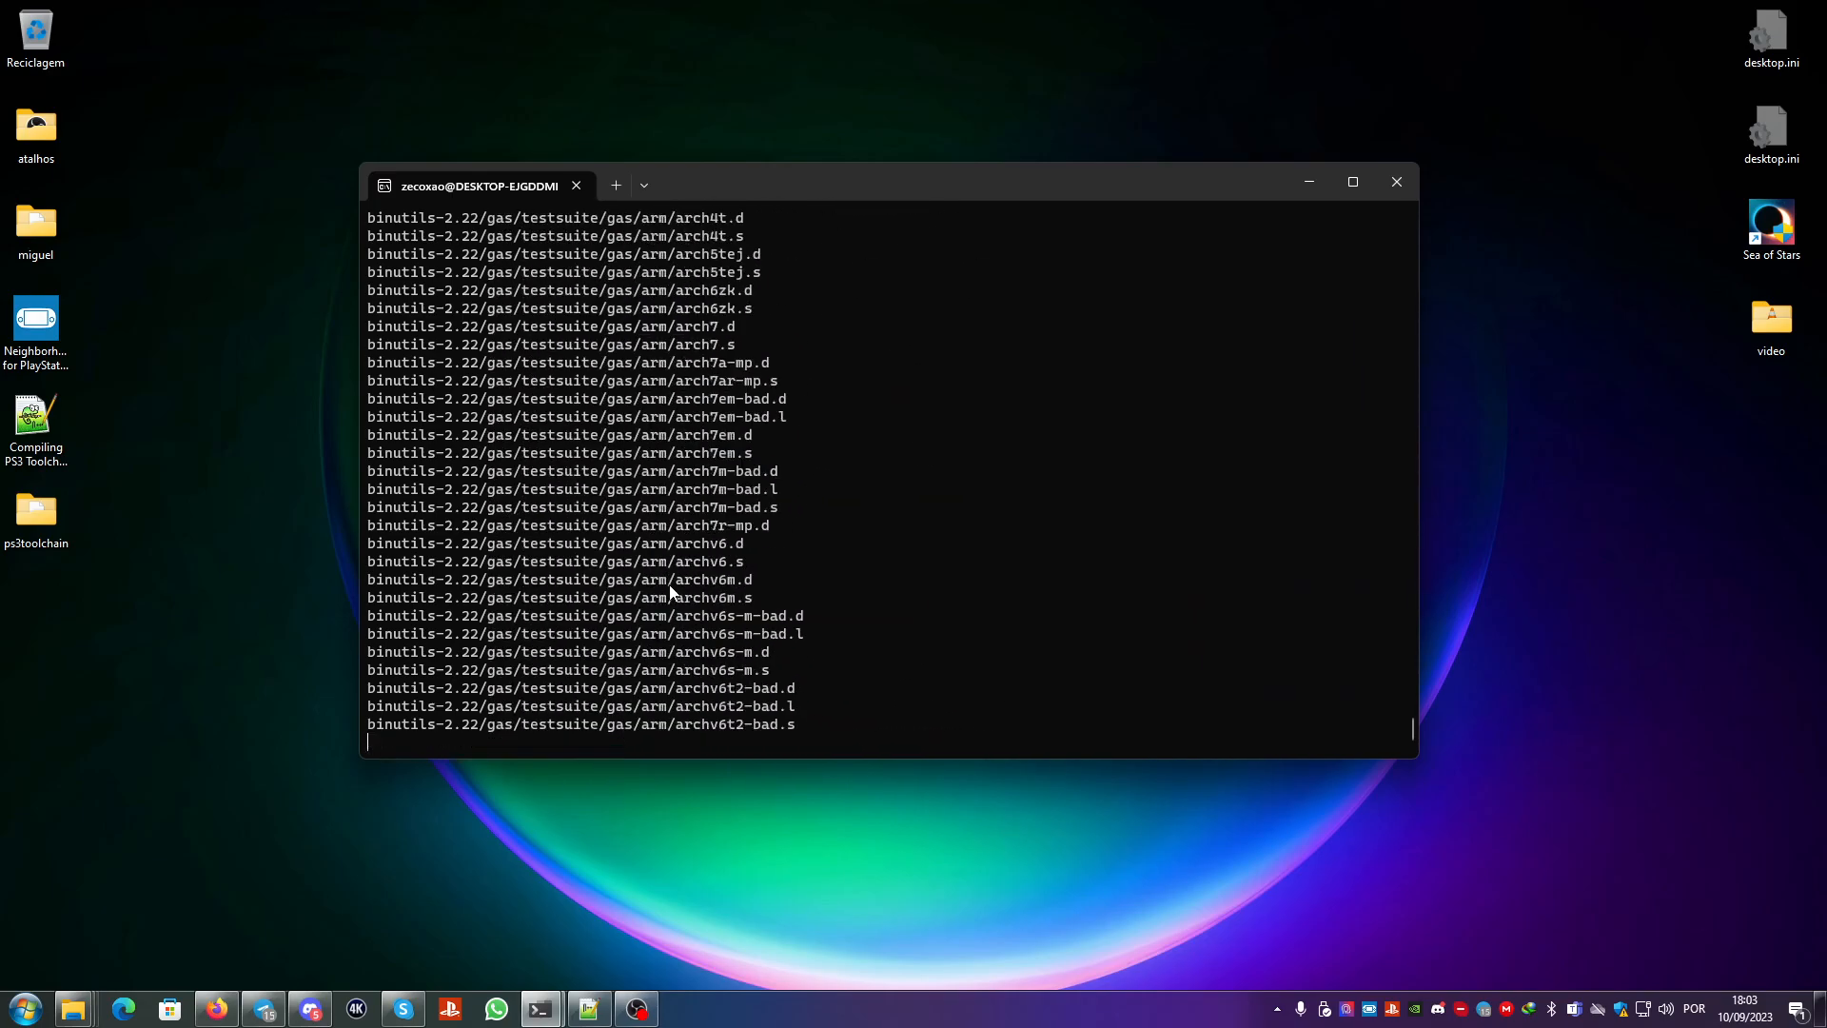
pyautogui.scroll(-3)
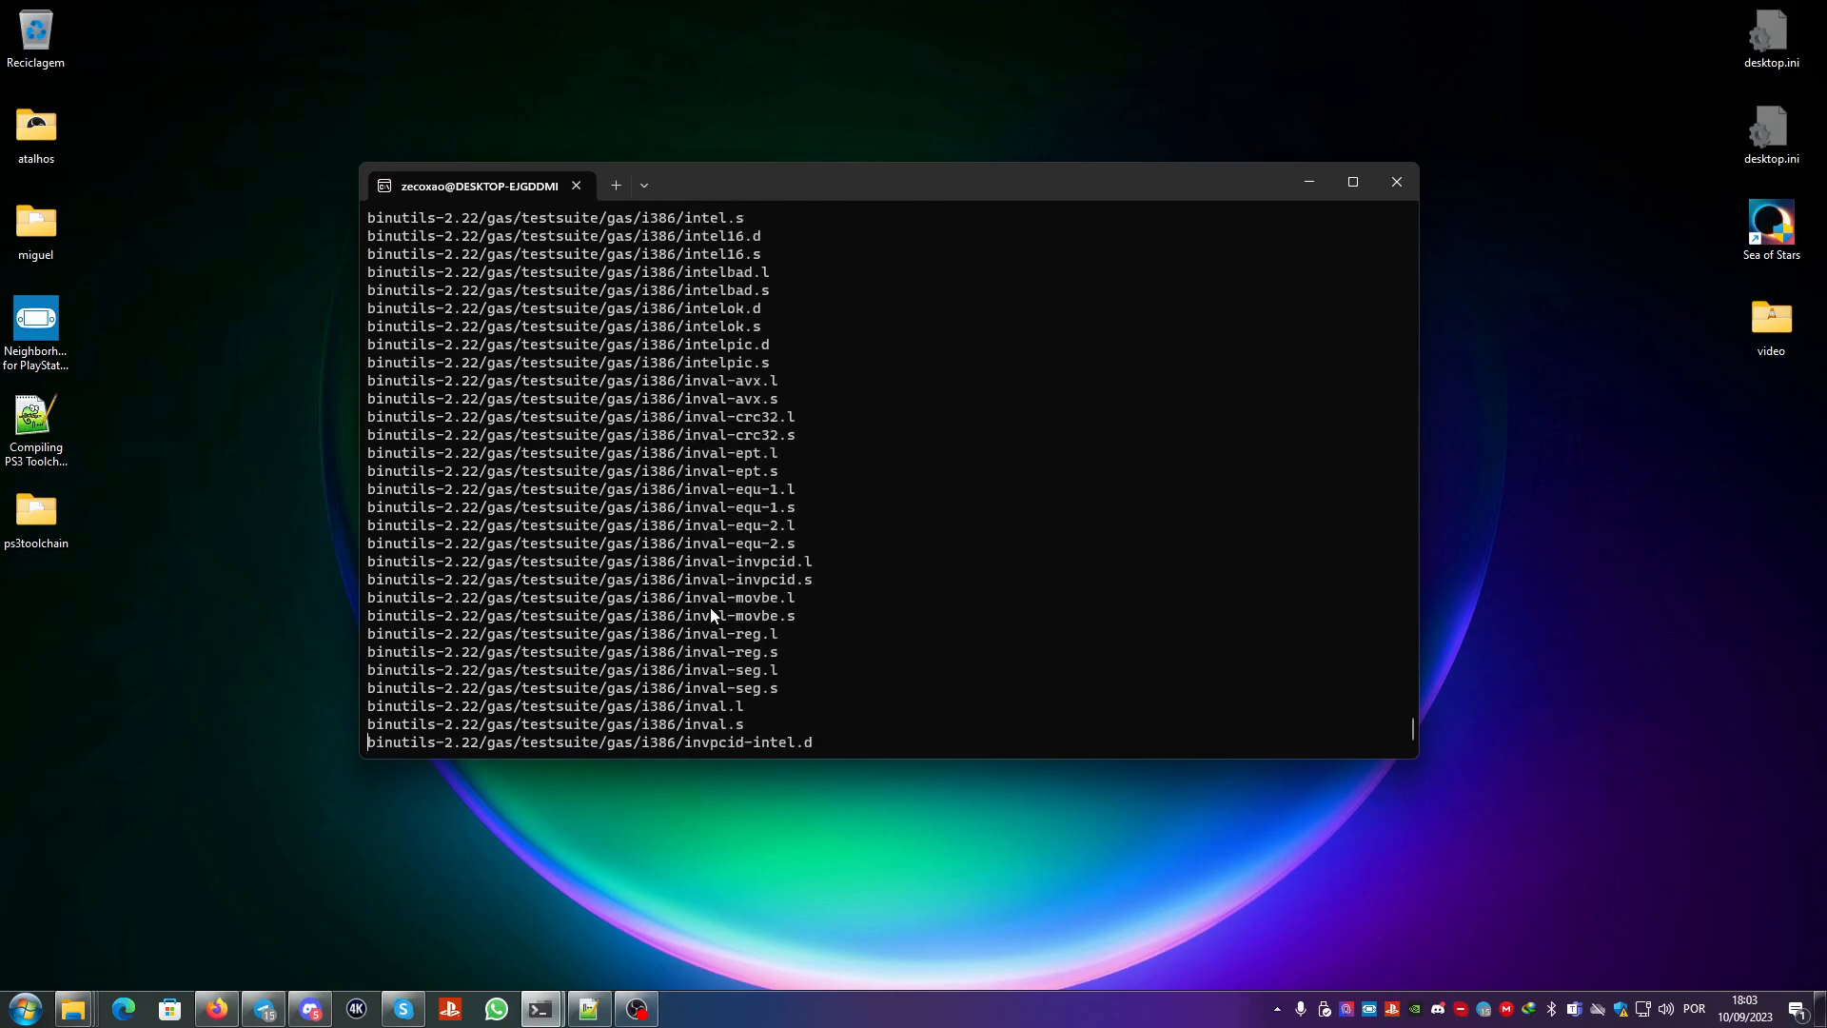
pyautogui.scroll(-3)
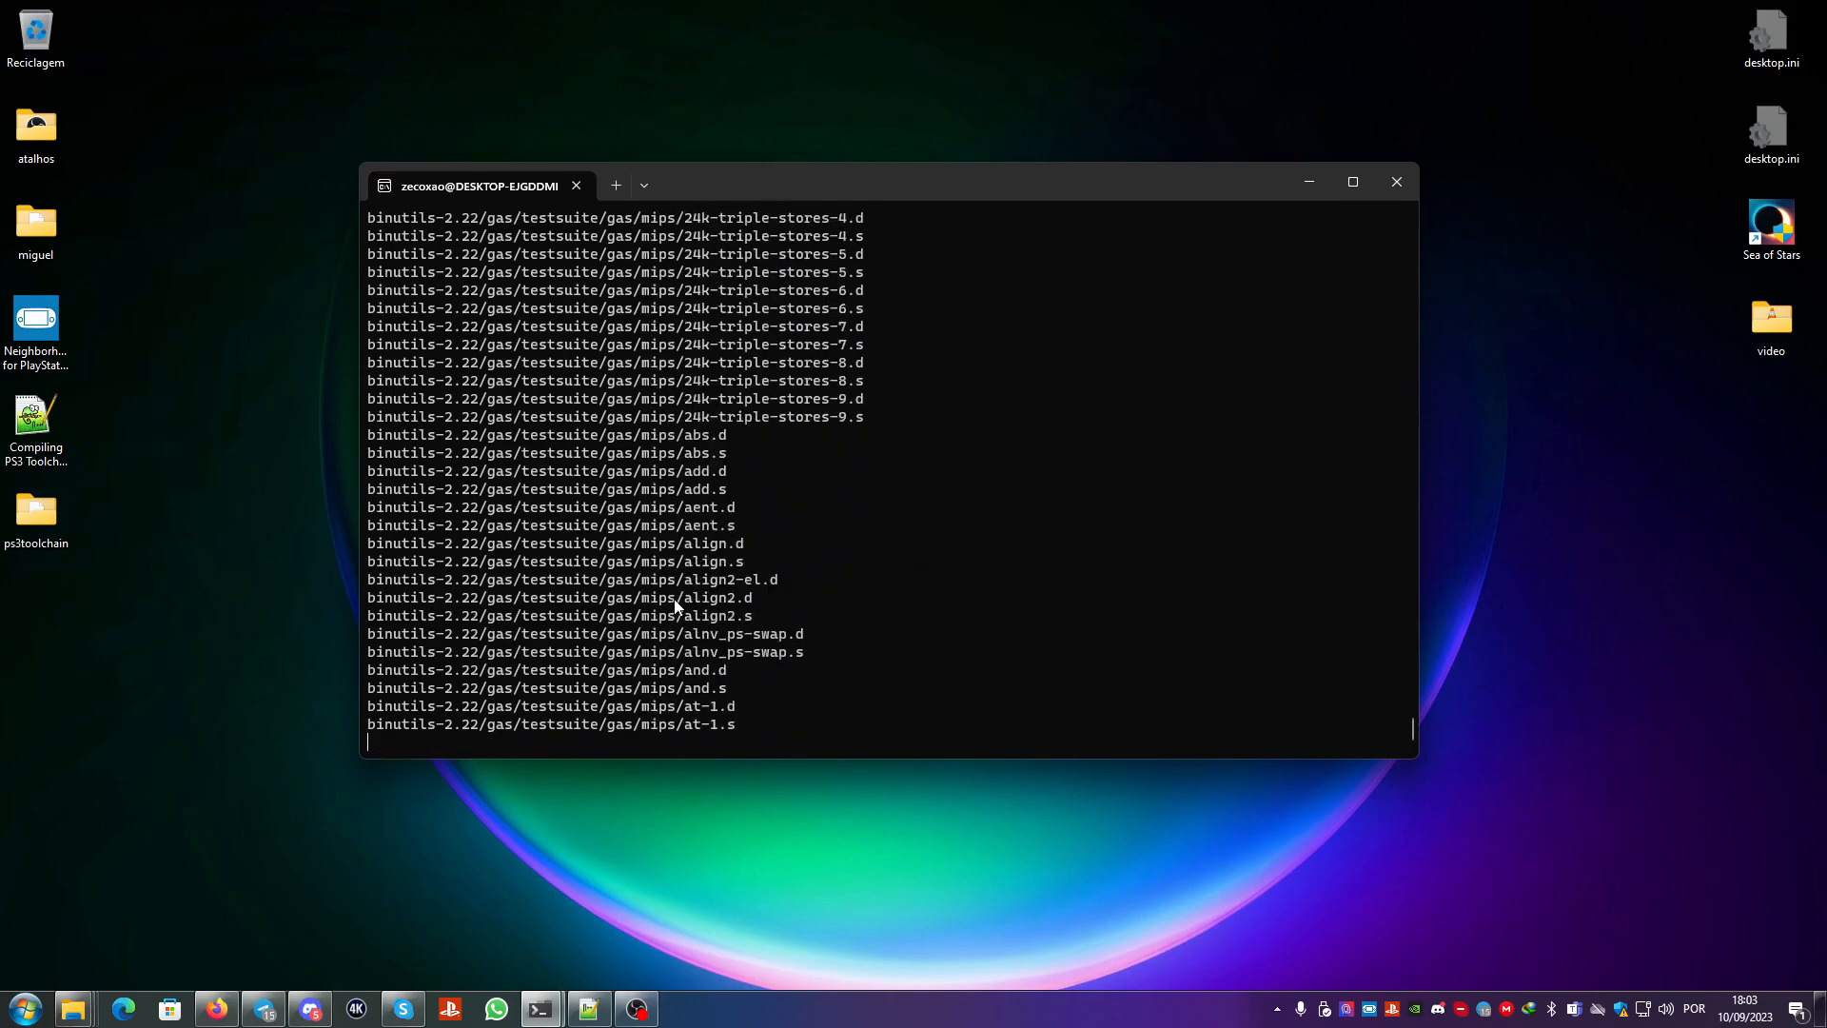
pyautogui.scroll(-3)
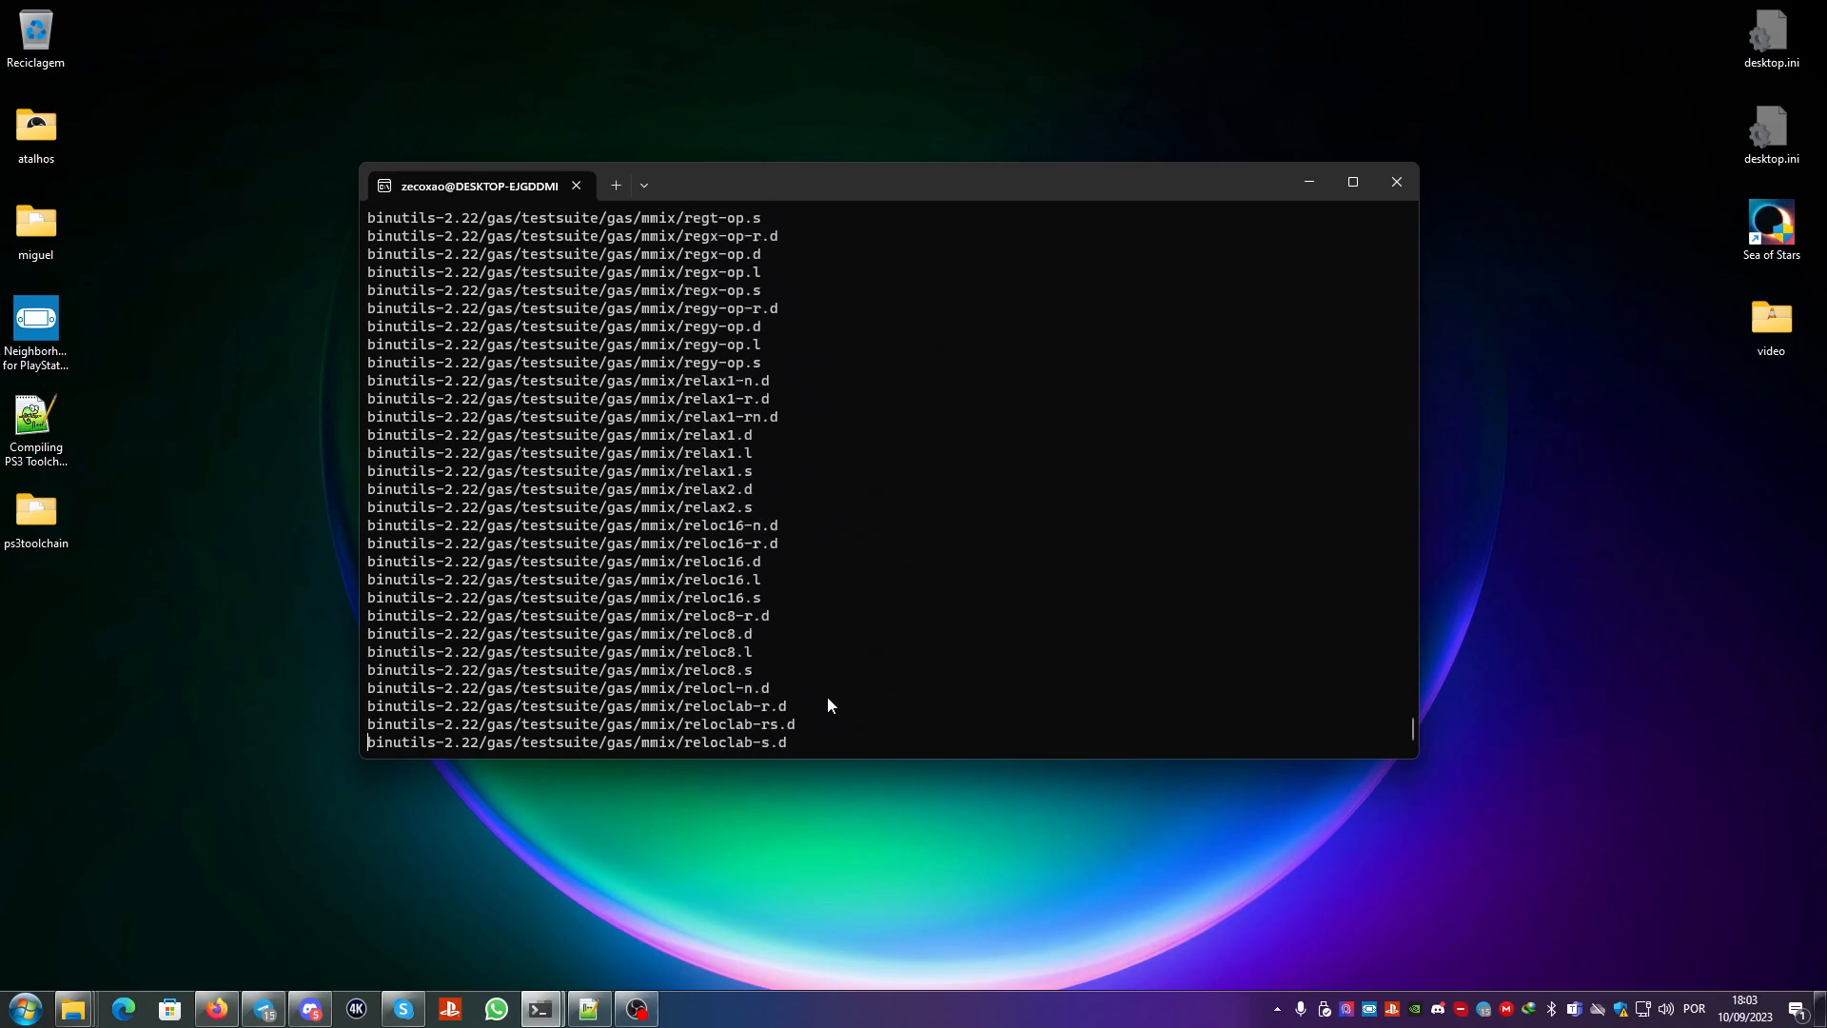
pyautogui.scroll(-3)
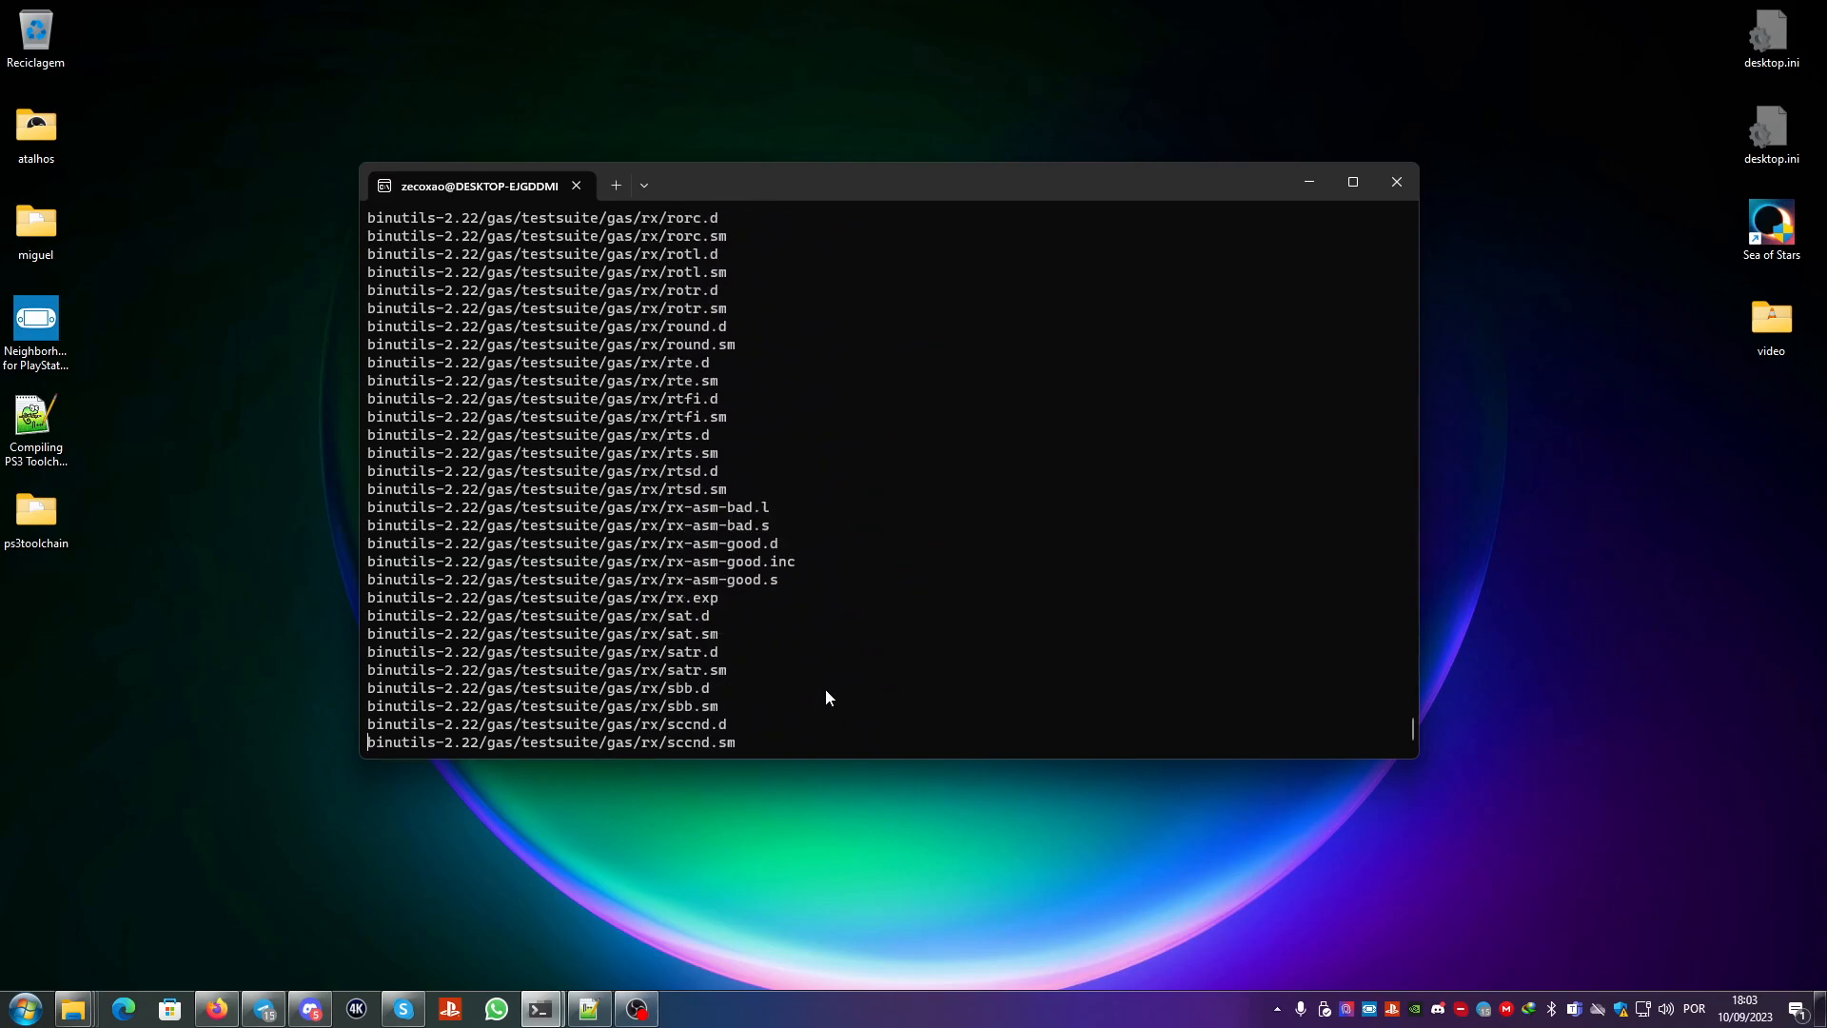
pyautogui.scroll(-3)
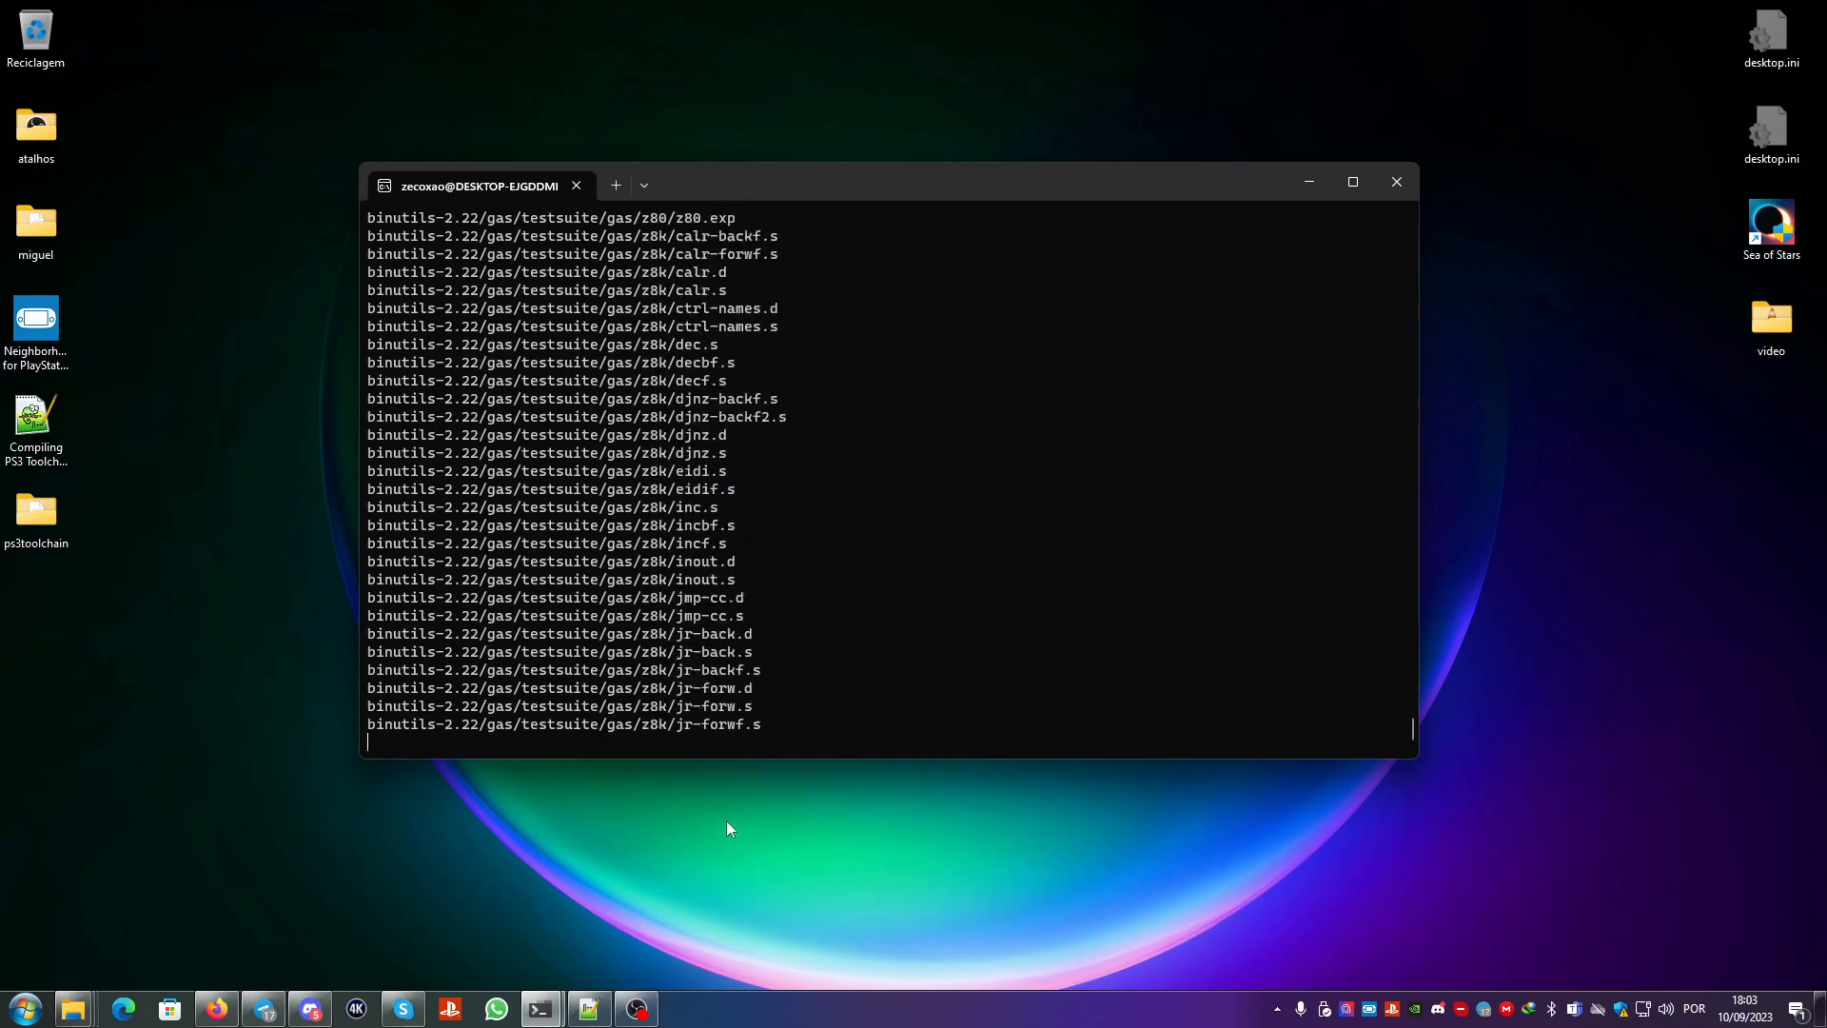
pyautogui.scroll(-3)
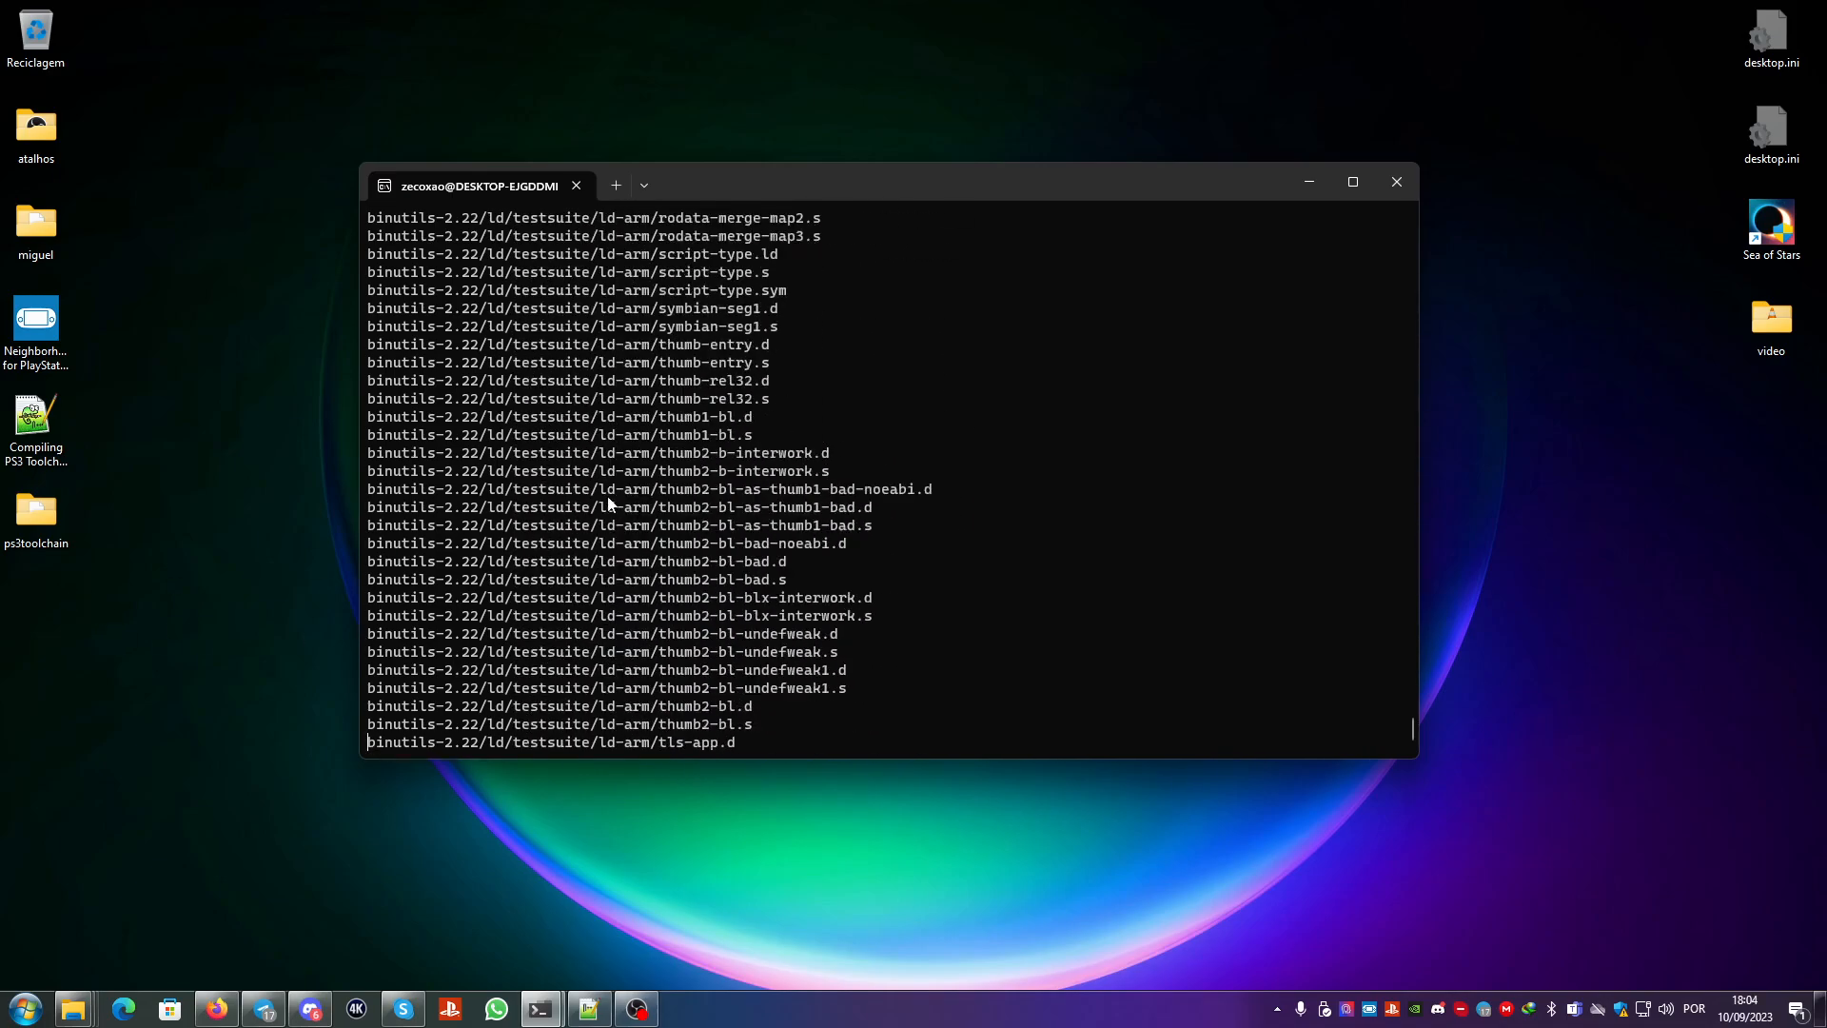
pyautogui.scroll(-3)
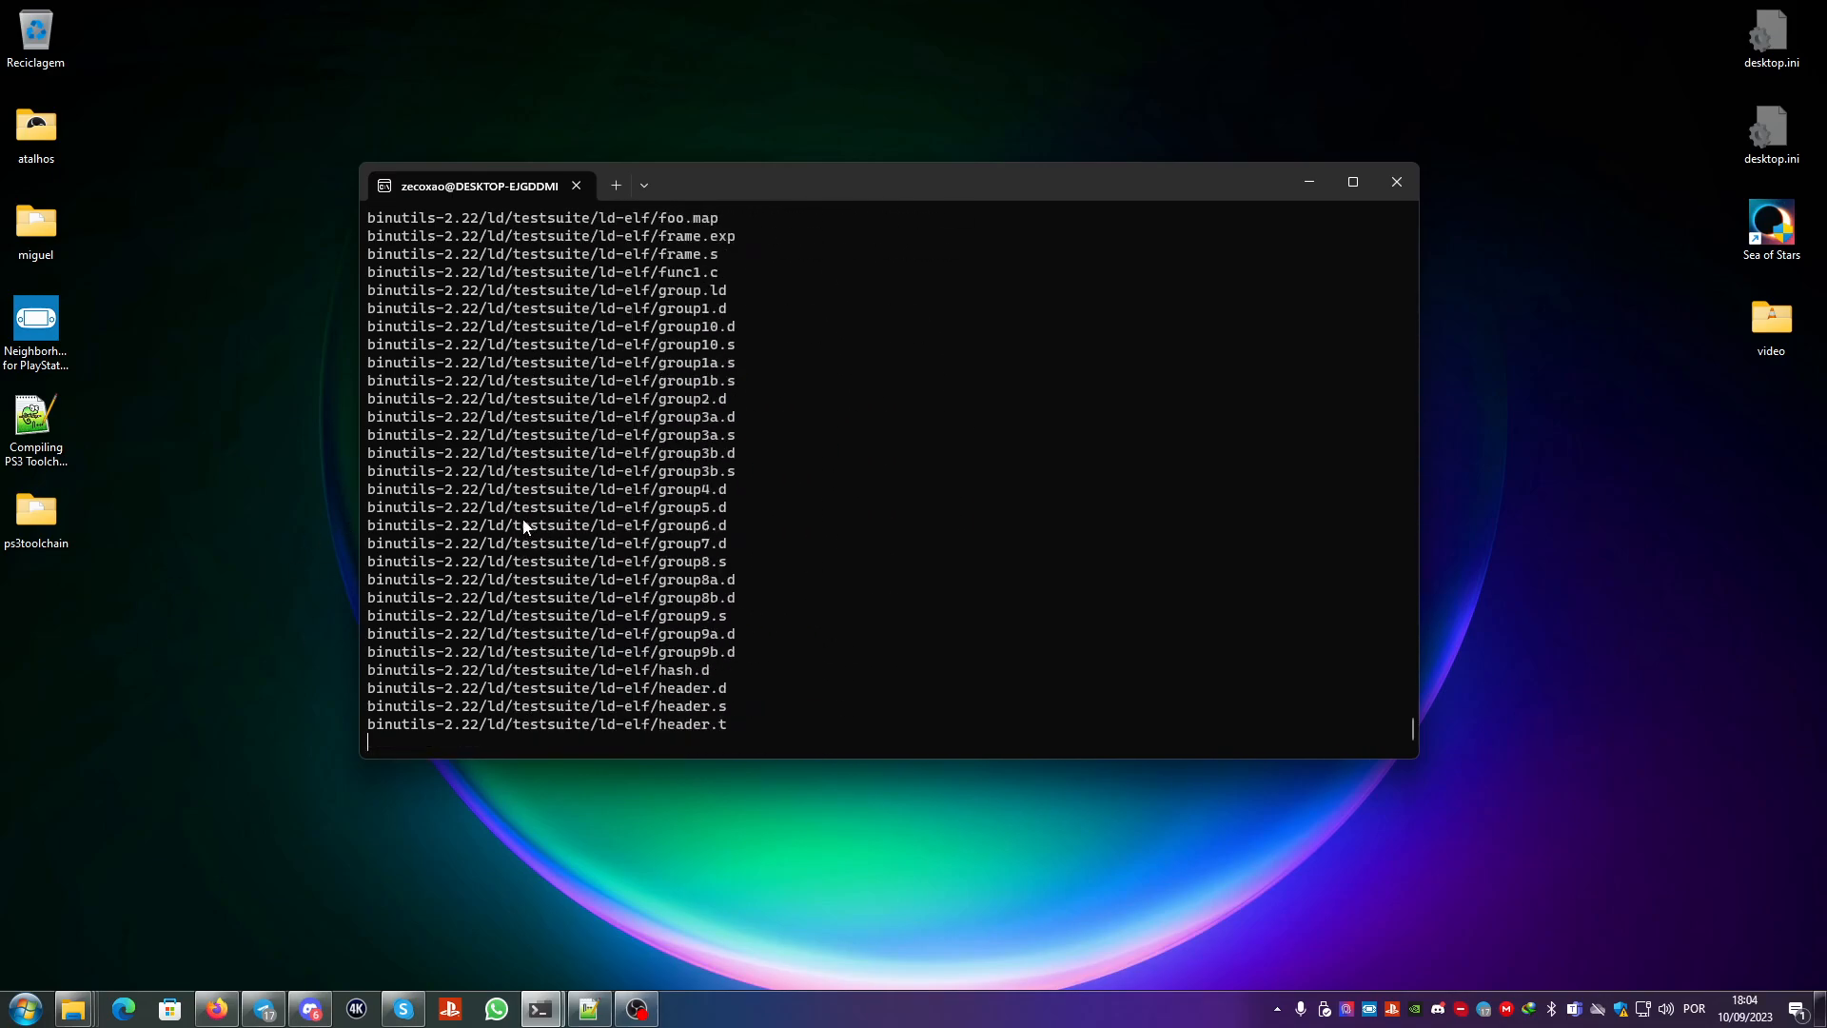
pyautogui.scroll(-3)
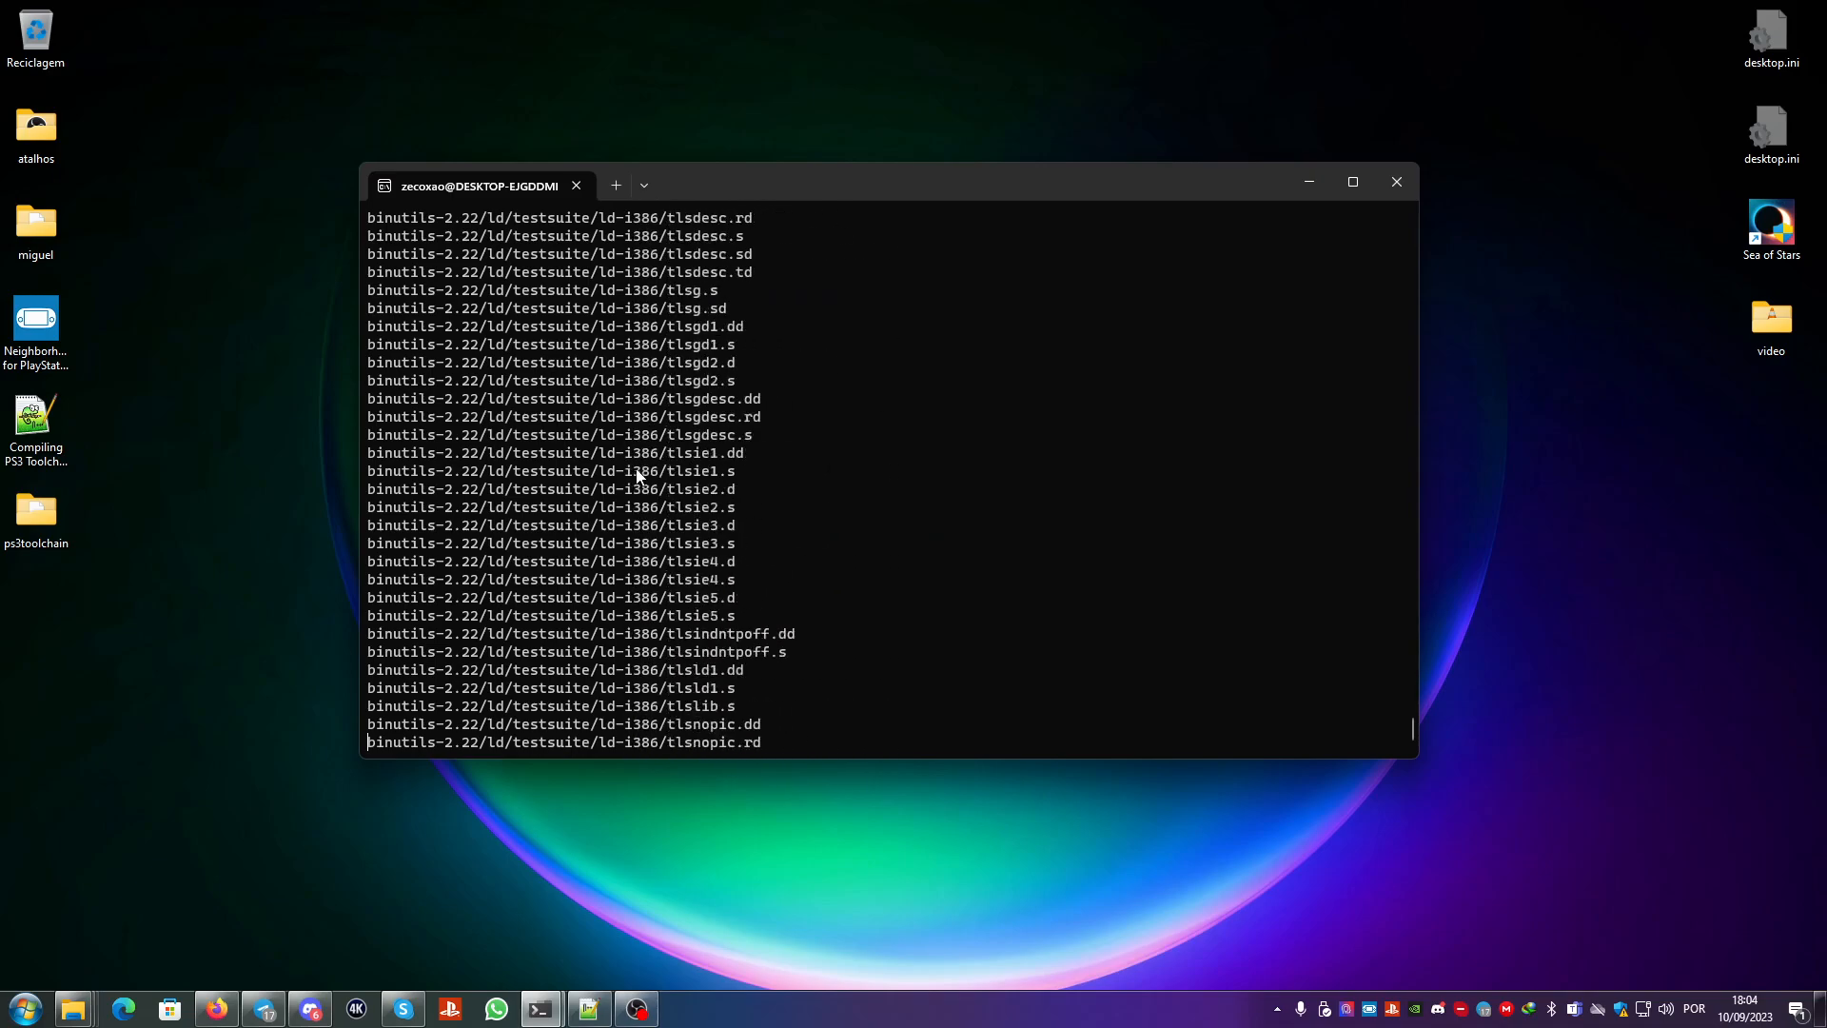
pyautogui.scroll(-3)
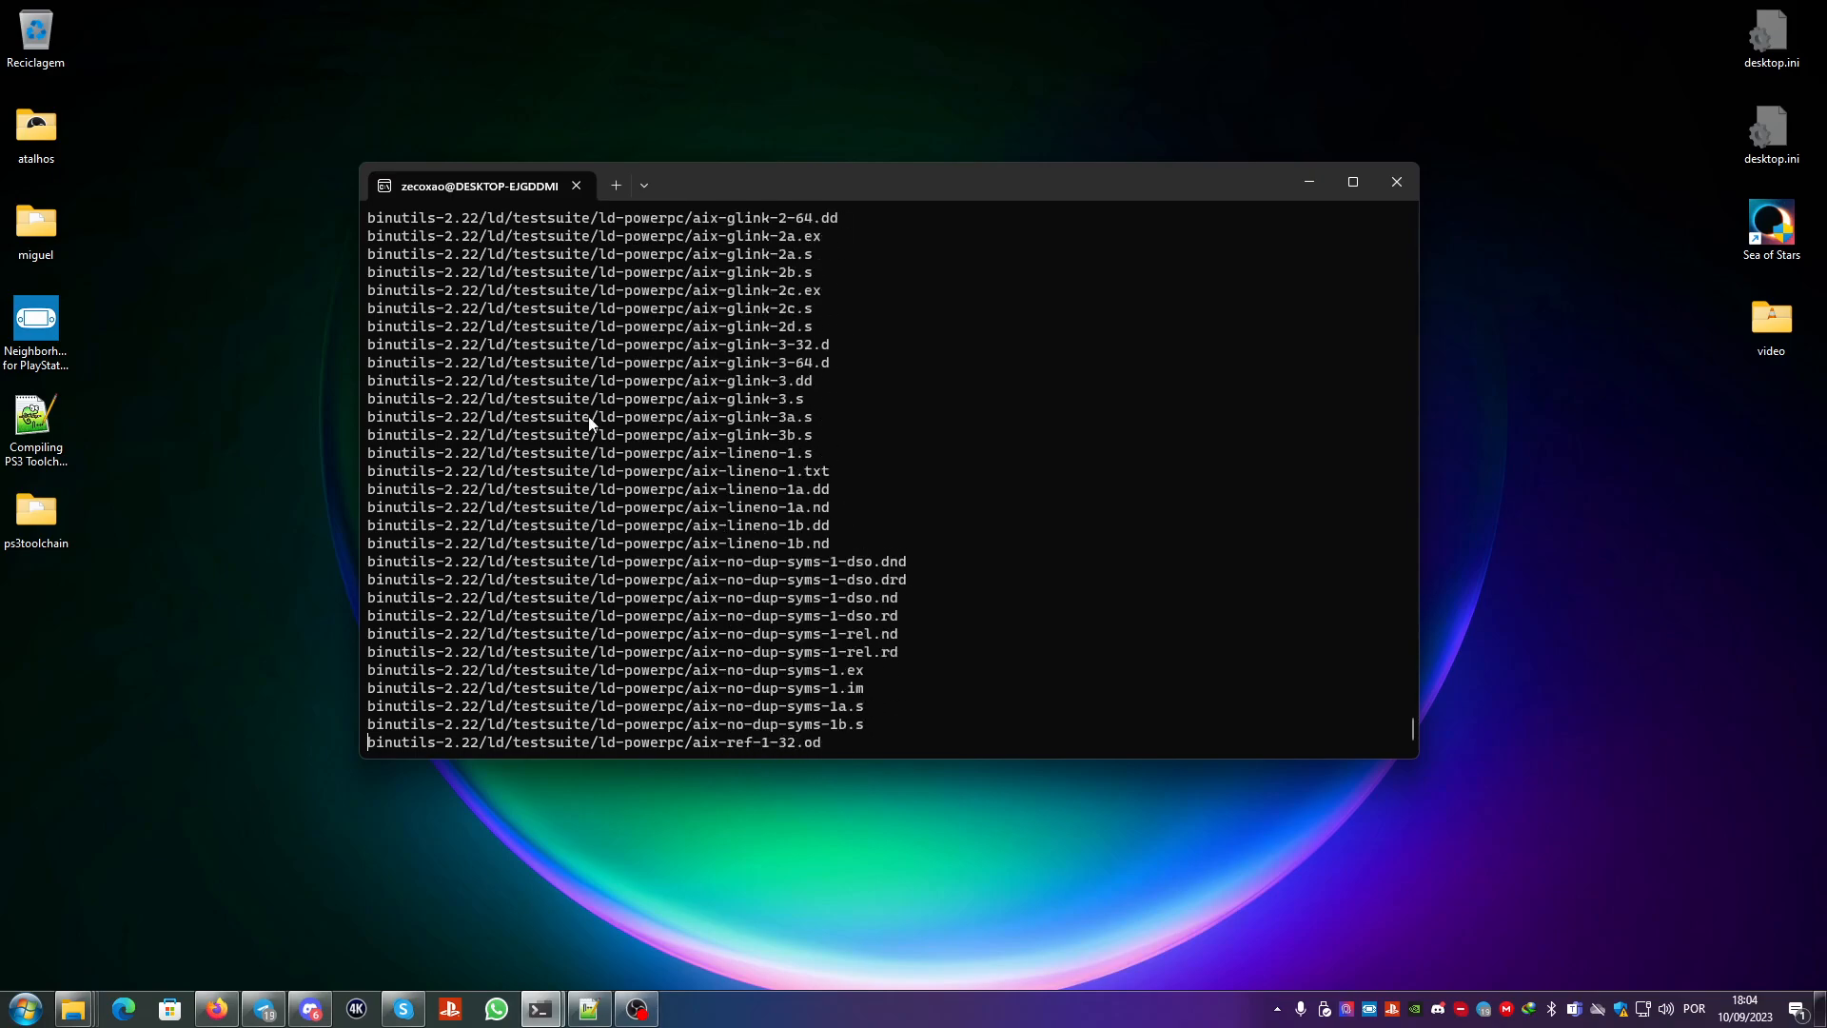
pyautogui.scroll(-3)
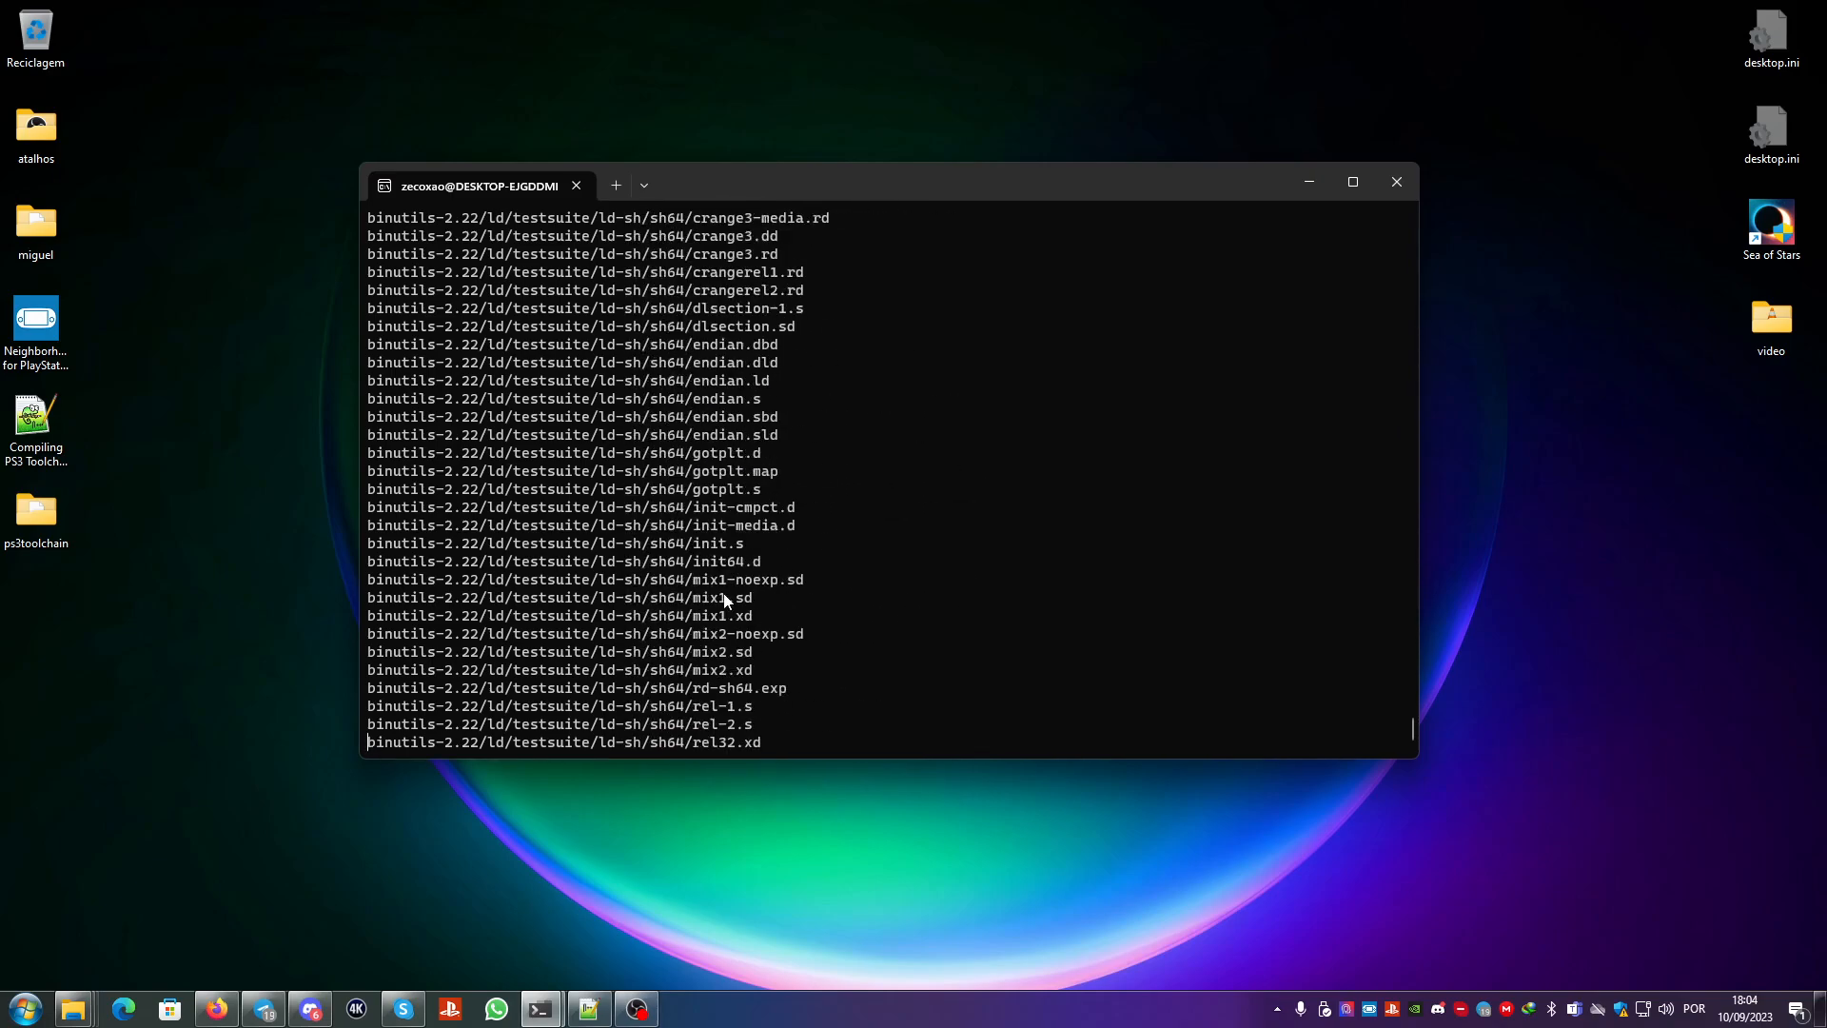